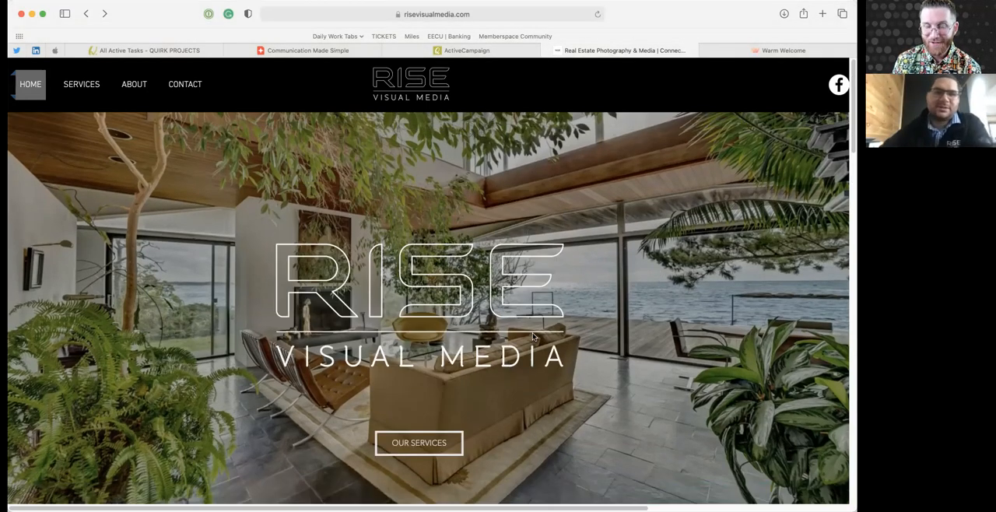
pyautogui.moveTo(657, 294)
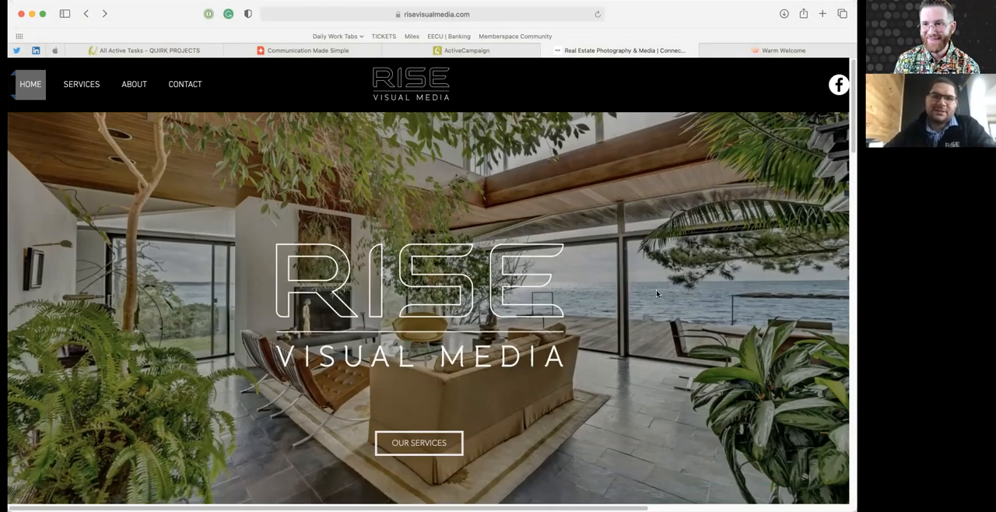
pyautogui.moveTo(650, 316)
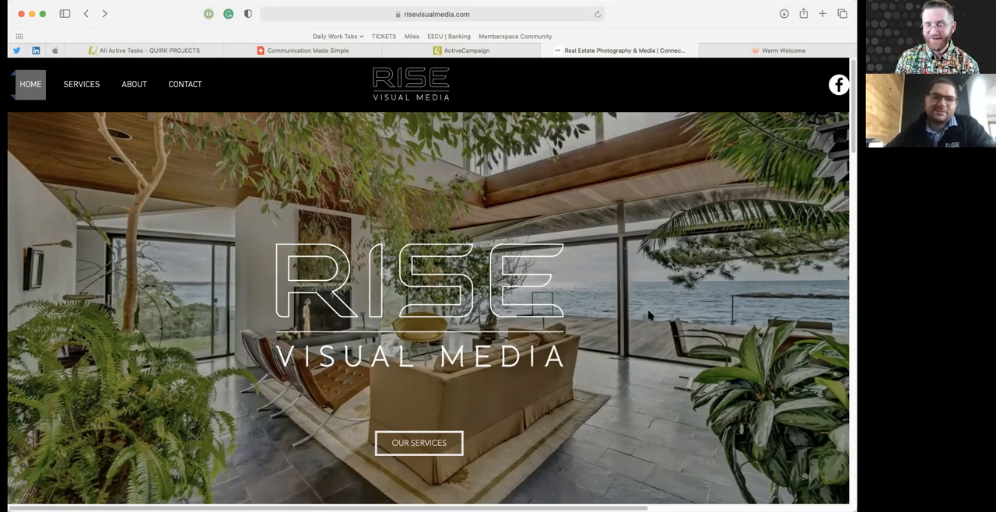
pyautogui.moveTo(603, 357)
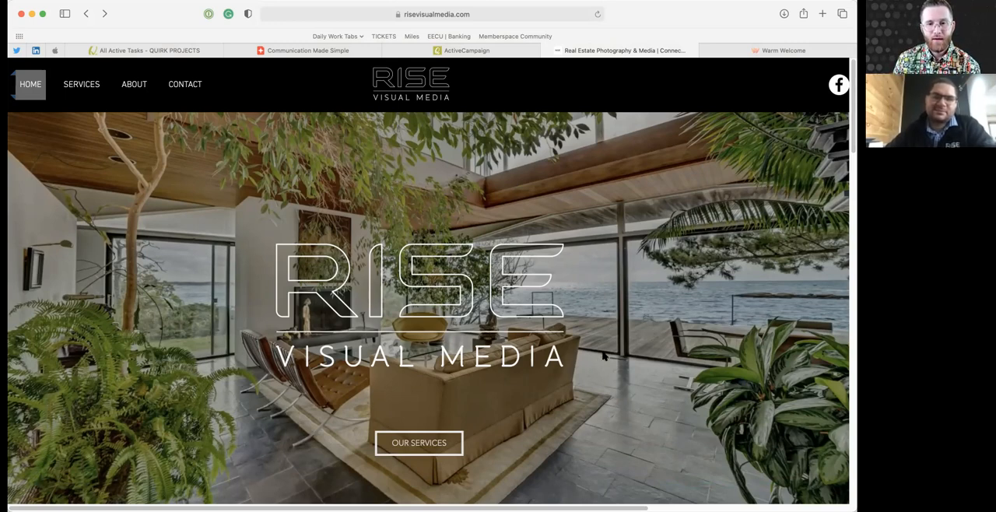
pyautogui.moveTo(439, 323)
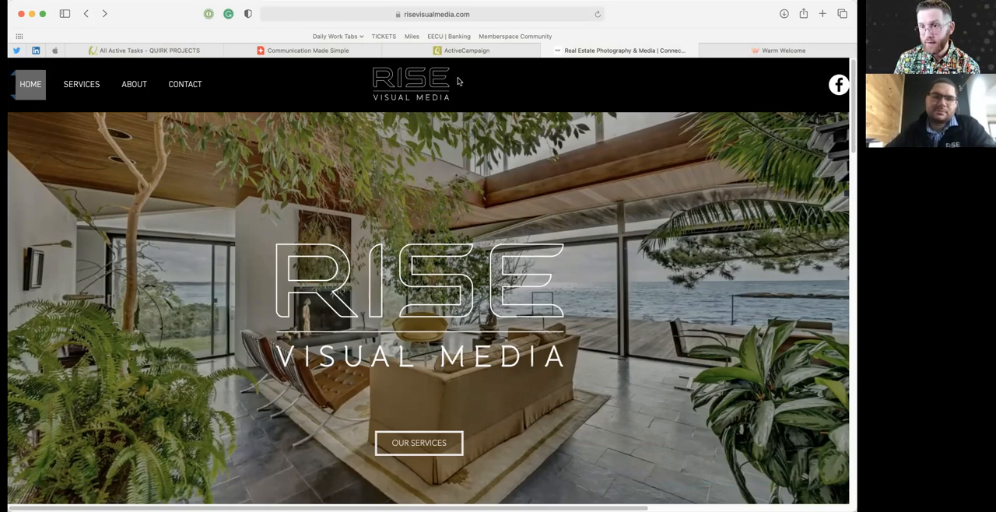
pyautogui.moveTo(472, 193)
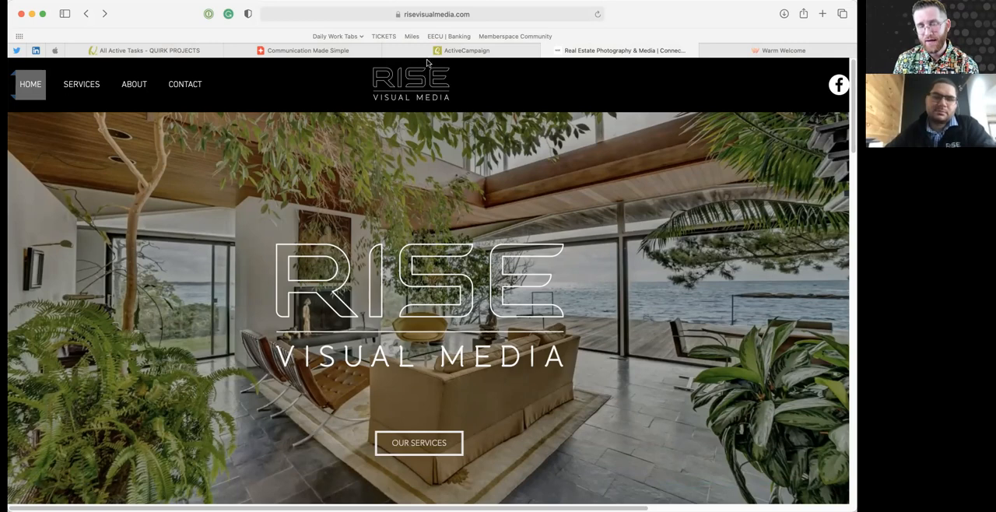
pyautogui.moveTo(404, 80)
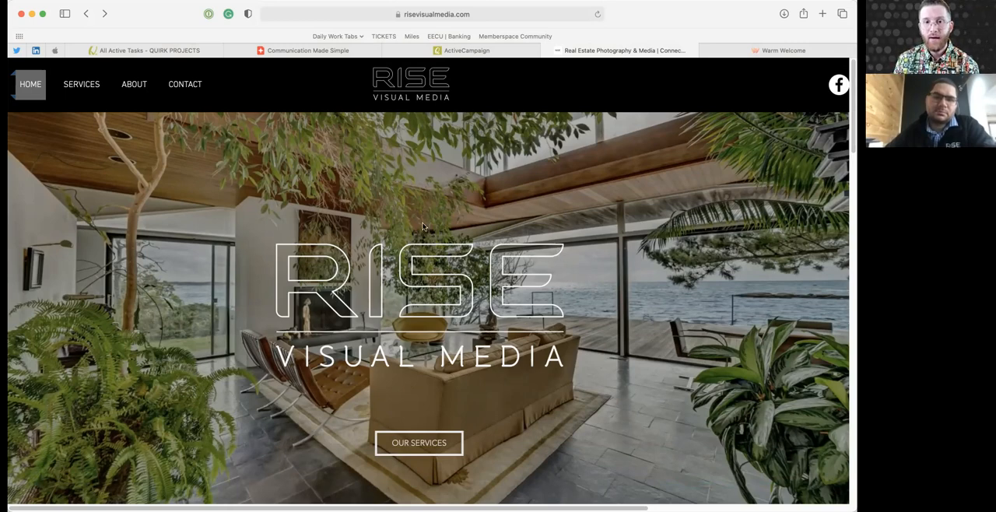
pyautogui.moveTo(472, 330)
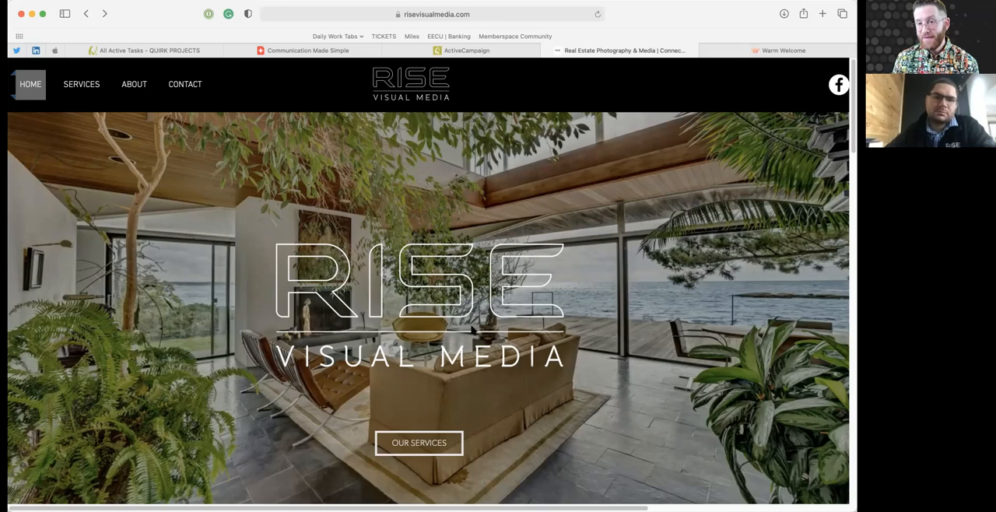
pyautogui.moveTo(478, 326)
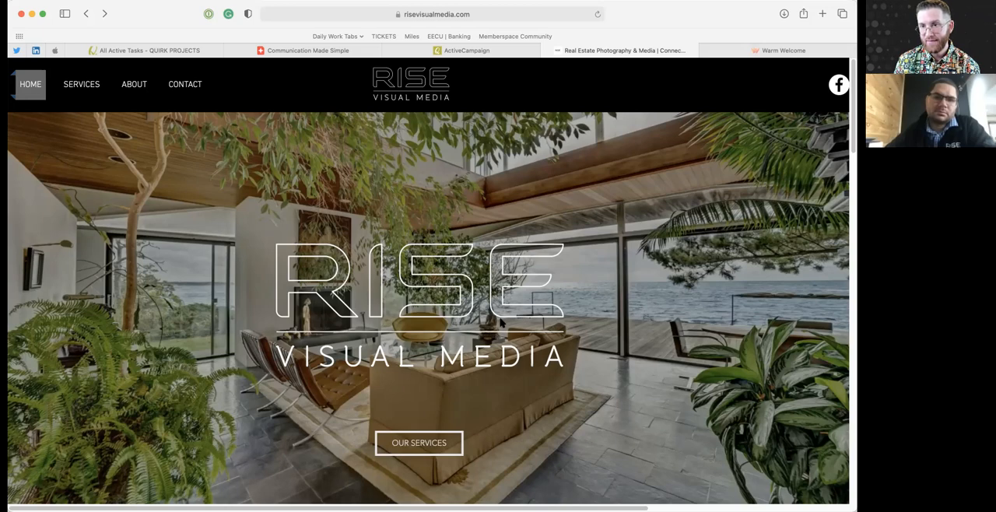
pyautogui.moveTo(541, 204)
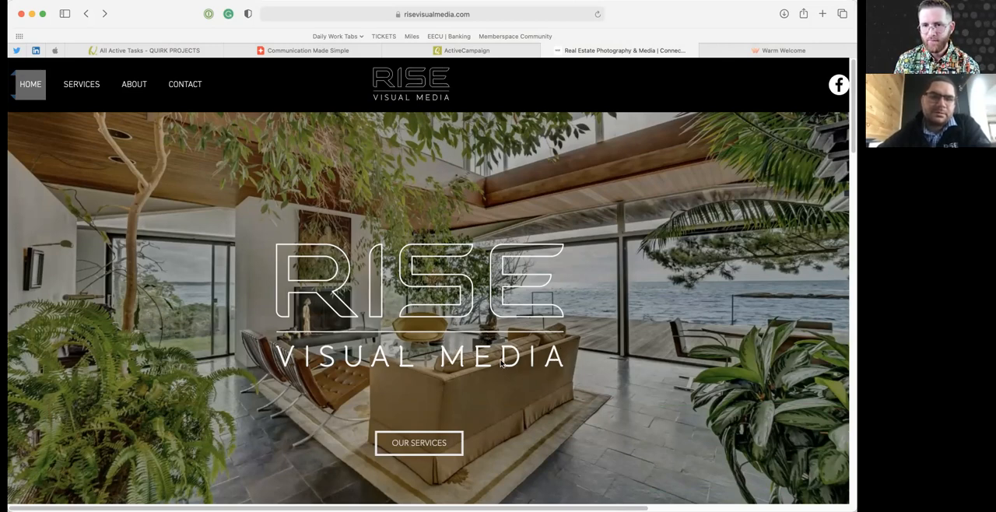
pyautogui.moveTo(524, 328)
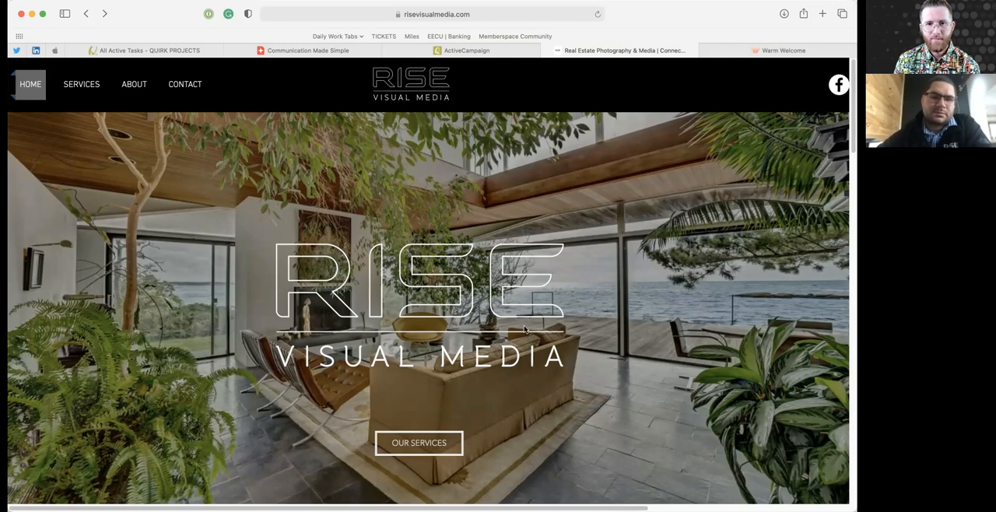
pyautogui.moveTo(529, 329)
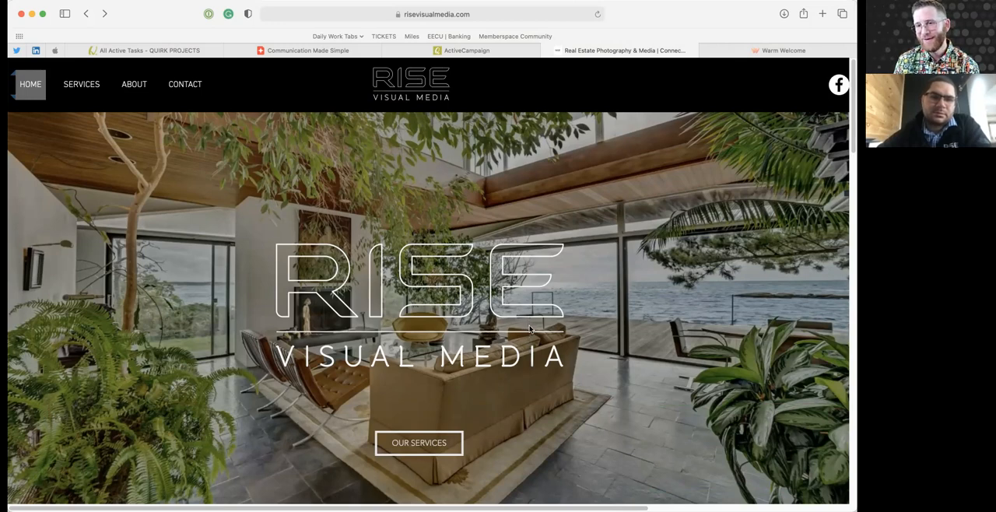
pyautogui.moveTo(564, 354)
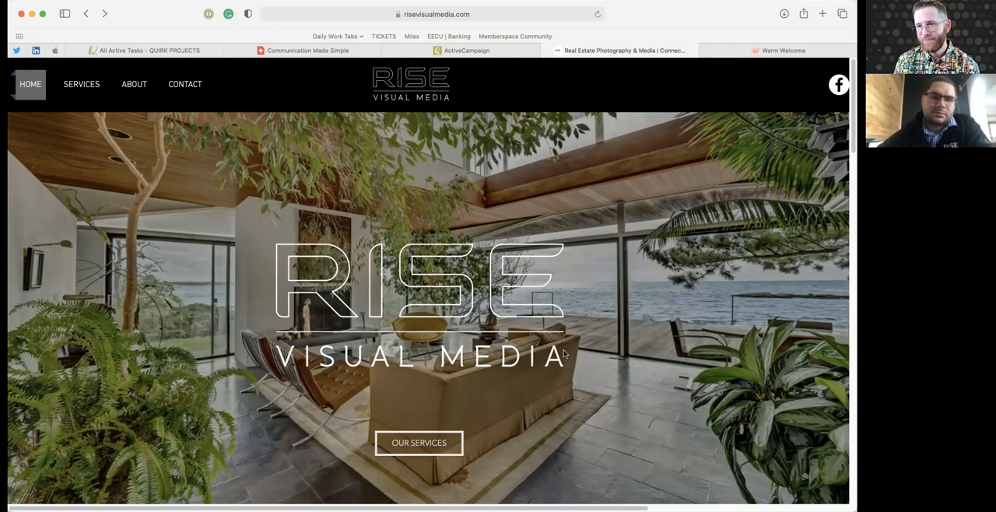
pyautogui.moveTo(493, 354)
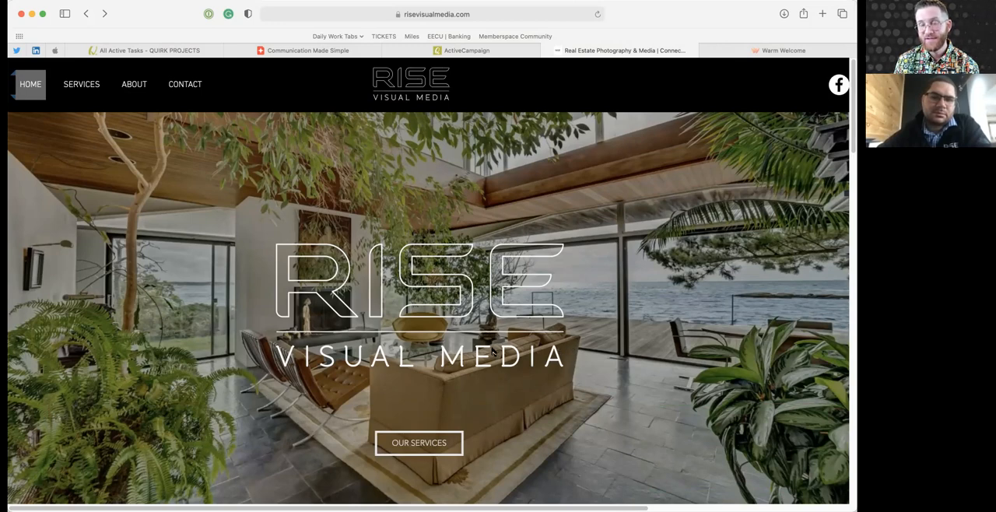
pyautogui.moveTo(522, 326)
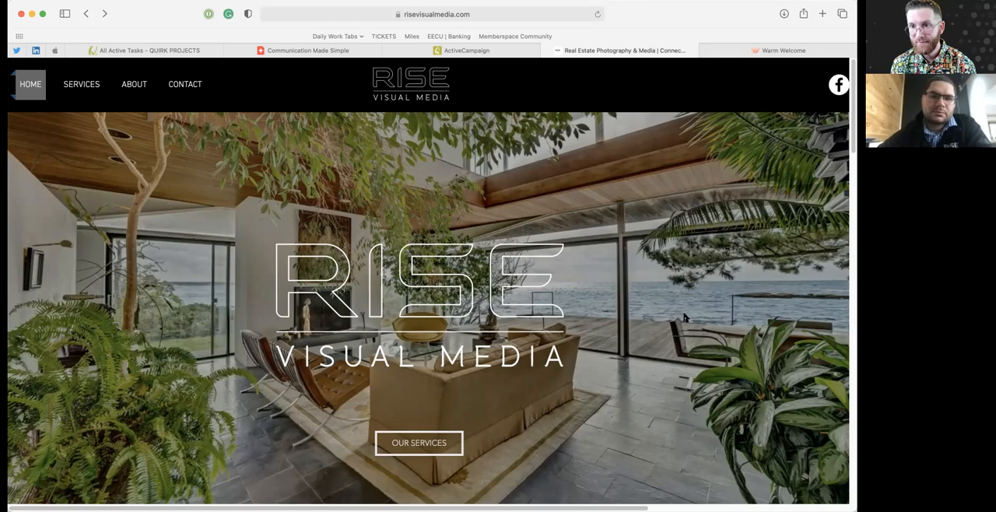
pyautogui.moveTo(494, 374)
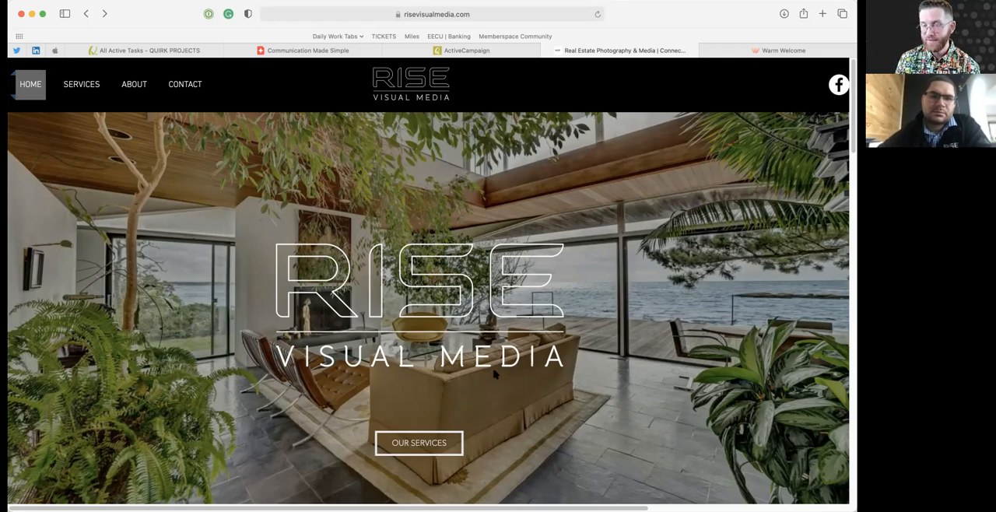
pyautogui.moveTo(621, 294)
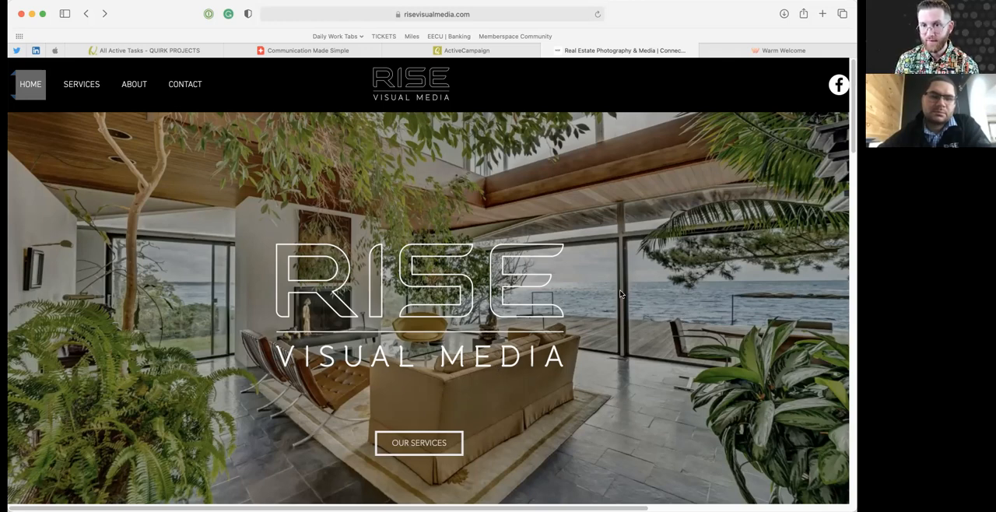
pyautogui.moveTo(305, 392)
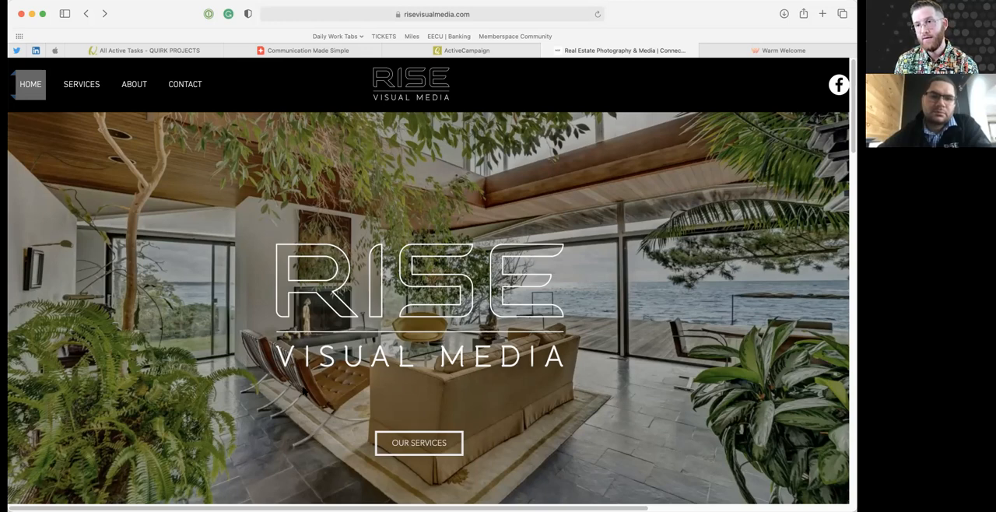
pyautogui.moveTo(382, 371)
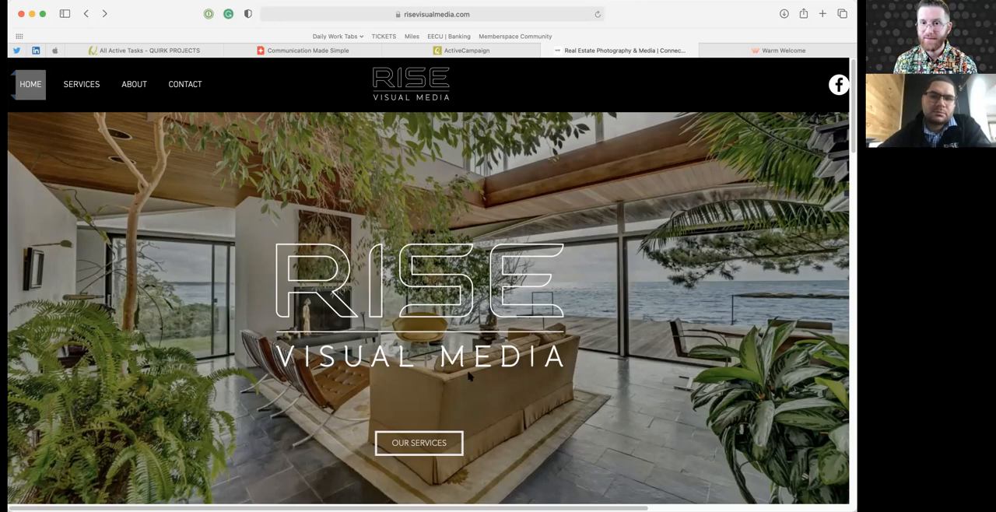
pyautogui.moveTo(509, 374)
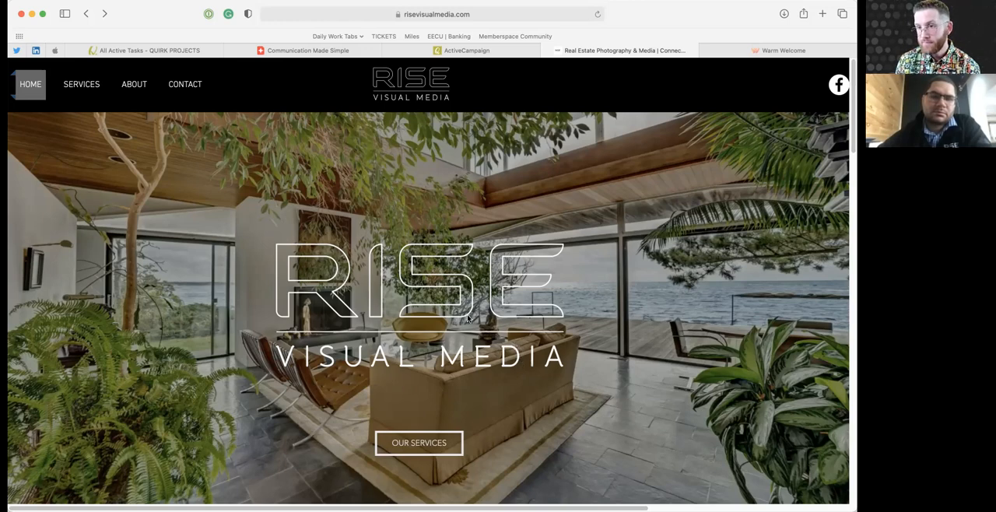
pyautogui.moveTo(440, 333)
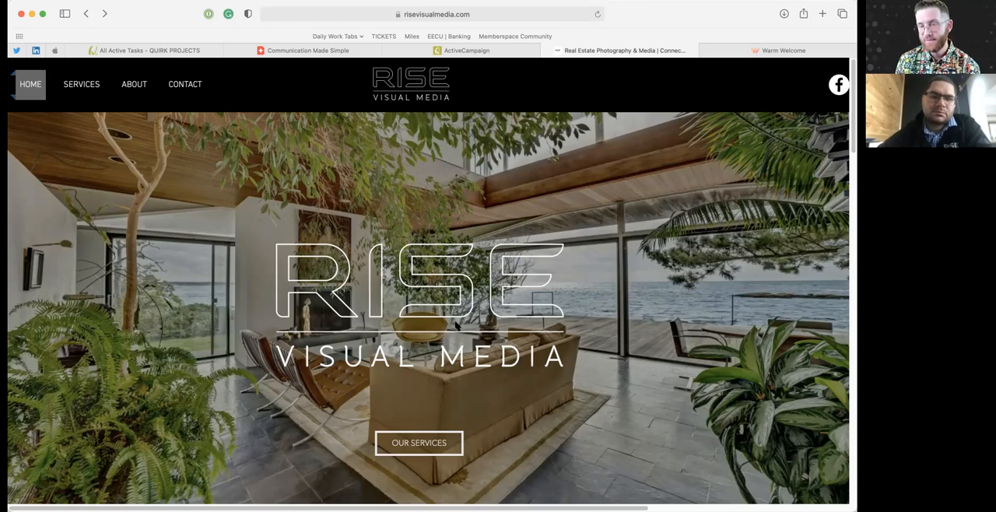
pyautogui.moveTo(337, 322)
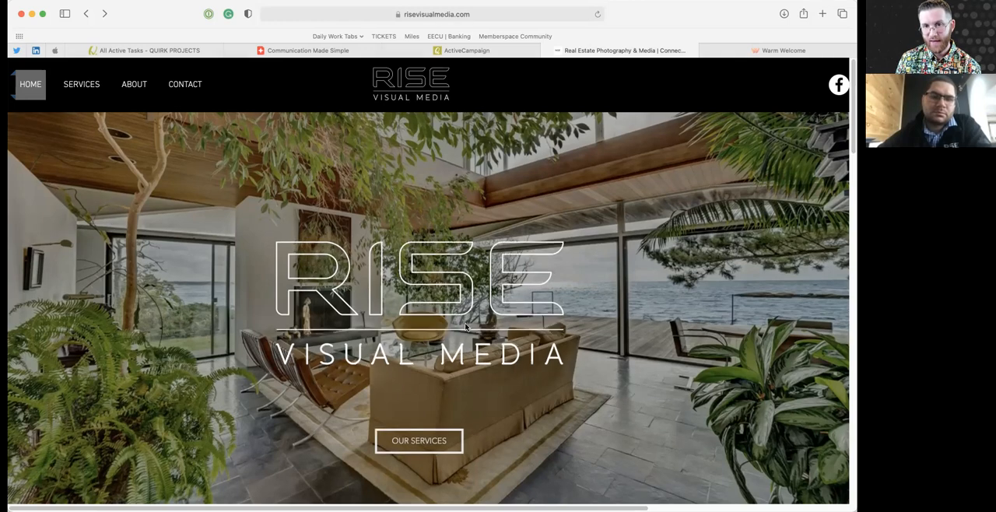
pyautogui.moveTo(199, 264)
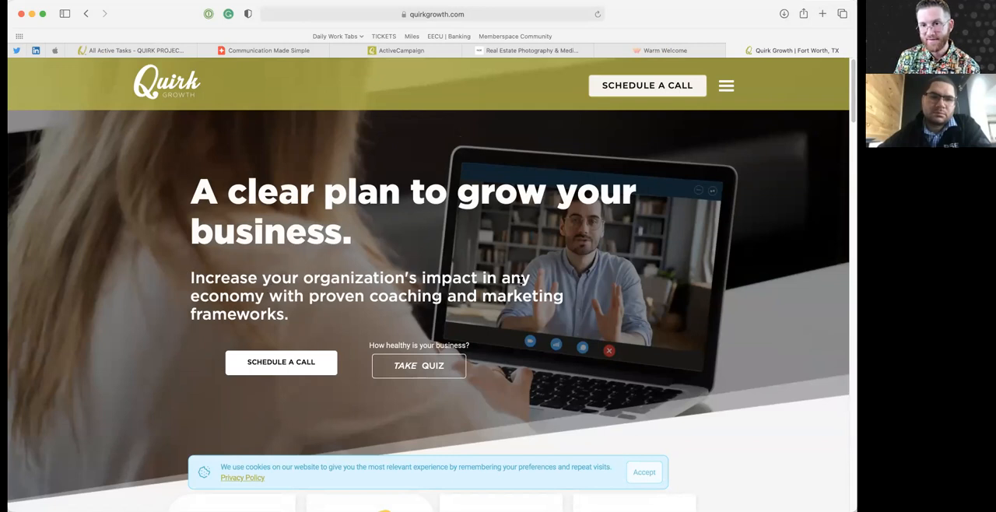
pyautogui.moveTo(322, 317)
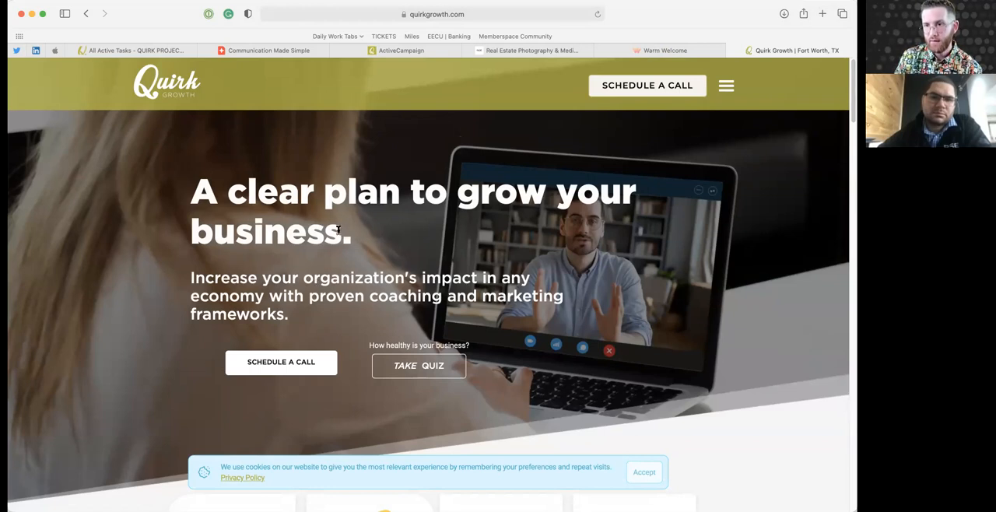
pyautogui.moveTo(436, 235)
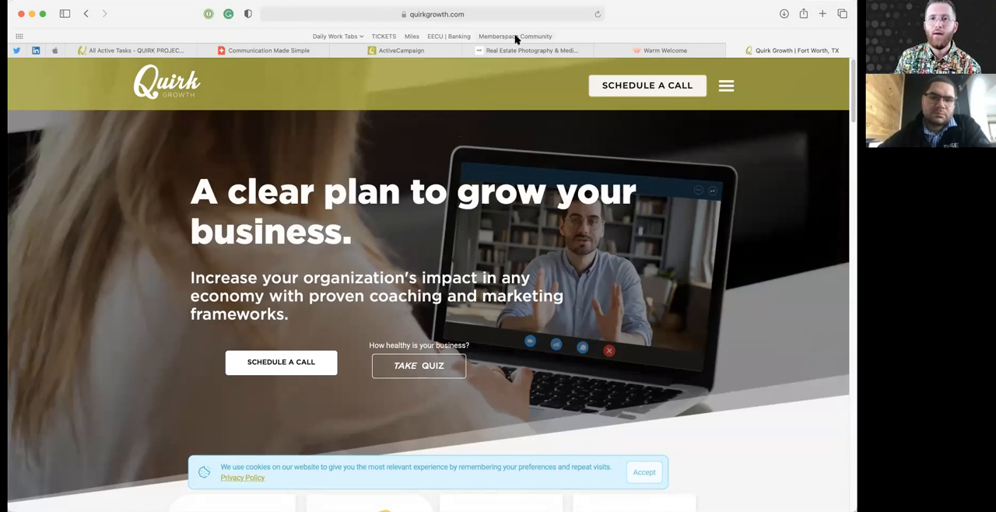
pyautogui.click(531, 50)
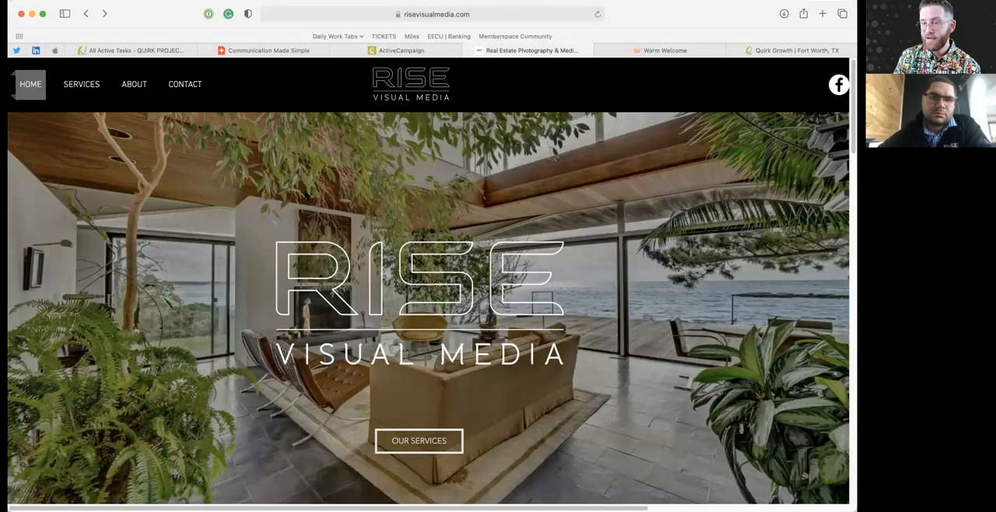
pyautogui.moveTo(536, 243)
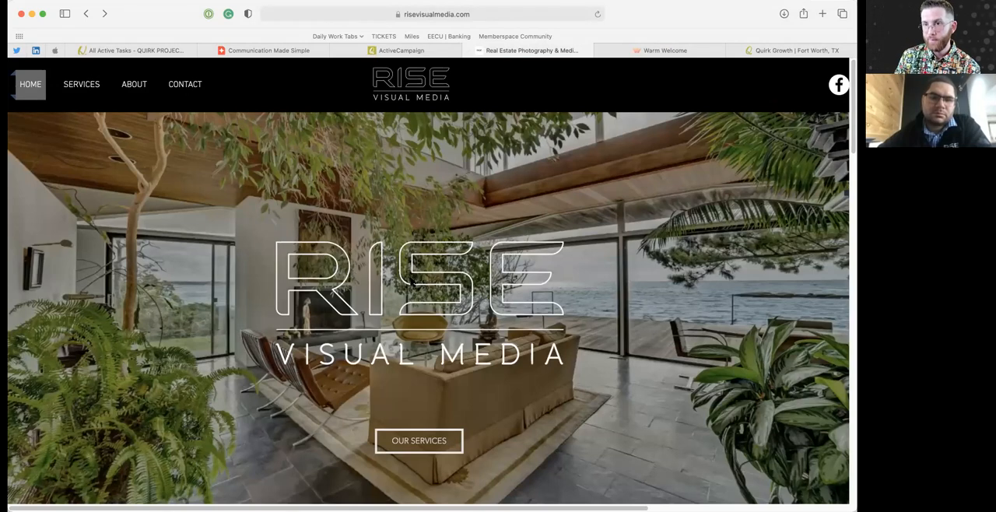
pyautogui.moveTo(543, 373)
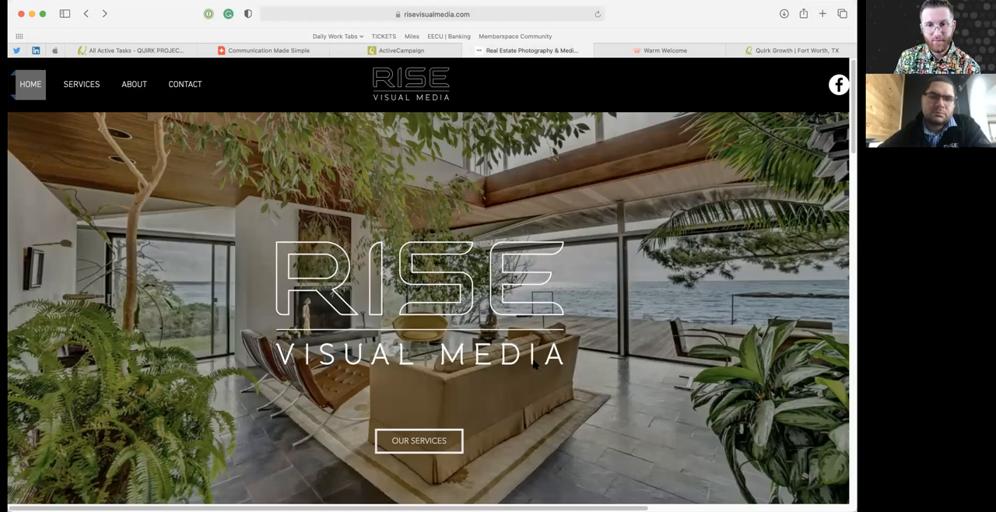
pyautogui.moveTo(543, 364)
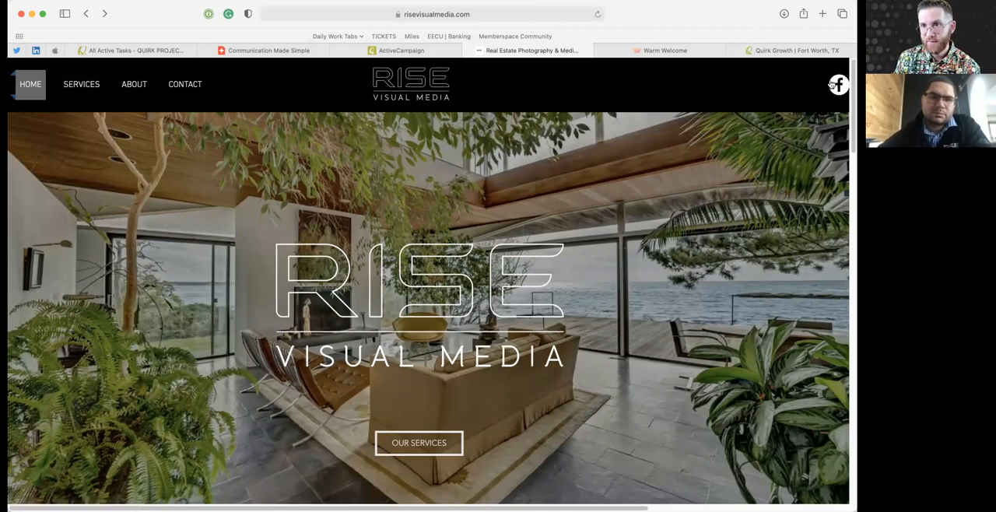
pyautogui.moveTo(419, 442)
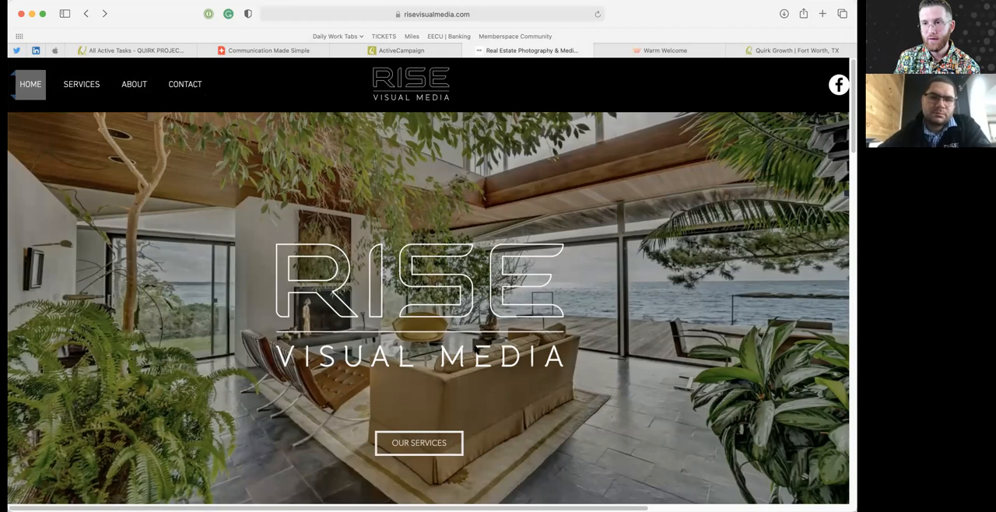
pyautogui.moveTo(547, 330)
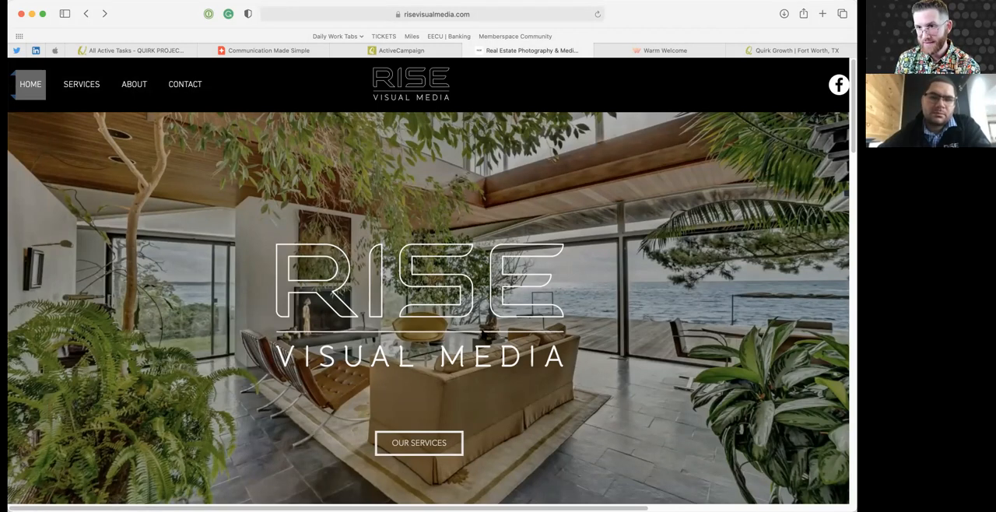
pyautogui.moveTo(541, 301)
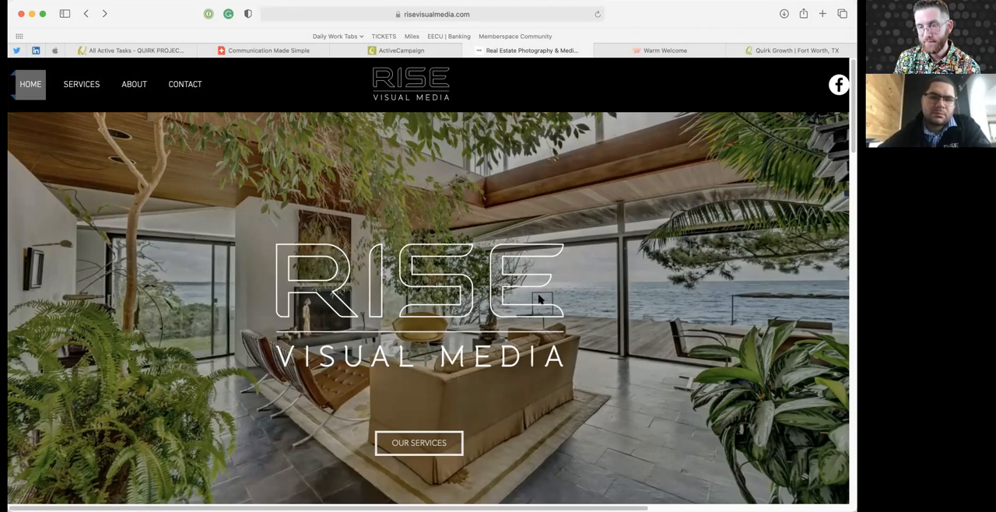
pyautogui.moveTo(608, 275)
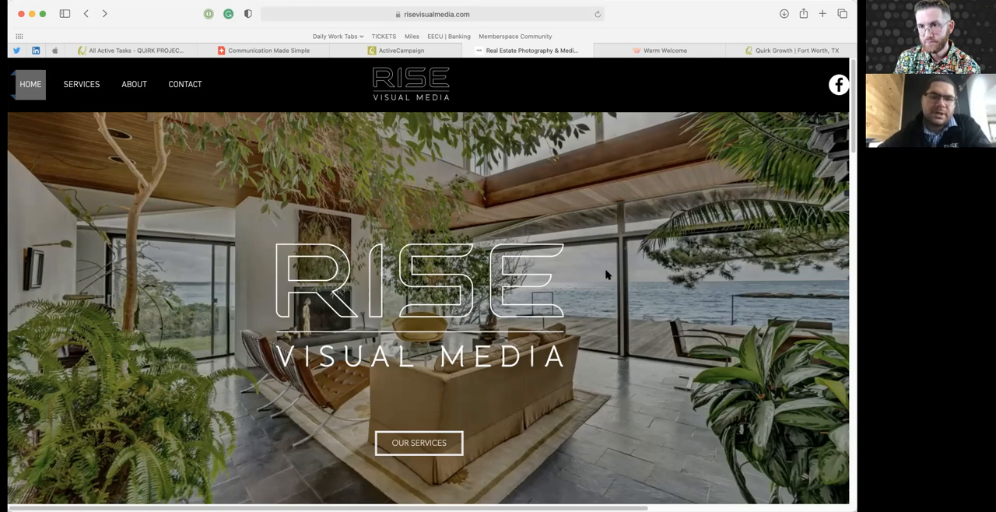
pyautogui.moveTo(611, 278)
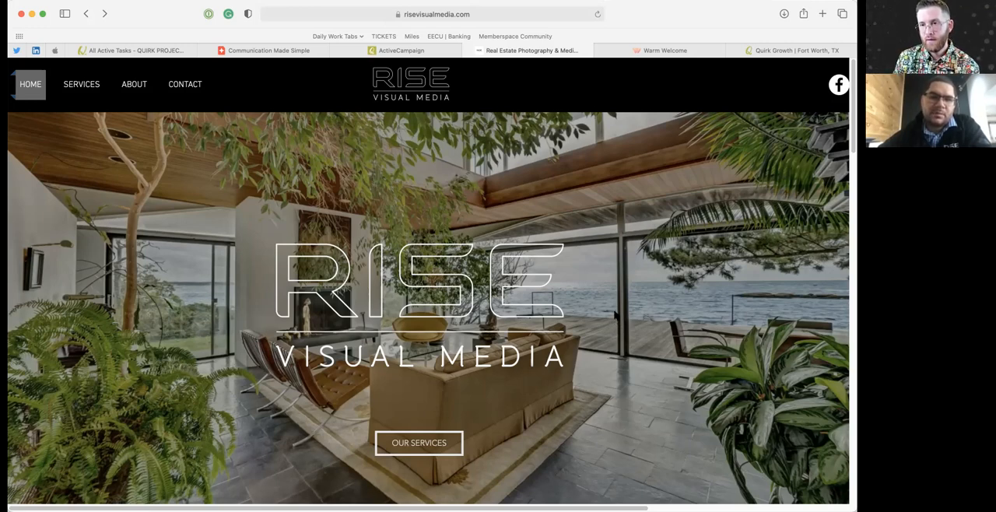
pyautogui.moveTo(611, 313)
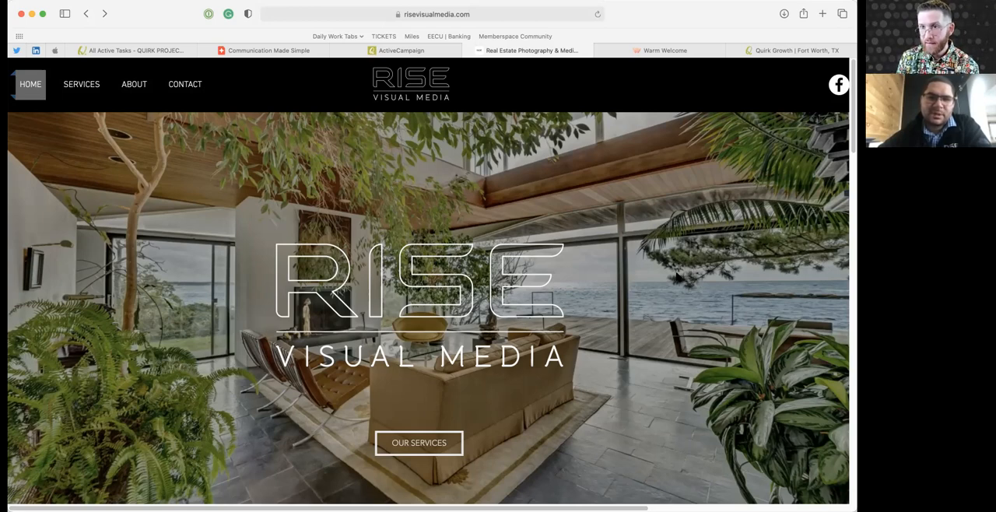
pyautogui.moveTo(697, 387)
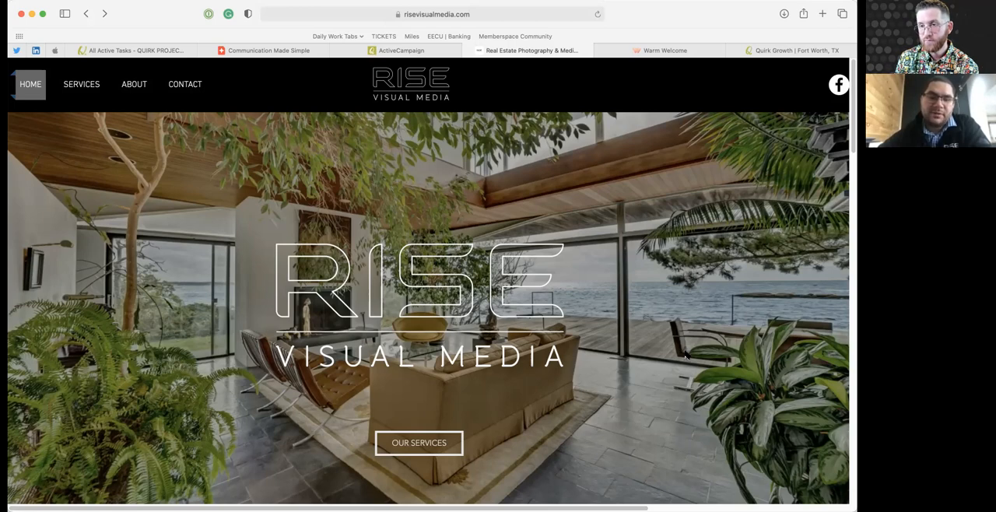
pyautogui.moveTo(685, 353)
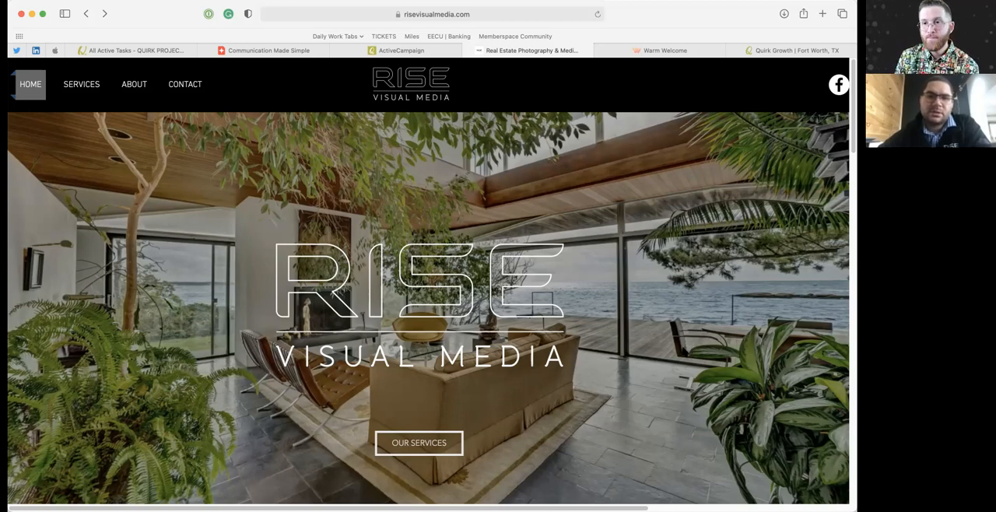
pyautogui.moveTo(706, 246)
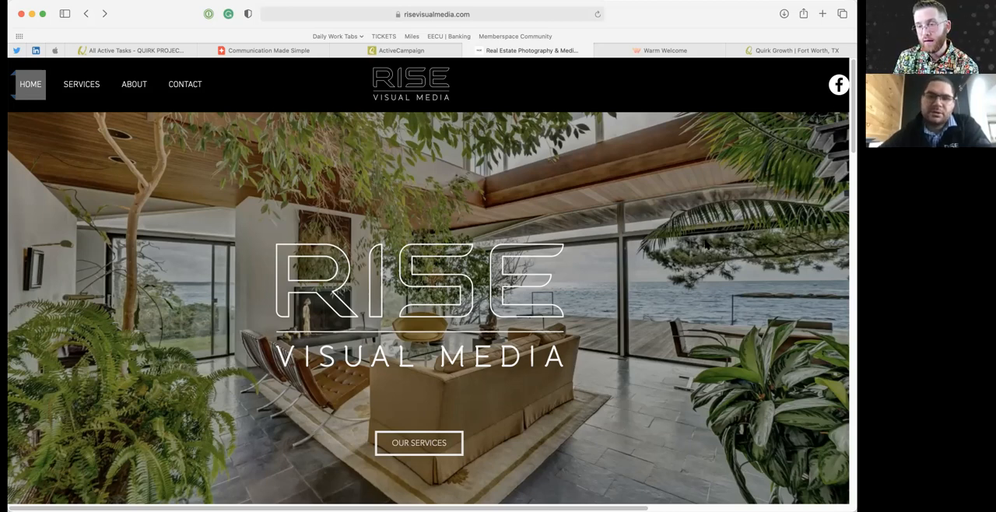
pyautogui.moveTo(650, 208)
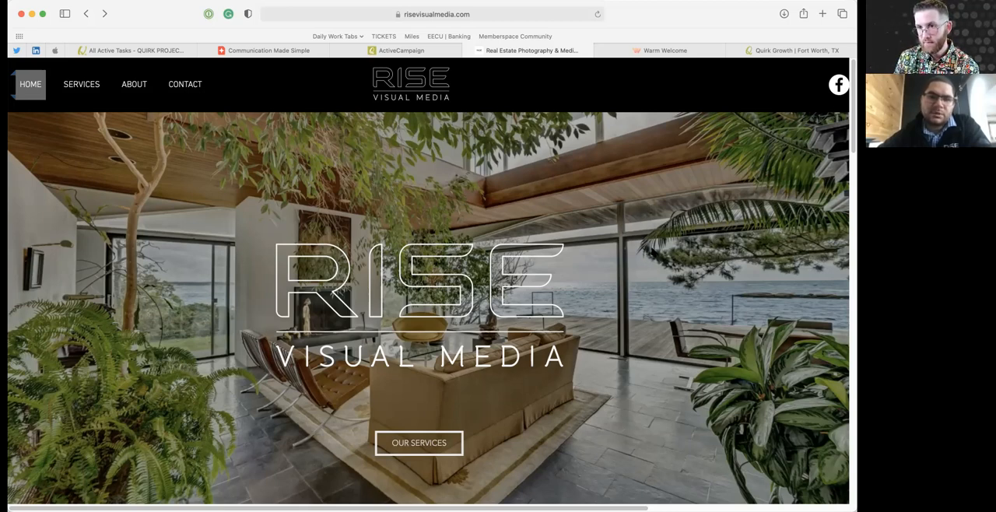
pyautogui.moveTo(650, 238)
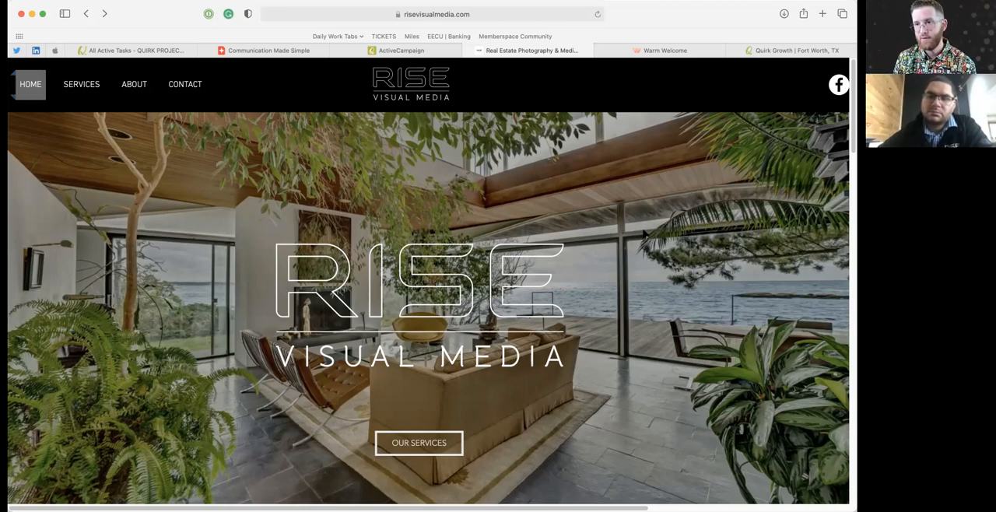
pyautogui.moveTo(658, 317)
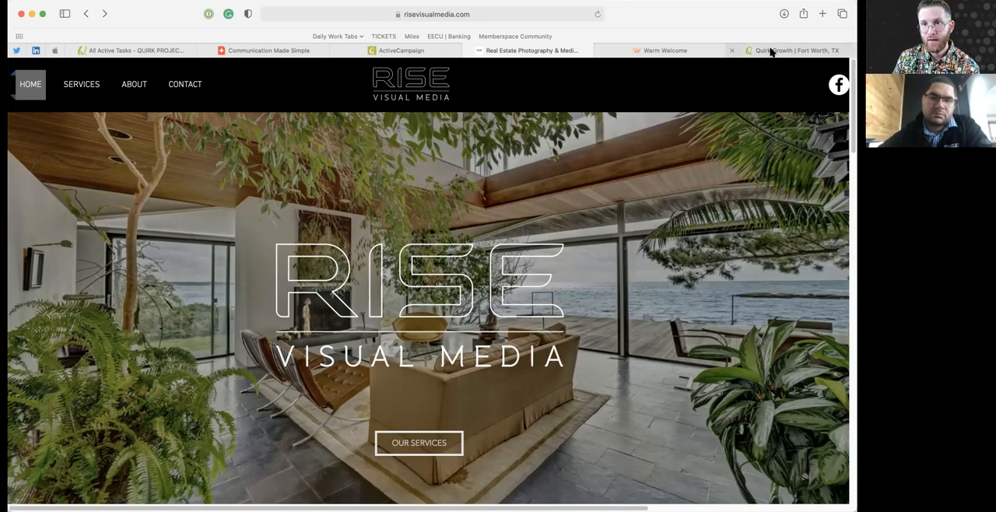
# Switch to the Quirk Growth | Fort Worth, TX tab and its business-growth coaching hero.
pyautogui.click(794, 50)
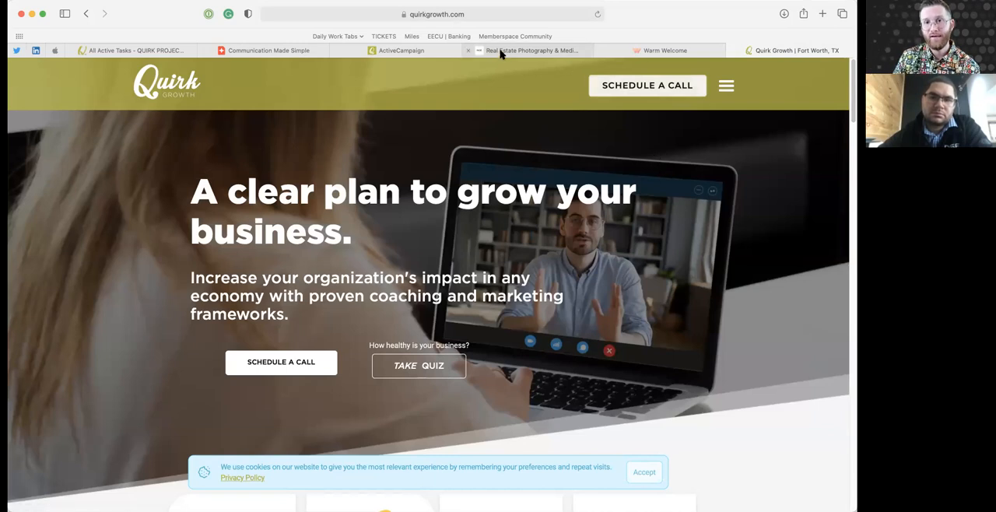
# Switch back to the Real Estate Photography tab for risevisualmedia.com.
pyautogui.click(531, 50)
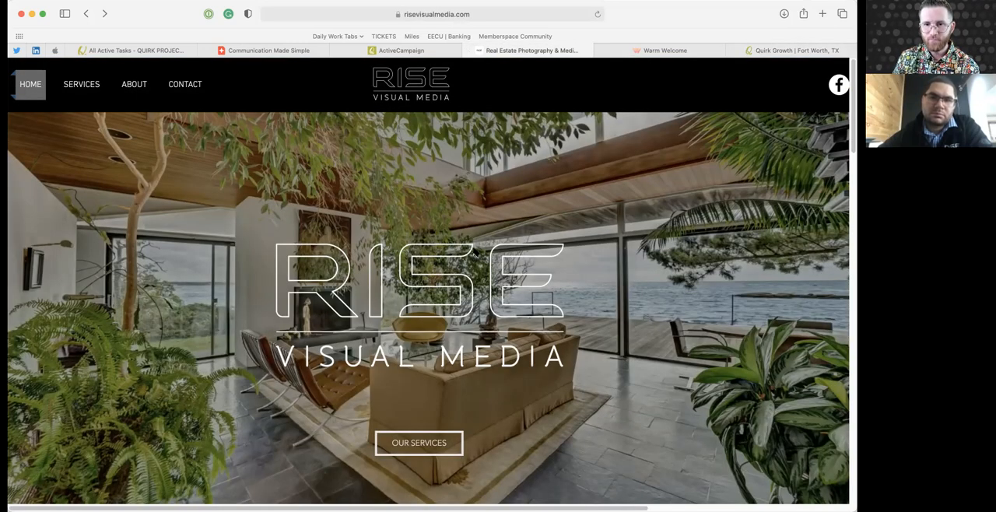
pyautogui.moveTo(184, 84)
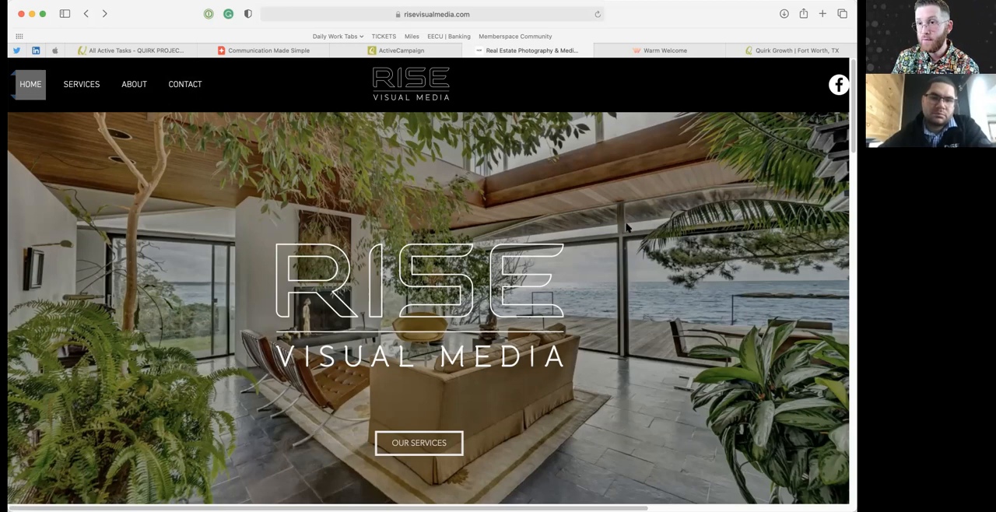
pyautogui.moveTo(609, 235)
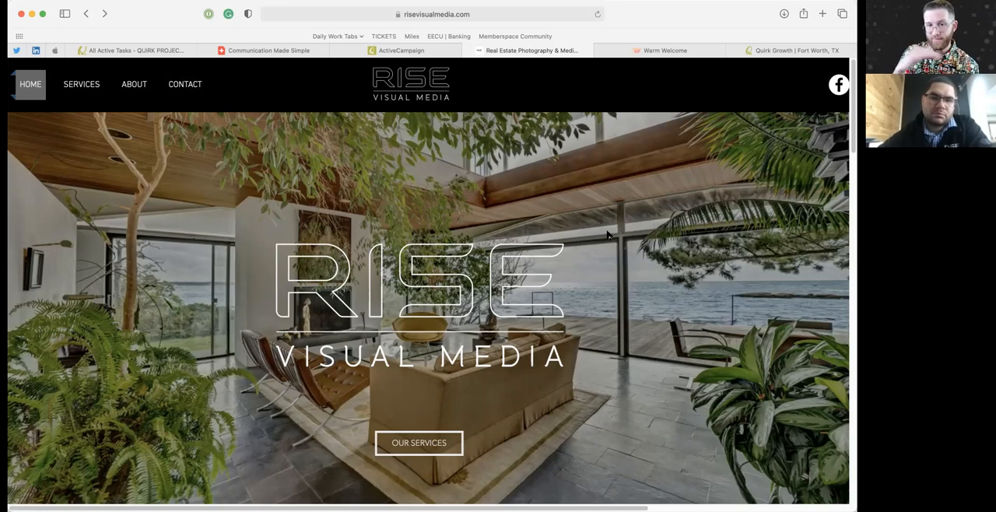
pyautogui.moveTo(632, 161)
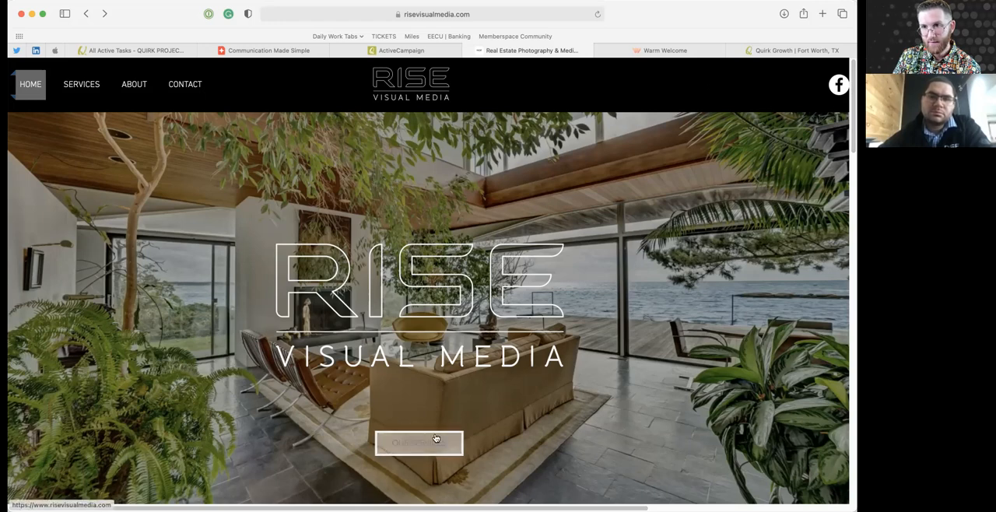
pyautogui.moveTo(419, 443)
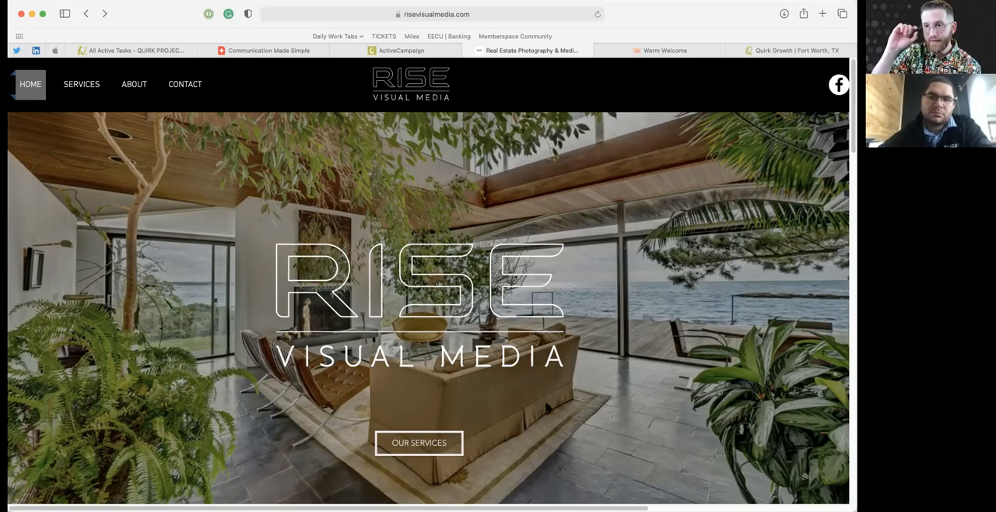
pyautogui.moveTo(544, 475)
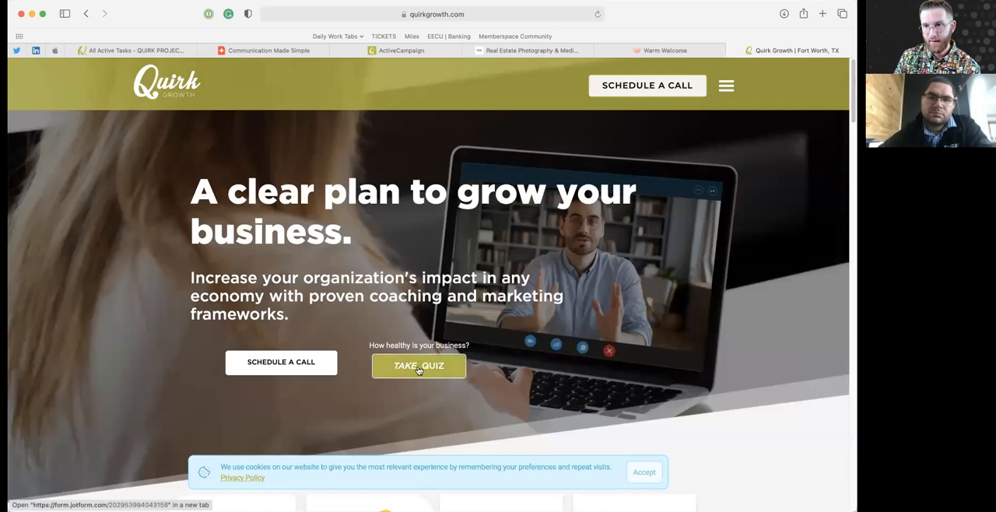
pyautogui.moveTo(276, 355)
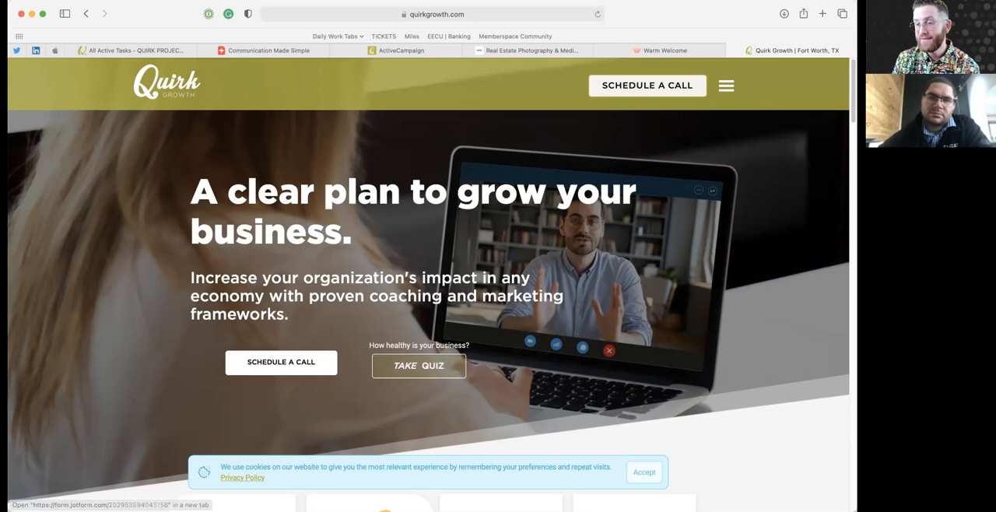
pyautogui.moveTo(708, 313)
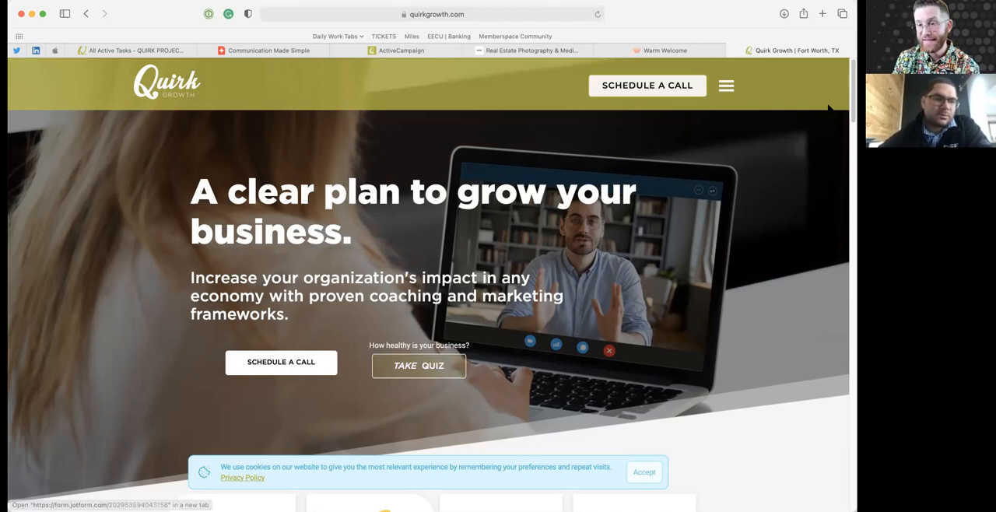
pyautogui.moveTo(673, 273)
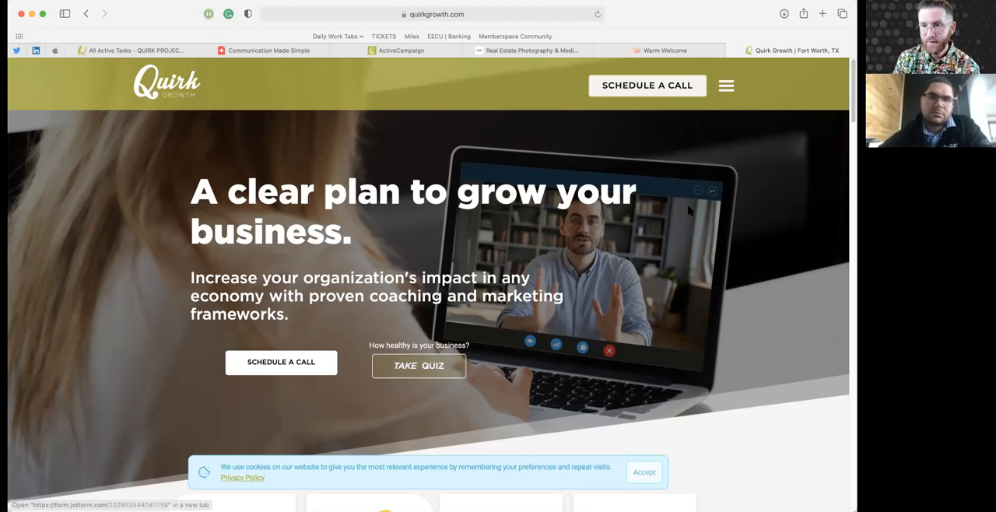
pyautogui.moveTo(664, 257)
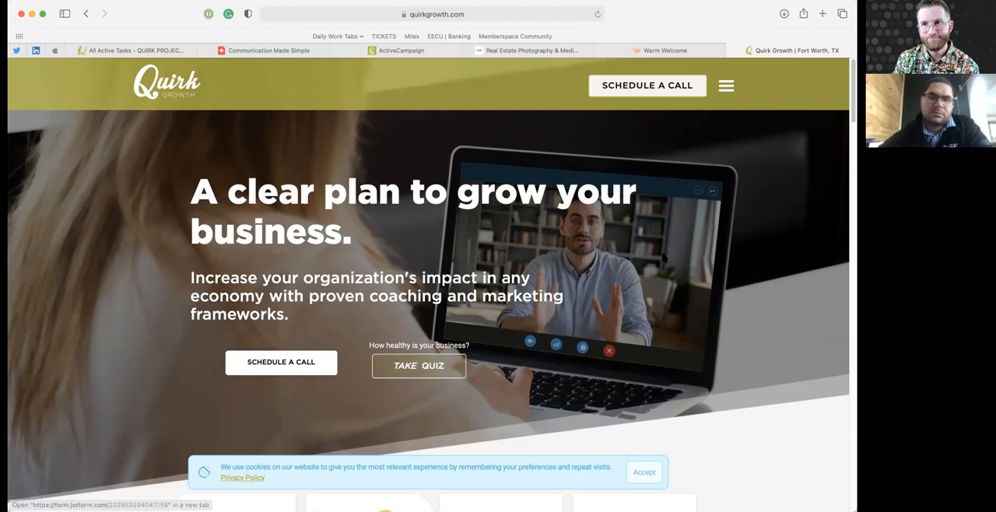
pyautogui.moveTo(545, 261)
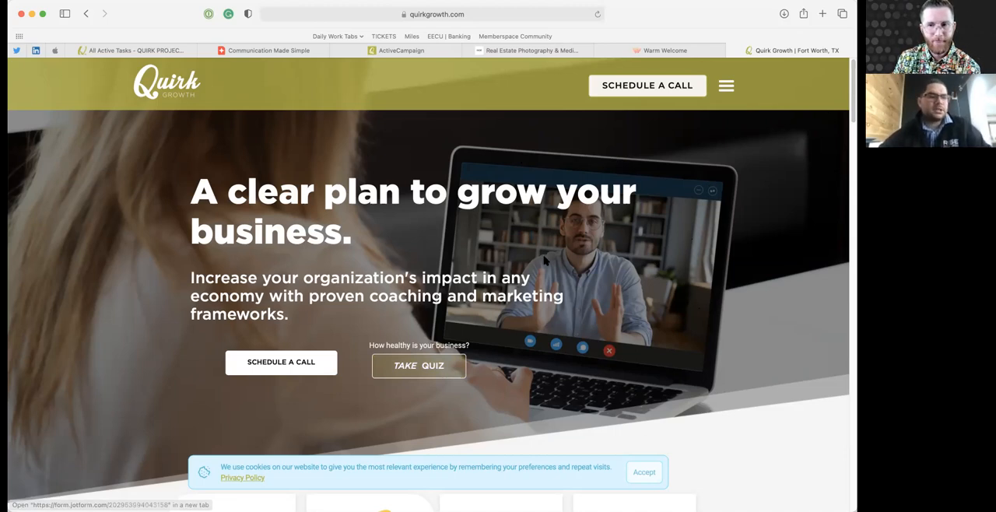
pyautogui.moveTo(85, 86)
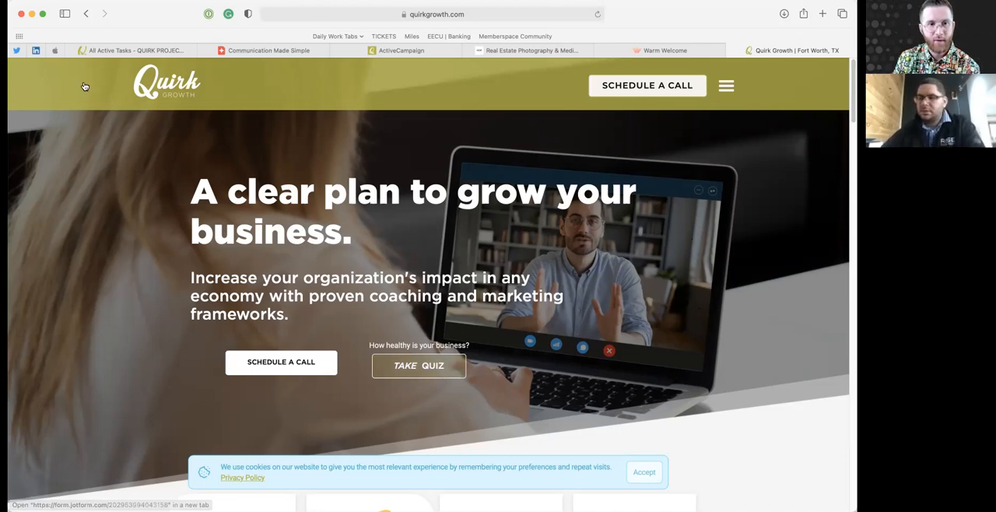
pyautogui.moveTo(148, 85)
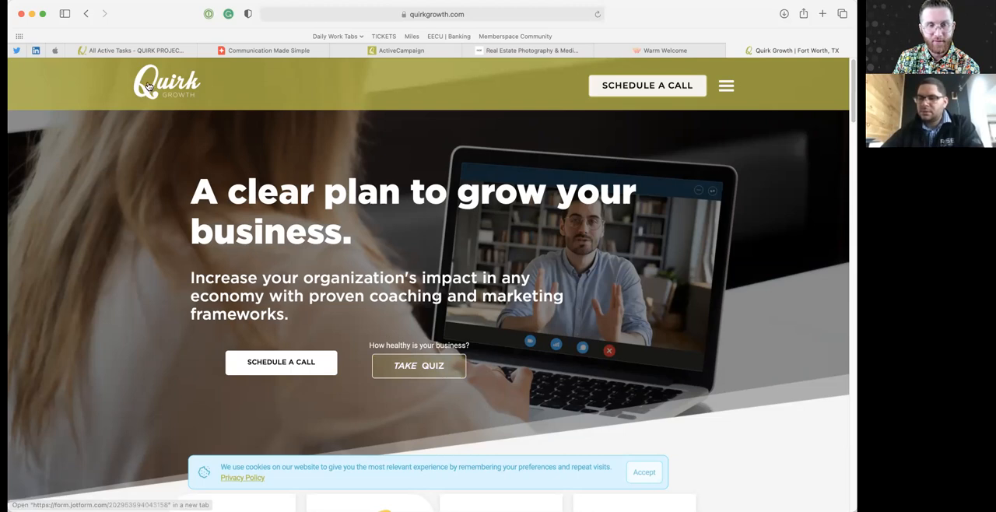
pyautogui.moveTo(209, 209)
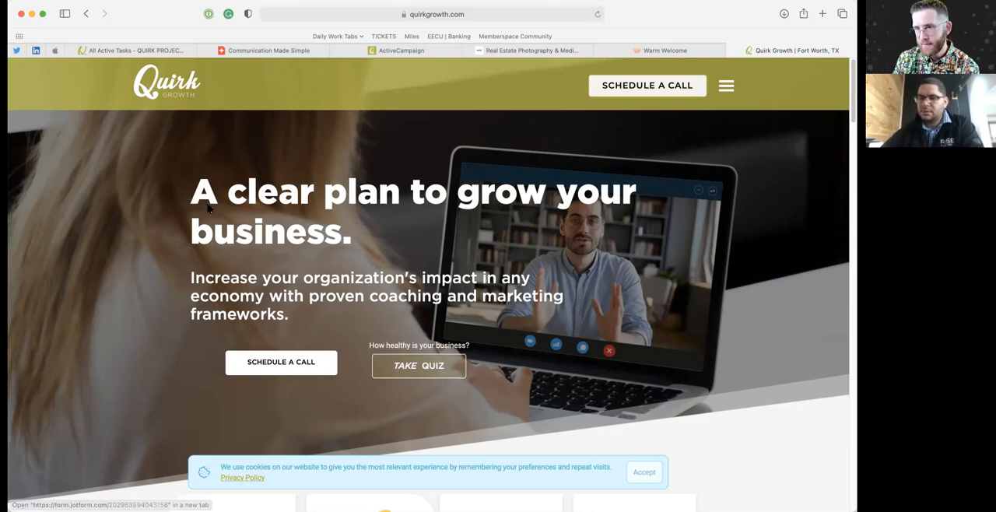
pyautogui.moveTo(138, 103)
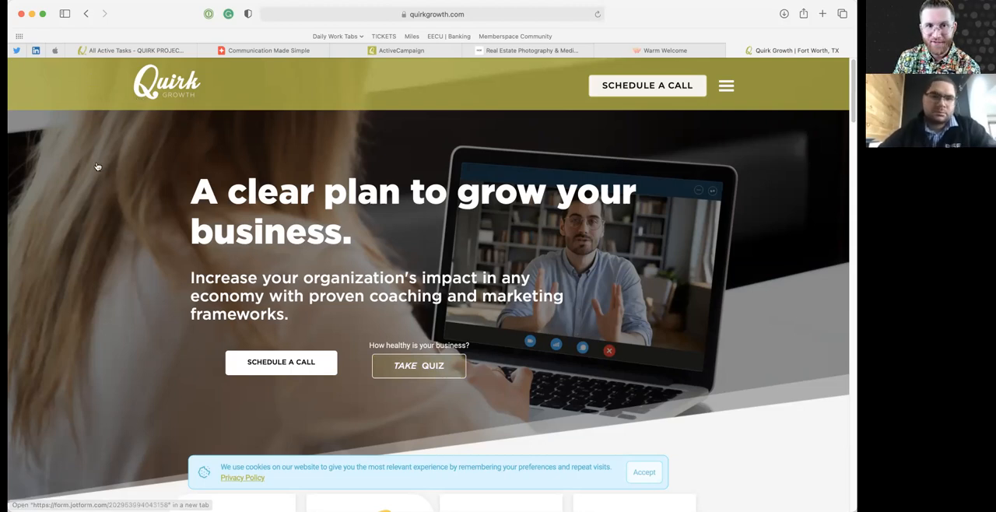
pyautogui.moveTo(498, 256)
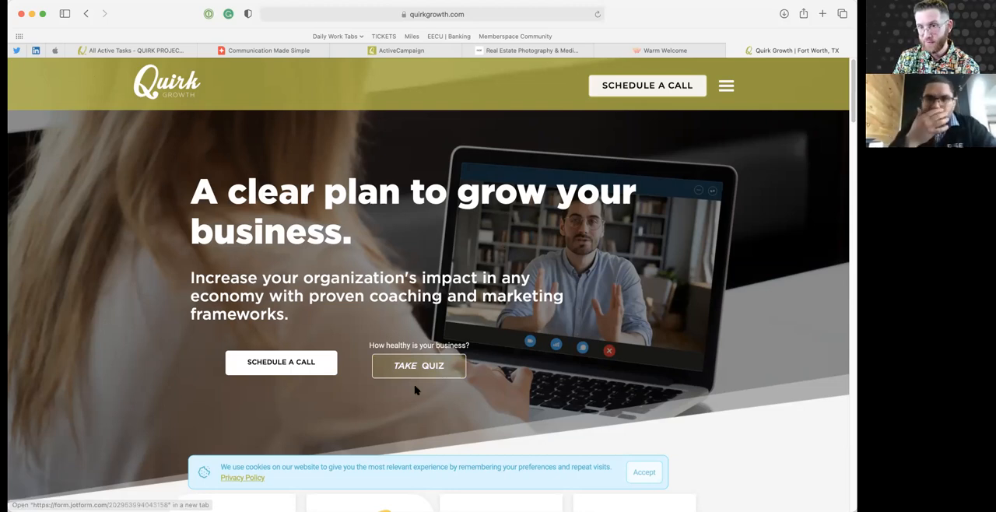
pyautogui.moveTo(91, 228)
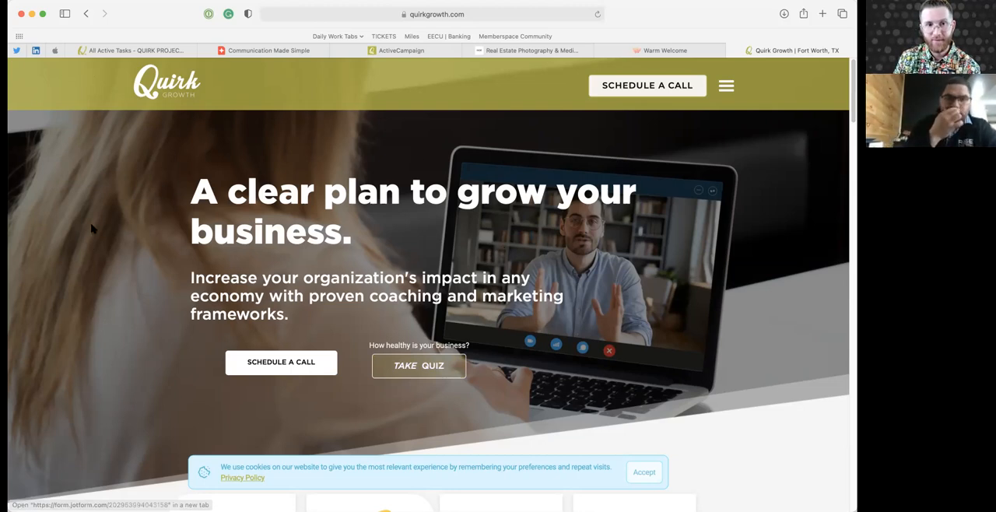
pyautogui.moveTo(124, 263)
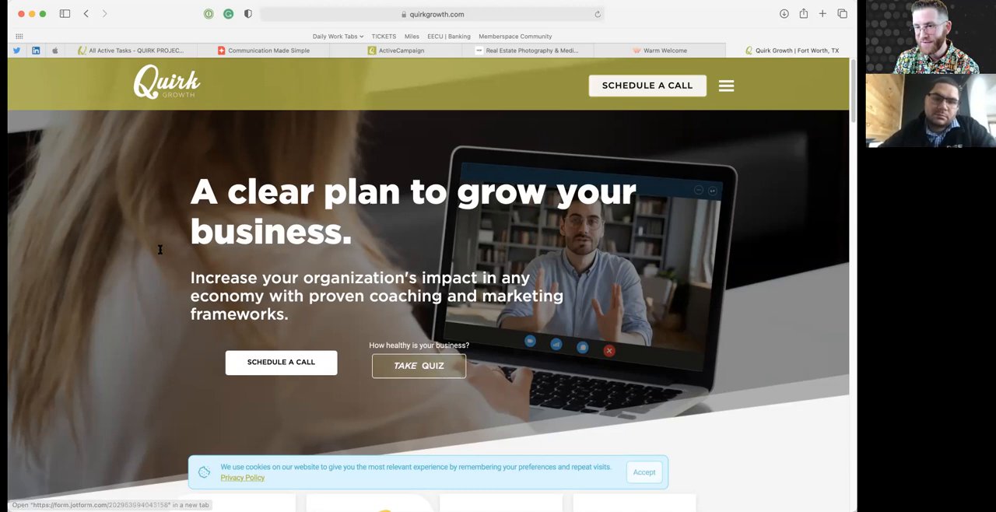
pyautogui.moveTo(201, 290)
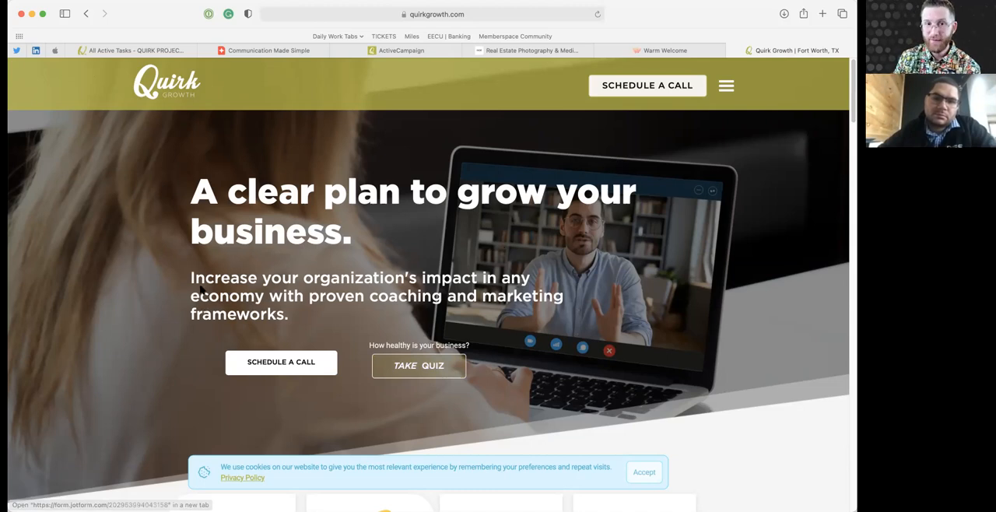
pyautogui.moveTo(141, 300)
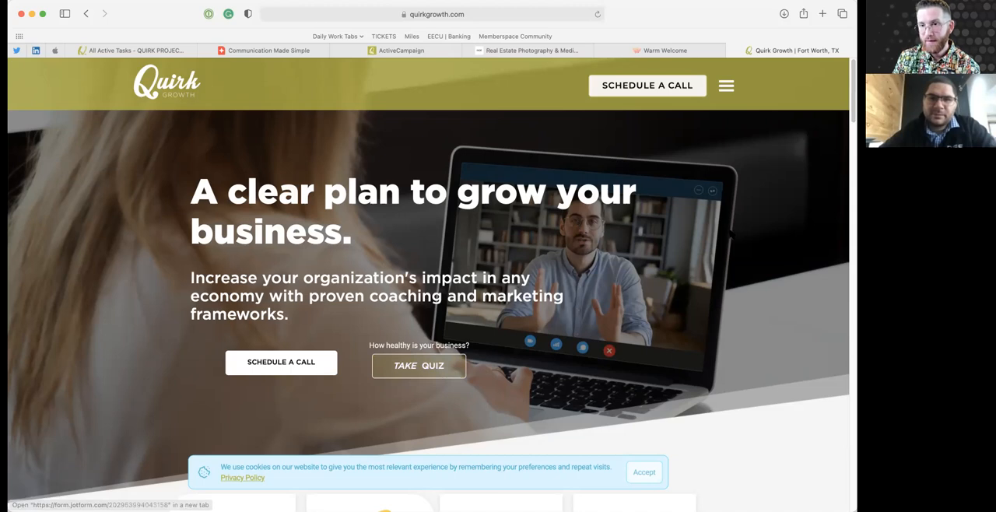
pyautogui.moveTo(848, 289)
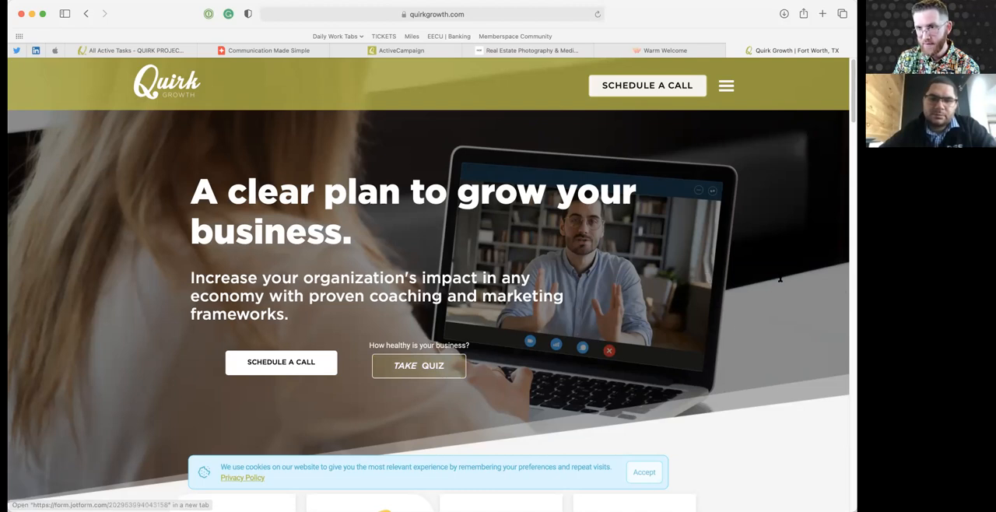
pyautogui.moveTo(785, 300)
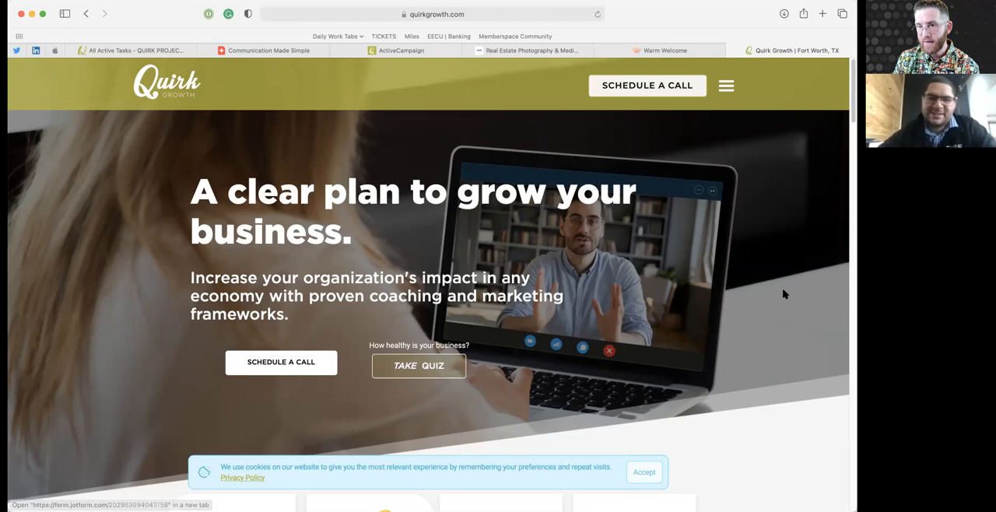
pyautogui.moveTo(785, 282)
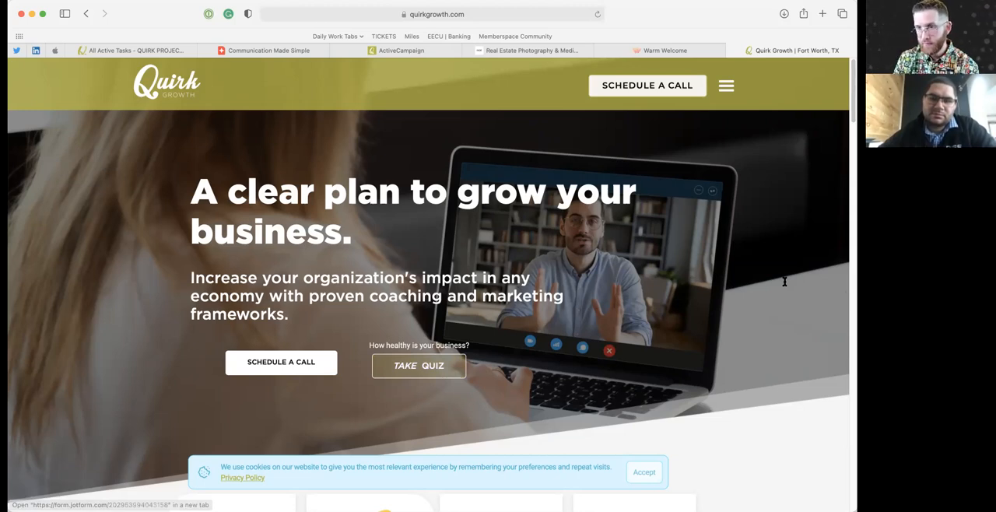
pyautogui.moveTo(771, 303)
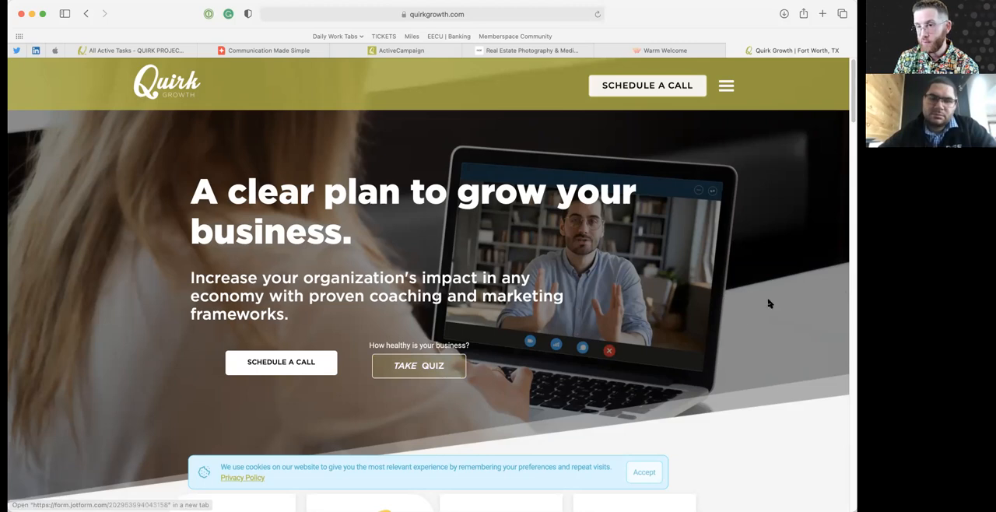
pyautogui.moveTo(328, 441)
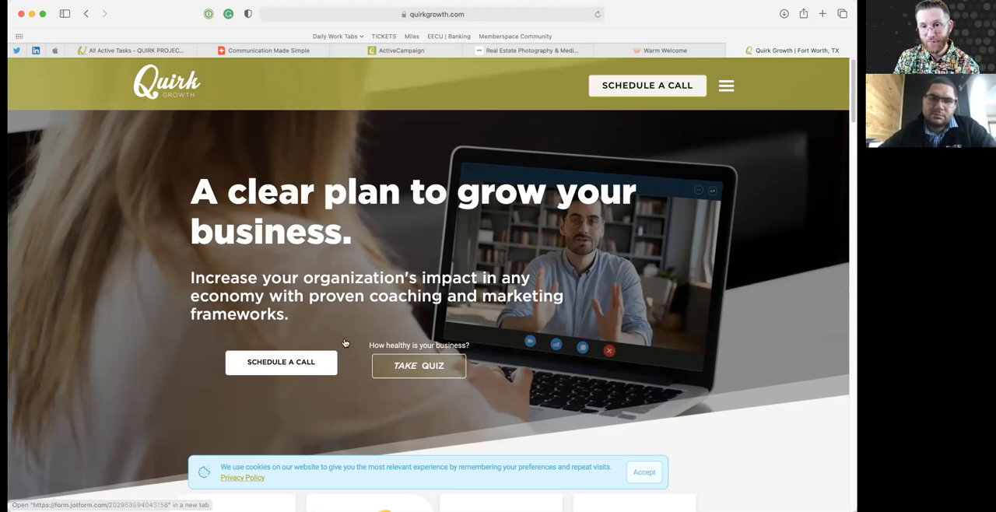
pyautogui.moveTo(242, 341)
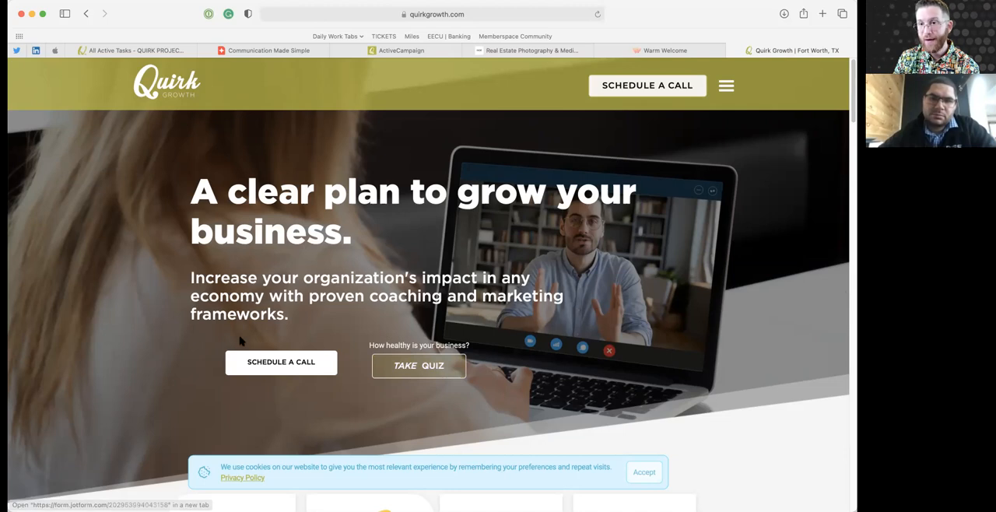
pyautogui.moveTo(260, 378)
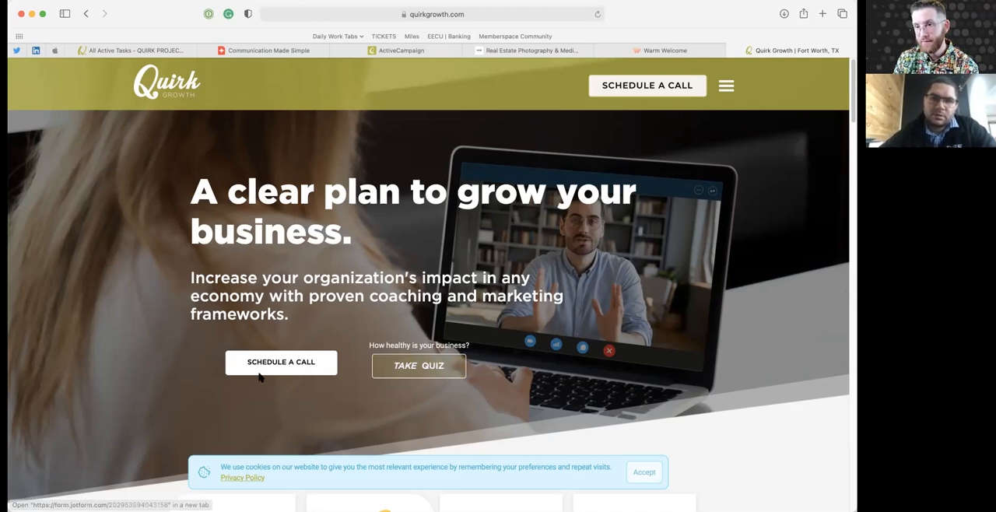
pyautogui.moveTo(280, 368)
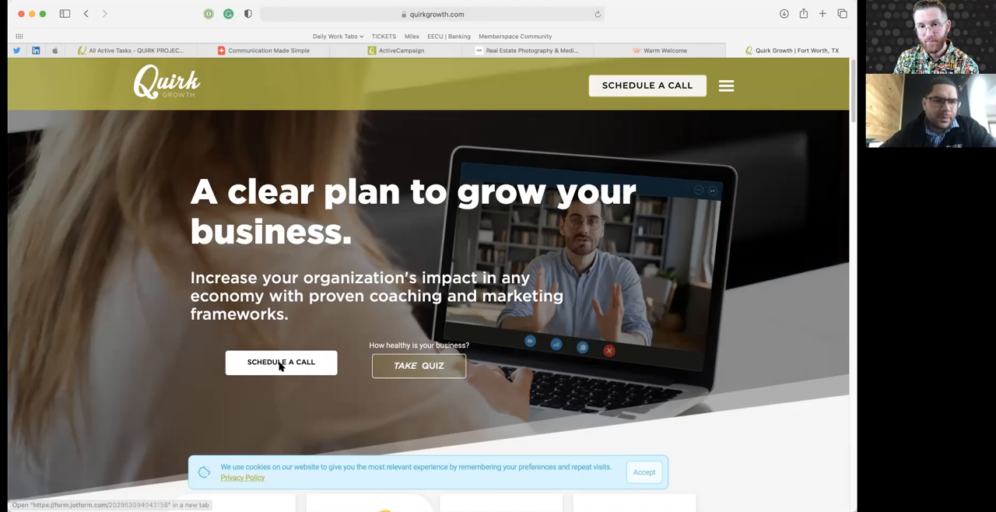
pyautogui.moveTo(334, 342)
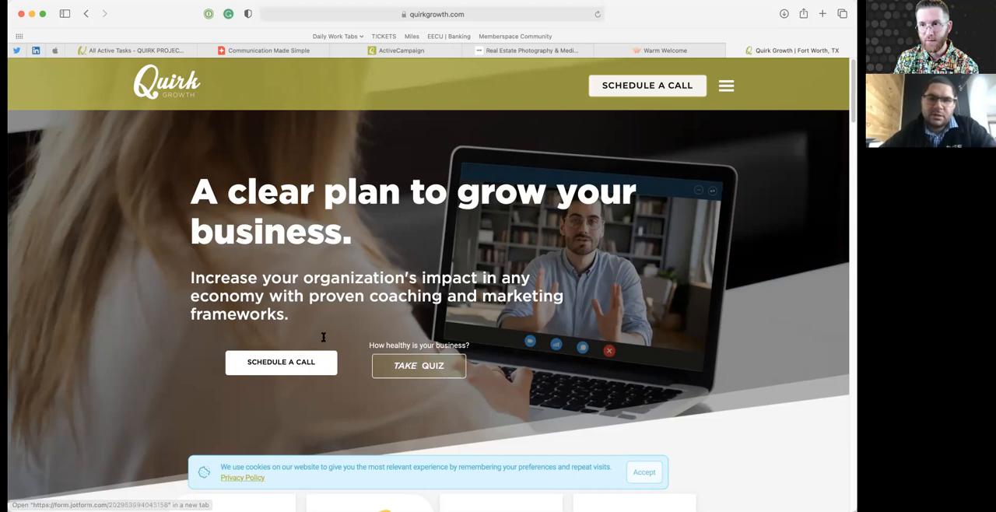
pyautogui.moveTo(324, 339)
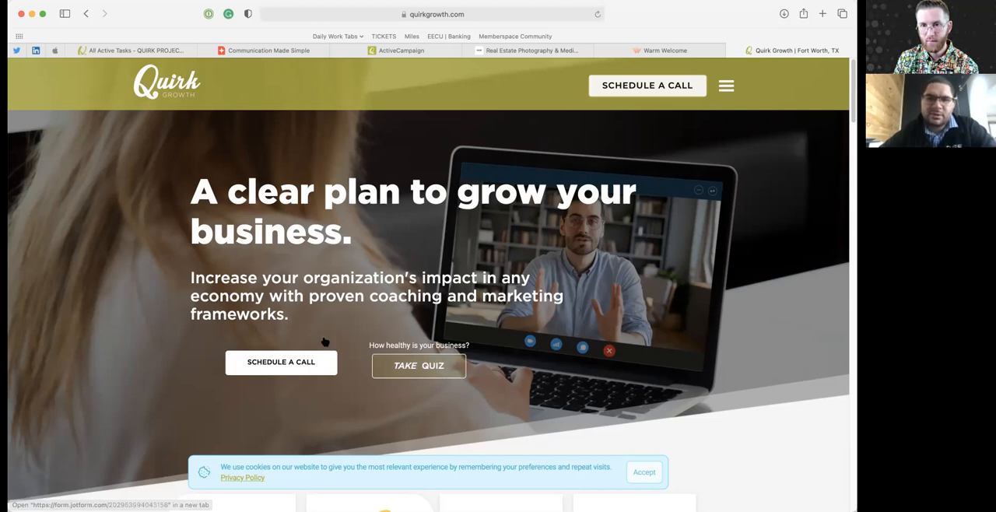
pyautogui.moveTo(447, 392)
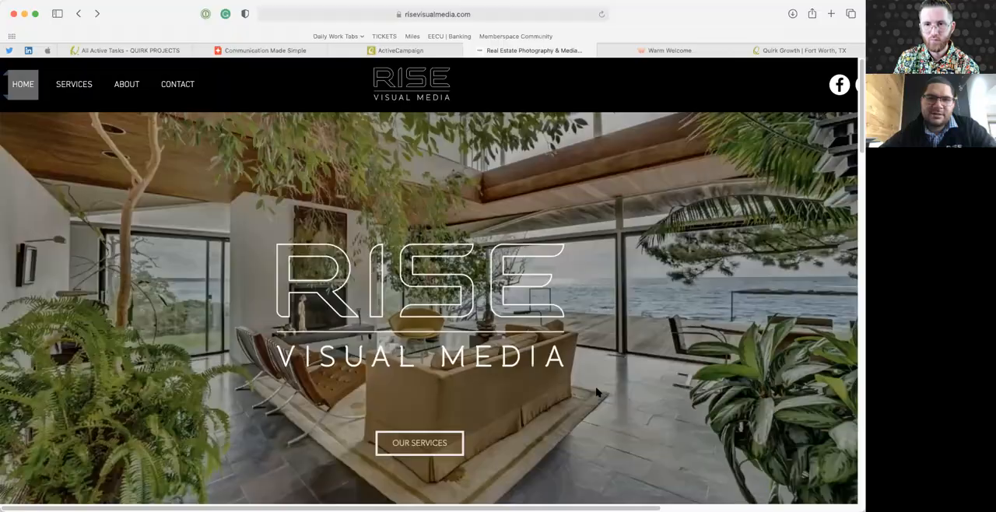
# Scroll past the hero to the High Quality Content through Convenient Scheduling tiles.
pyautogui.scroll(-3)
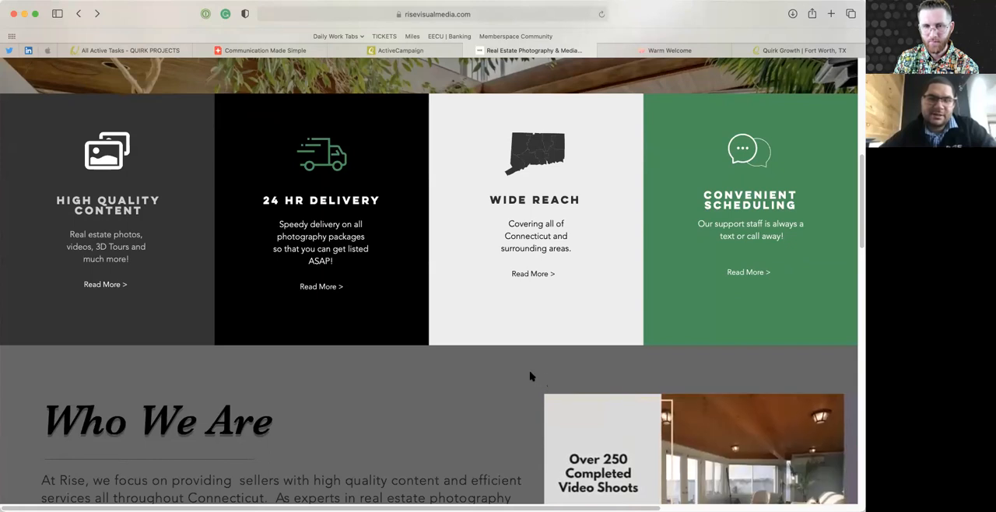
pyautogui.scroll(-3)
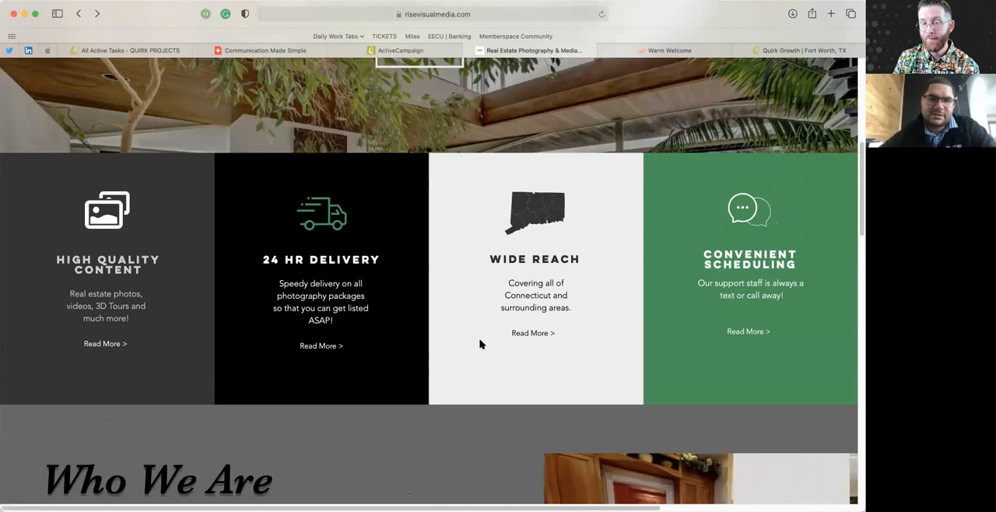
pyautogui.scroll(-3)
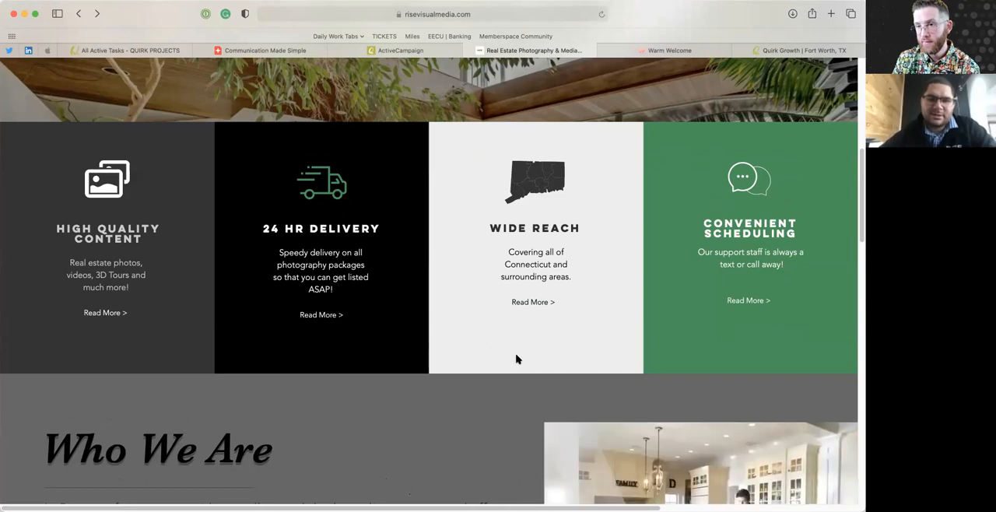
pyautogui.scroll(-3)
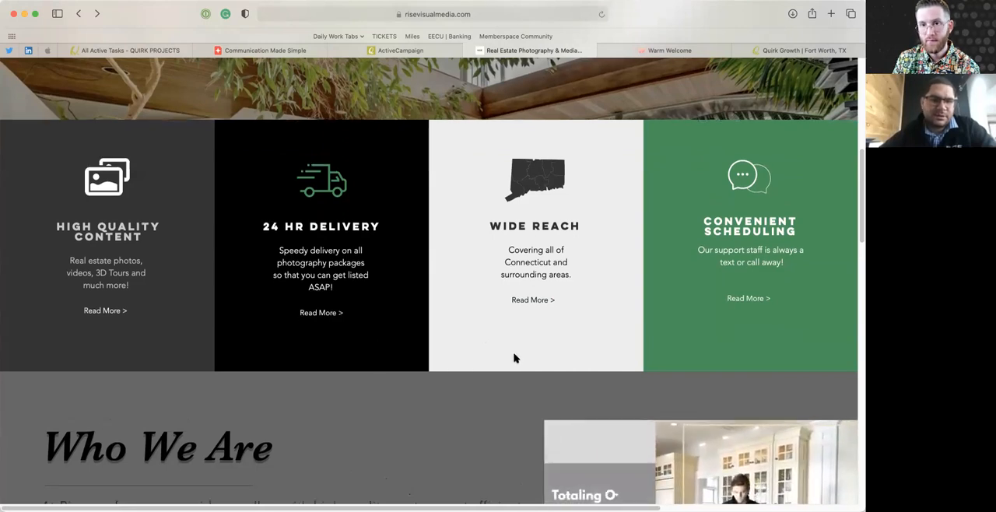
pyautogui.scroll(-3)
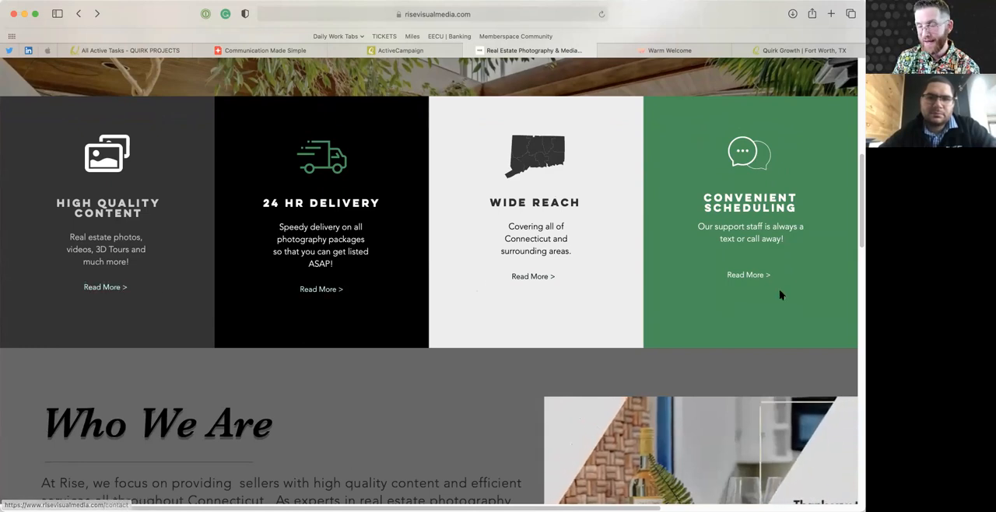
pyautogui.moveTo(594, 313)
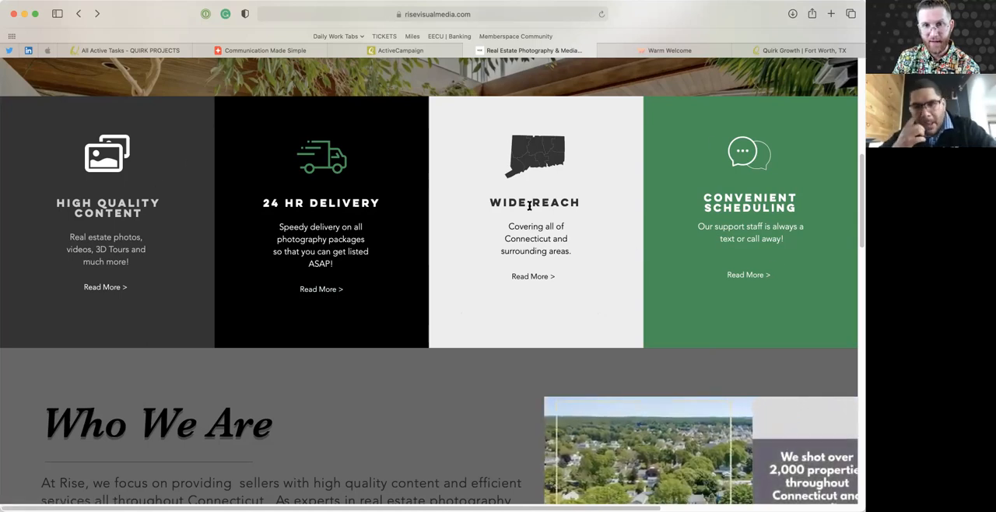
pyautogui.moveTo(427, 368)
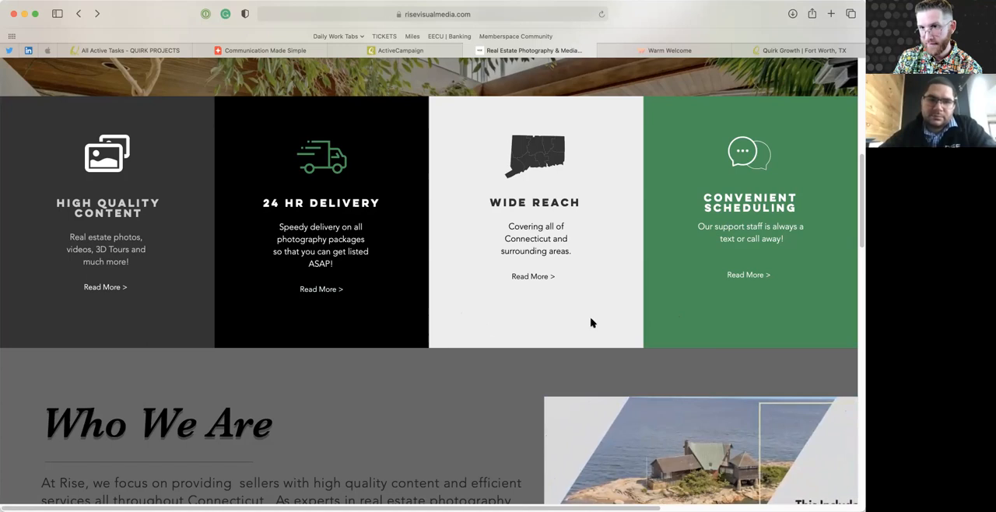
pyautogui.moveTo(607, 312)
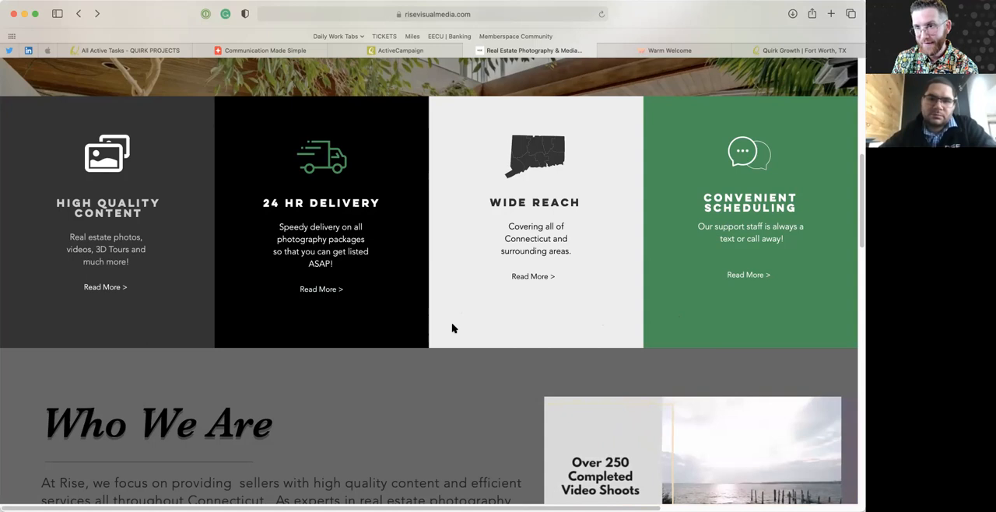
# Scroll further to reveal the Who We Are text and Learn More button.
pyautogui.scroll(-3)
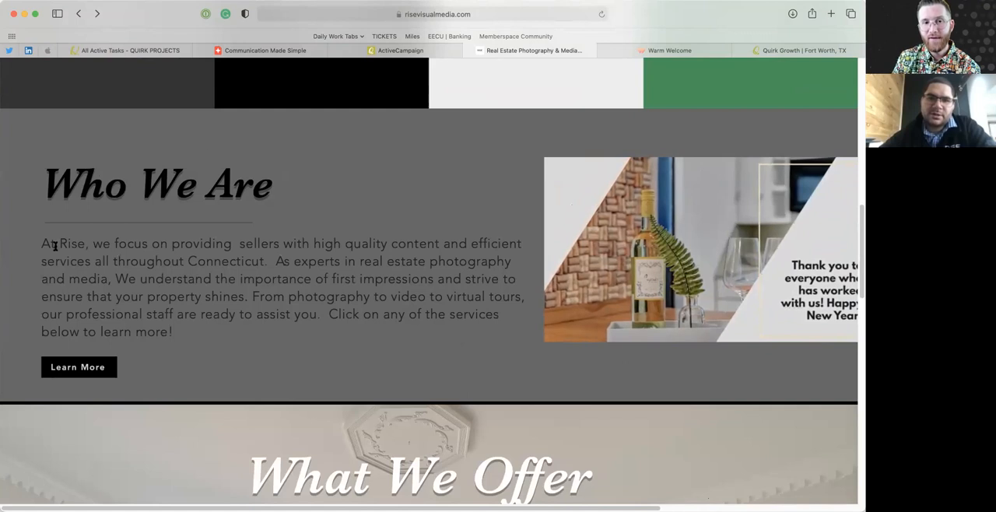
pyautogui.moveTo(380, 354)
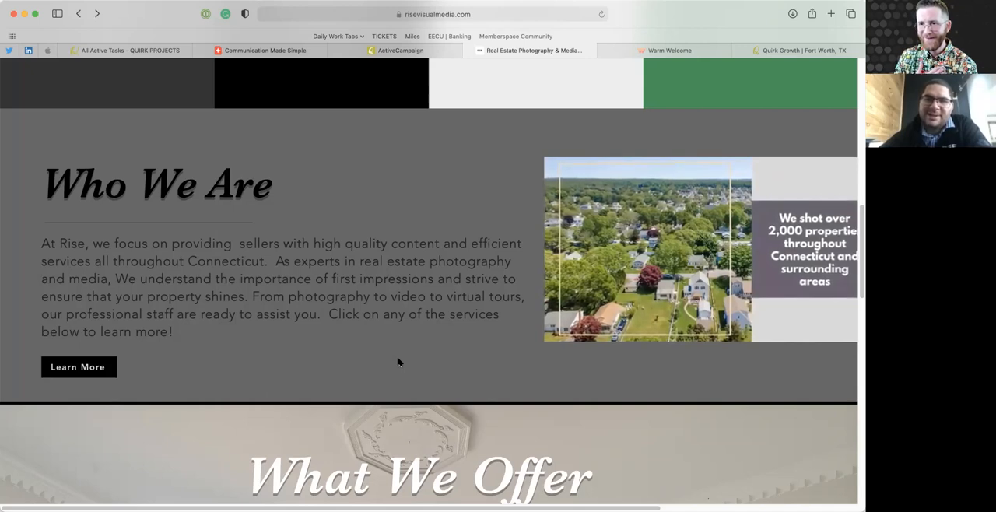
pyautogui.scroll(-3)
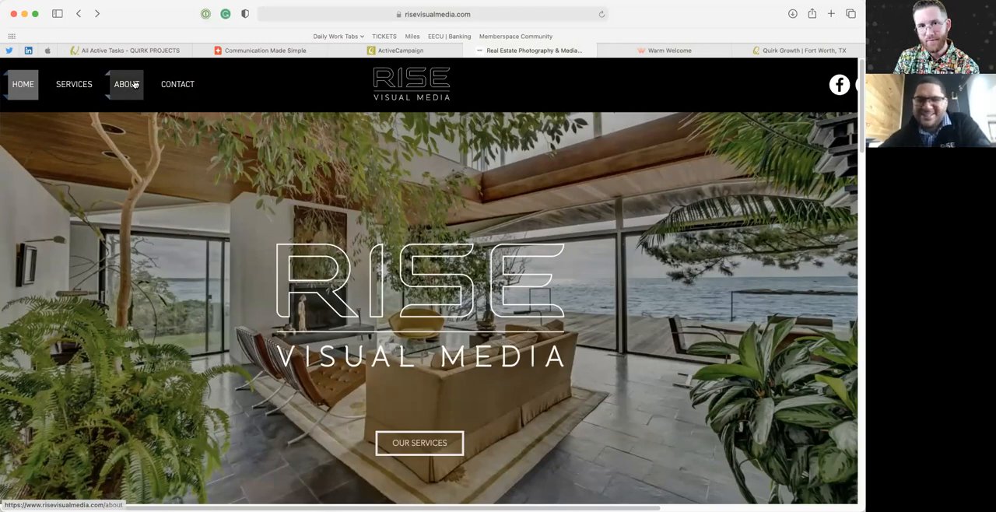
# Scroll down to Who We Are as its slideshow reaches virtual tours and floor plans.
pyautogui.scroll(-3)
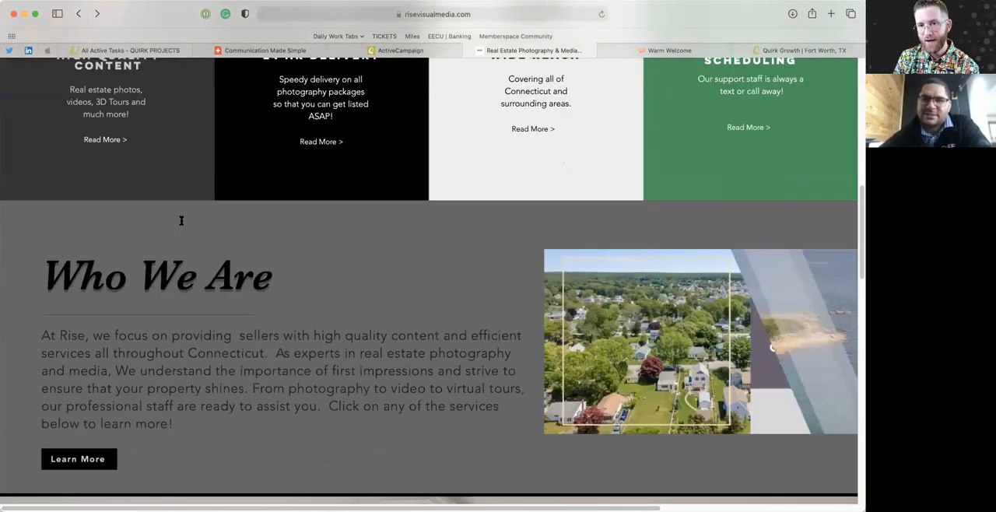
pyautogui.scroll(-3)
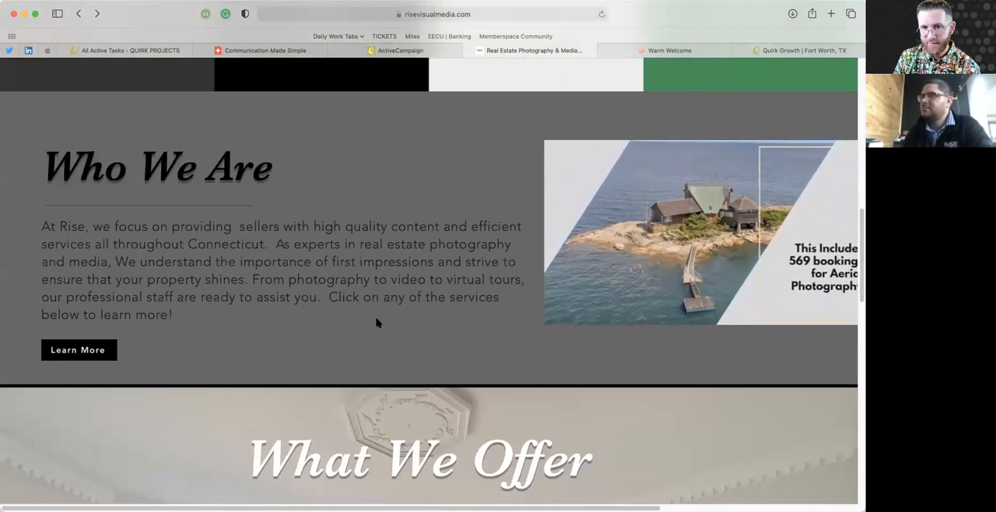
pyautogui.scroll(3)
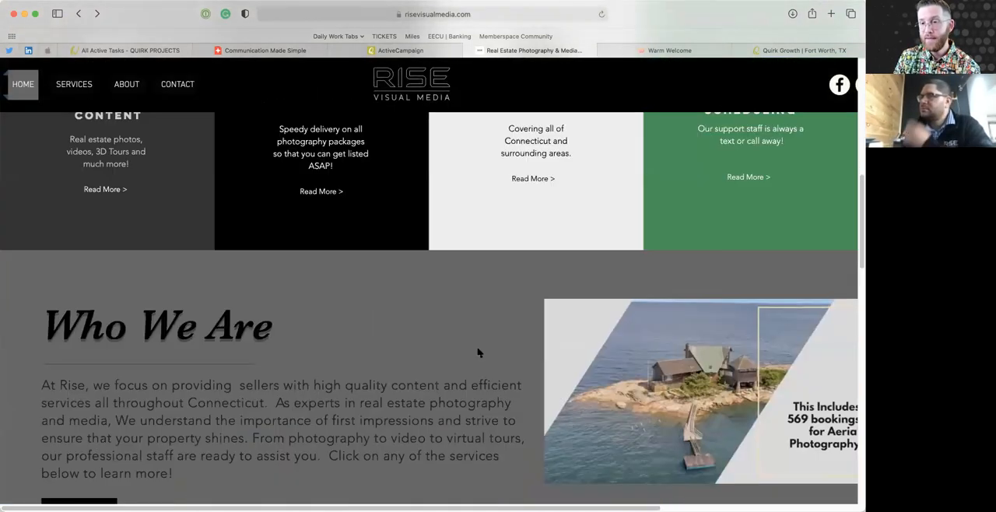
pyautogui.scroll(-3)
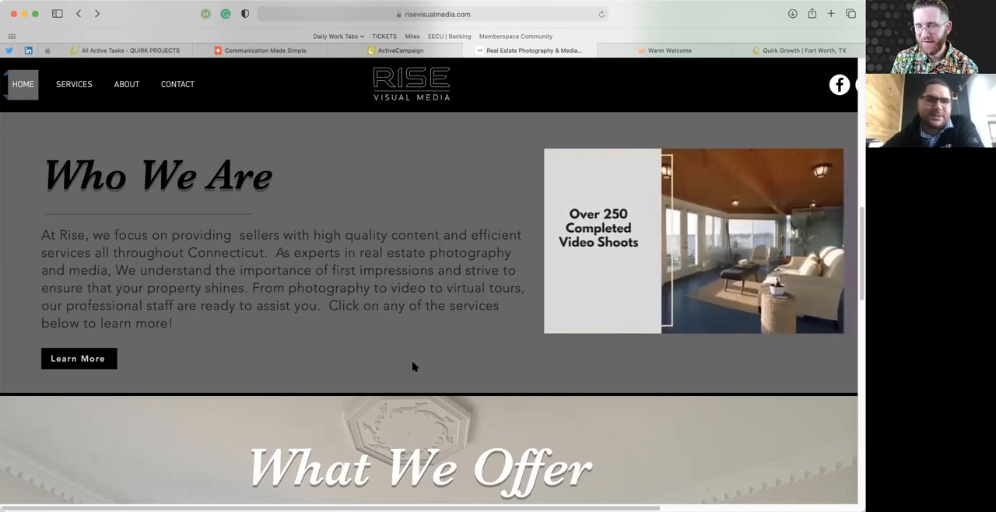
pyautogui.scroll(-3)
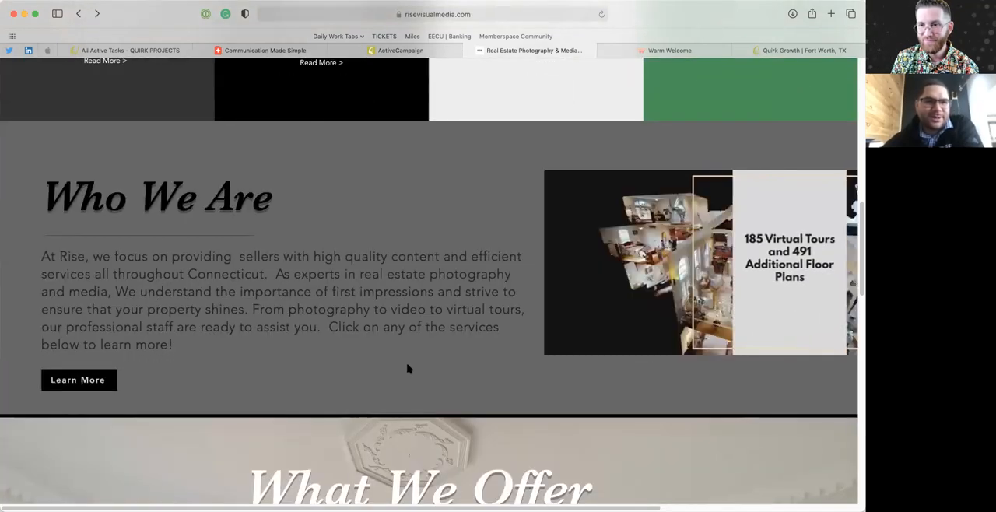
# Scroll down to What We Offer's six service tiles, Photography through floor plans.
pyautogui.scroll(-3)
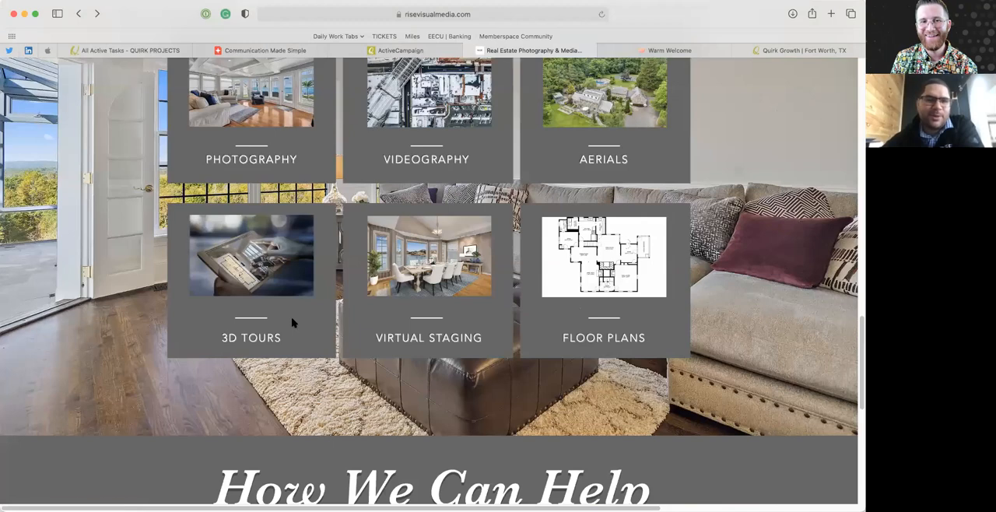
pyautogui.scroll(-3)
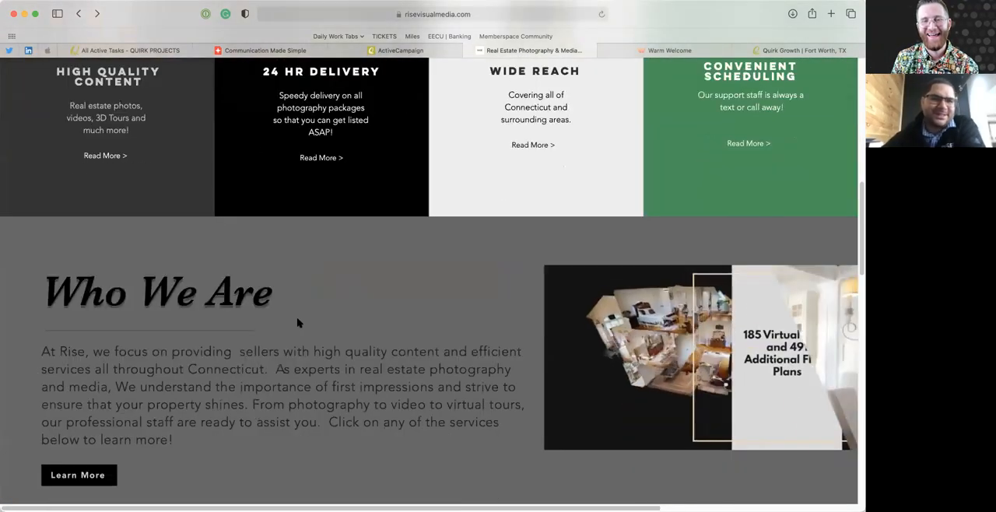
pyautogui.scroll(-3)
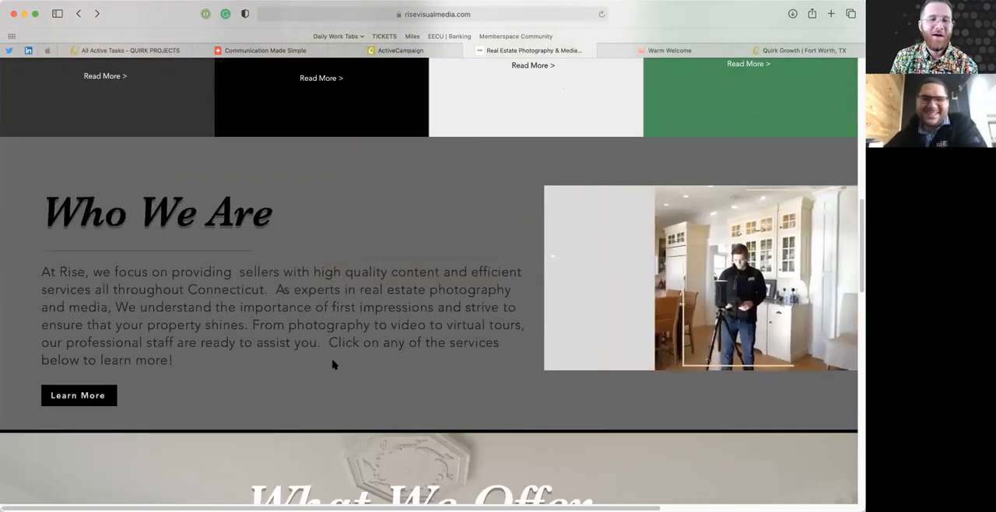
pyautogui.scroll(-3)
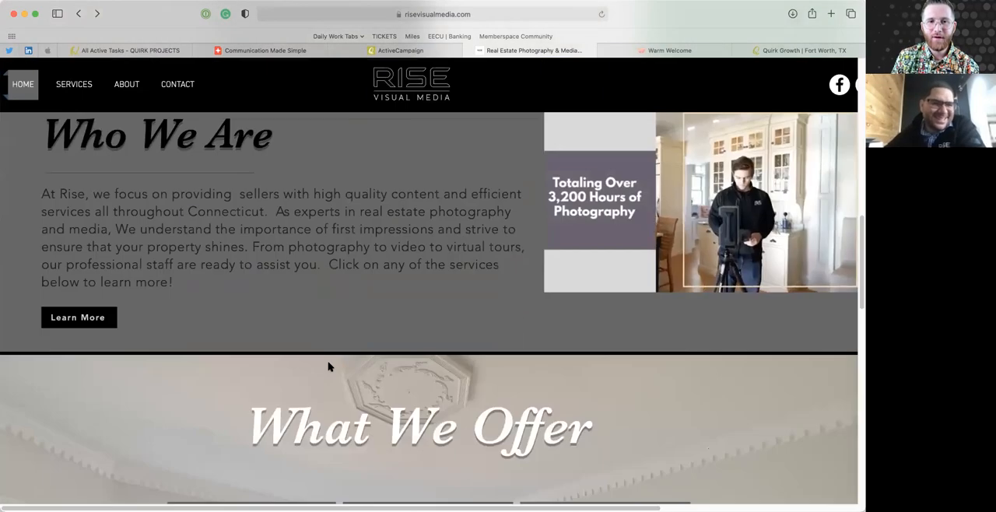
pyautogui.scroll(-3)
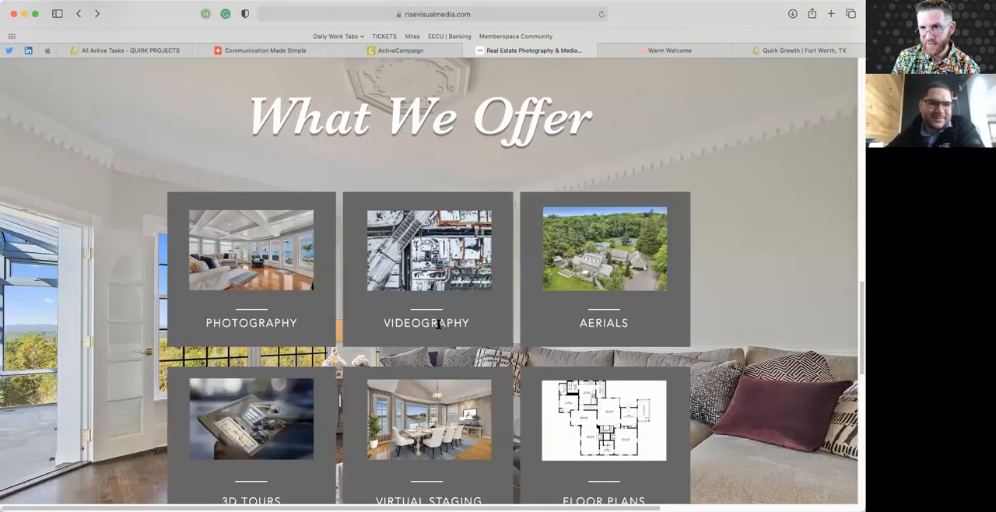
pyautogui.scroll(-3)
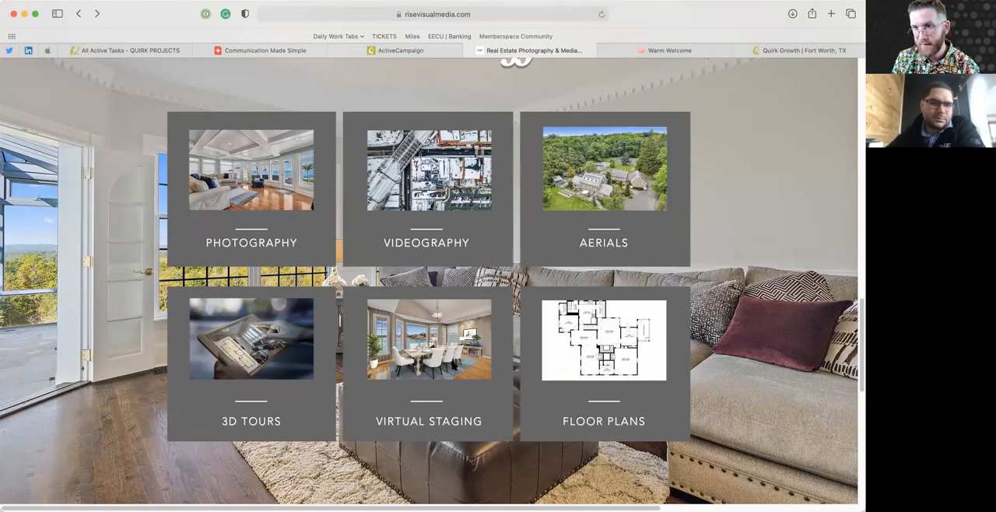
pyautogui.moveTo(416, 383)
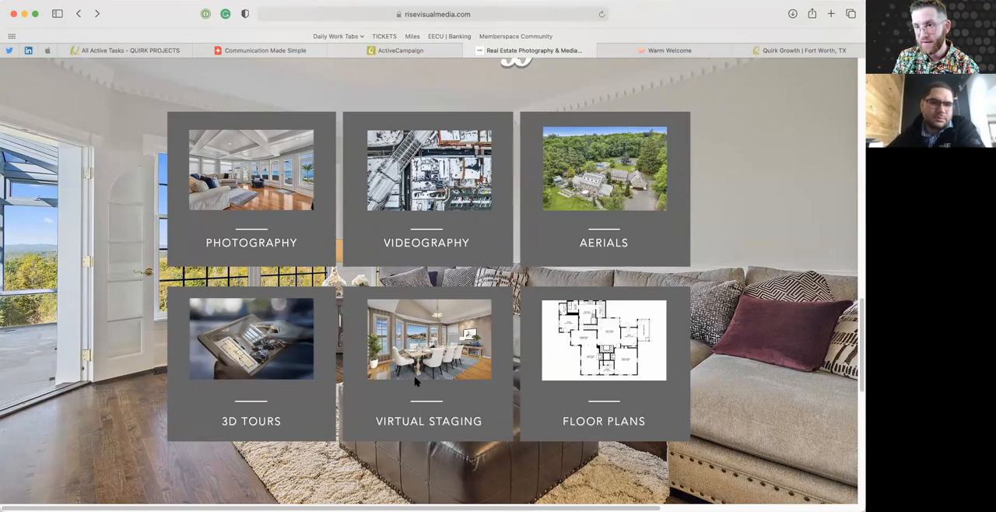
pyautogui.scroll(-3)
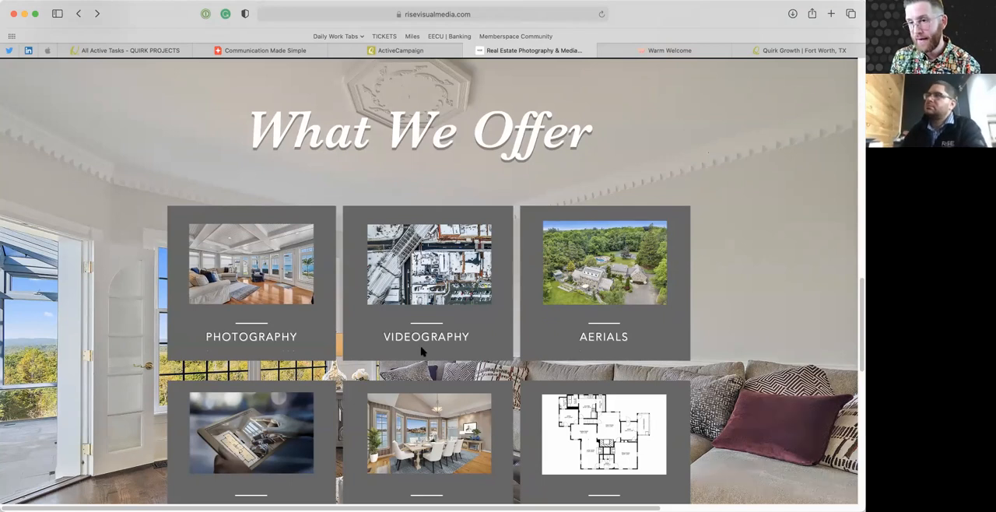
pyautogui.moveTo(421, 356)
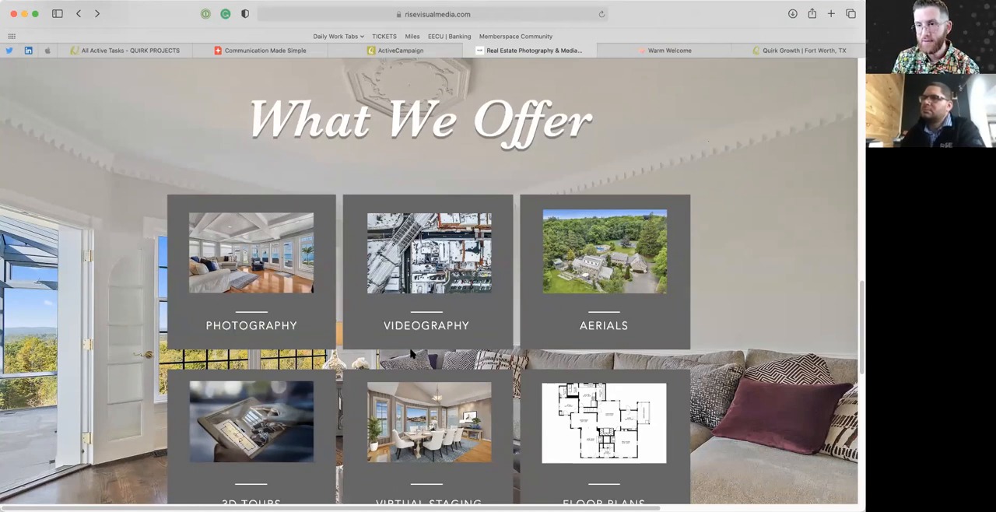
pyautogui.moveTo(492, 333)
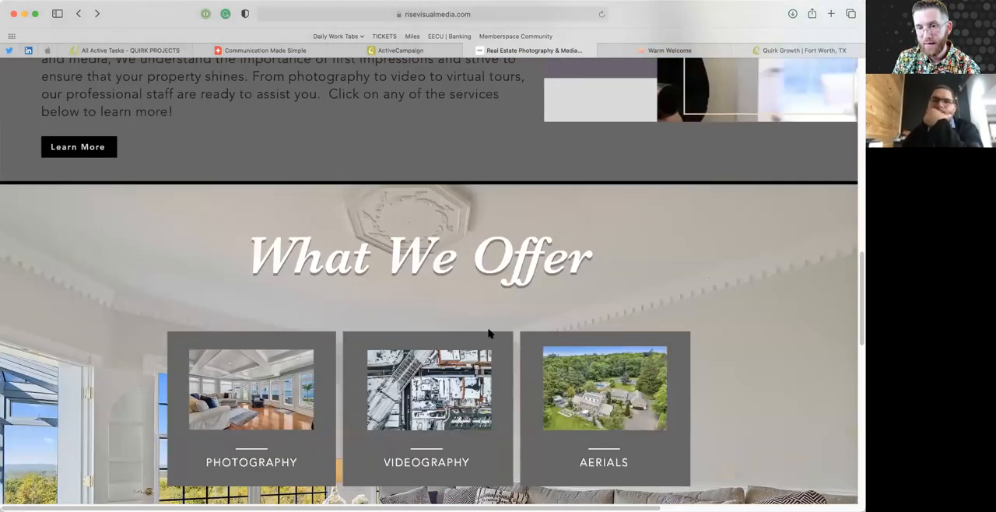
pyautogui.scroll(-3)
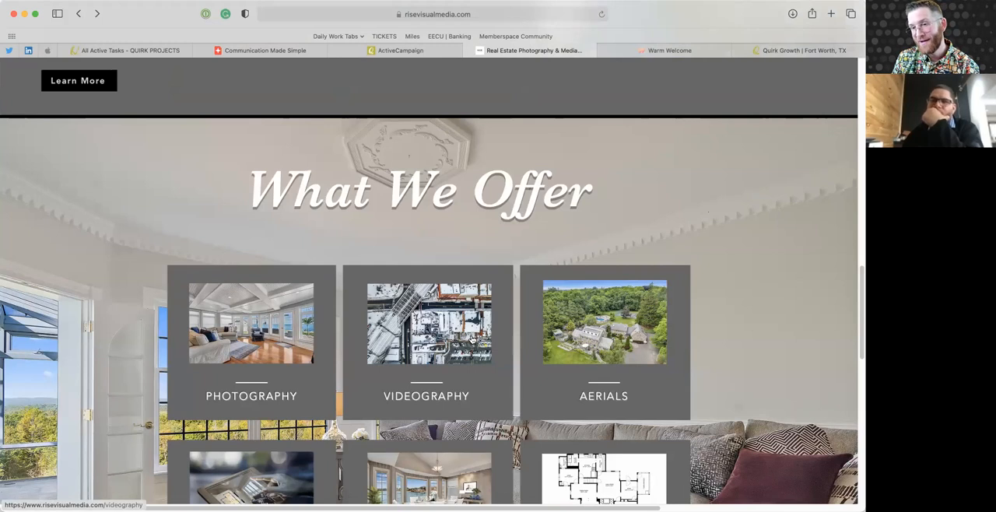
pyautogui.moveTo(491, 321)
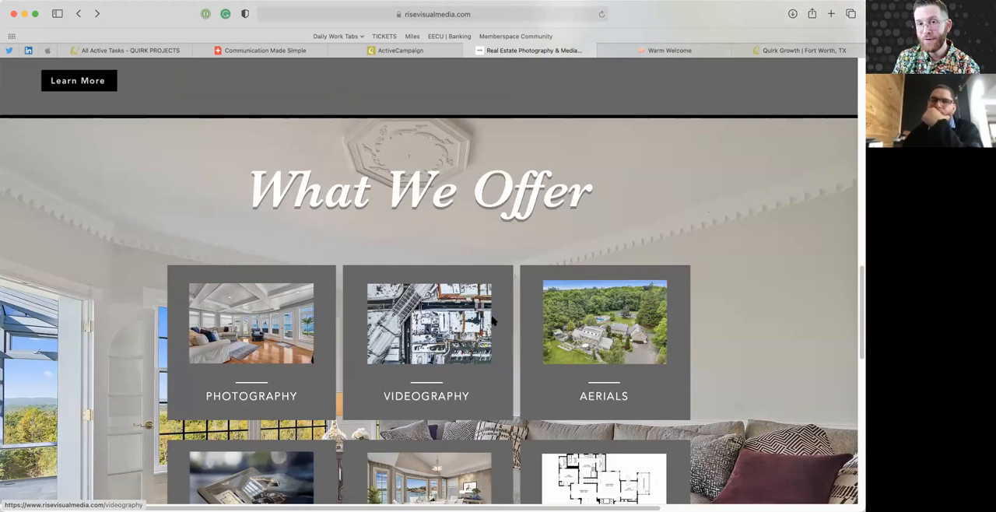
pyautogui.moveTo(485, 348)
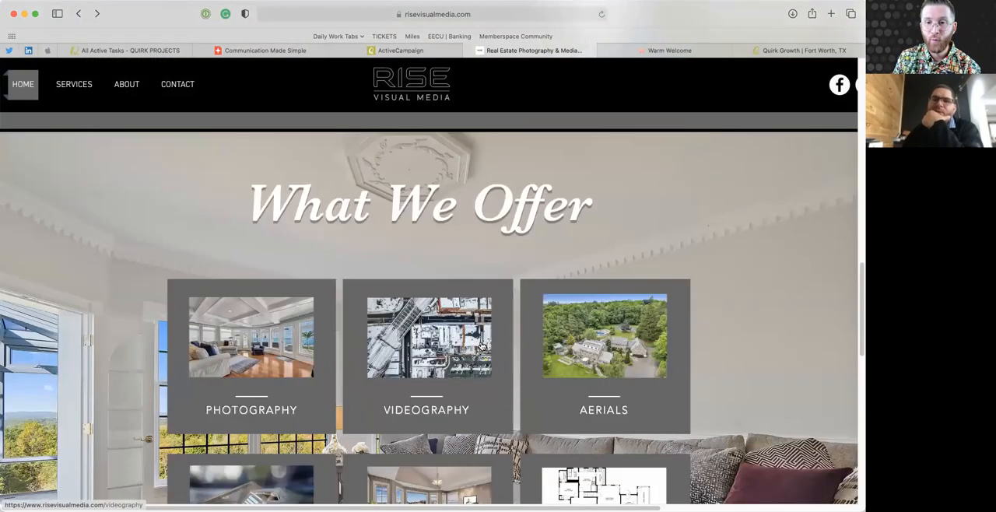
pyautogui.scroll(-3)
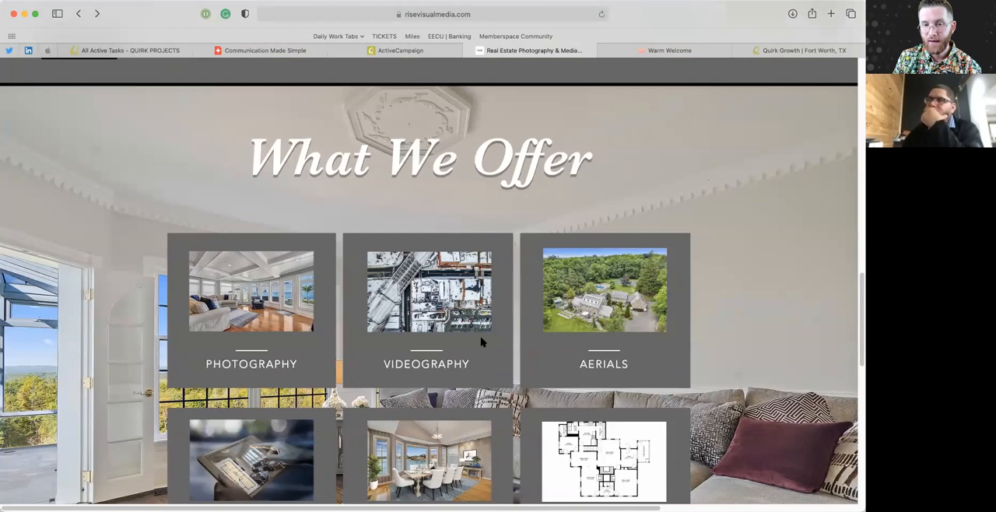
pyautogui.moveTo(490, 331)
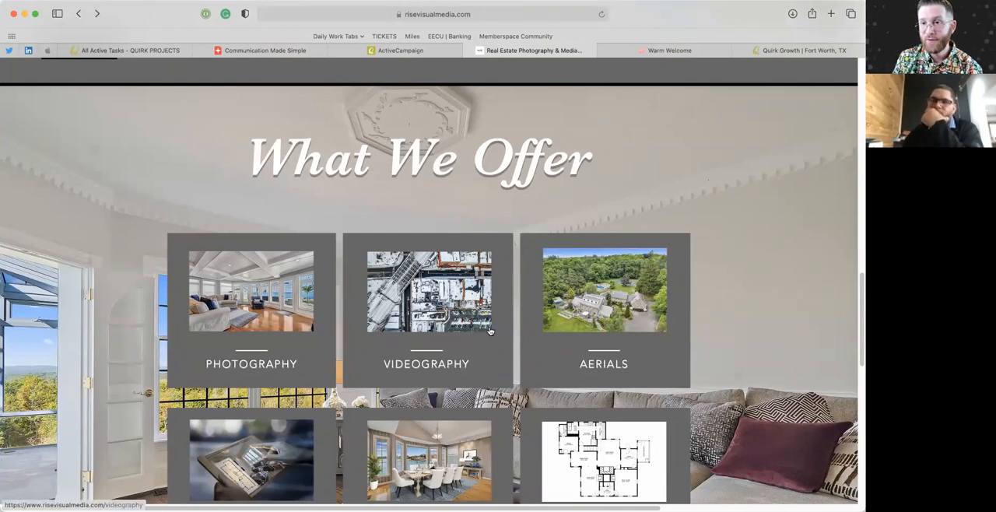
pyautogui.moveTo(502, 314)
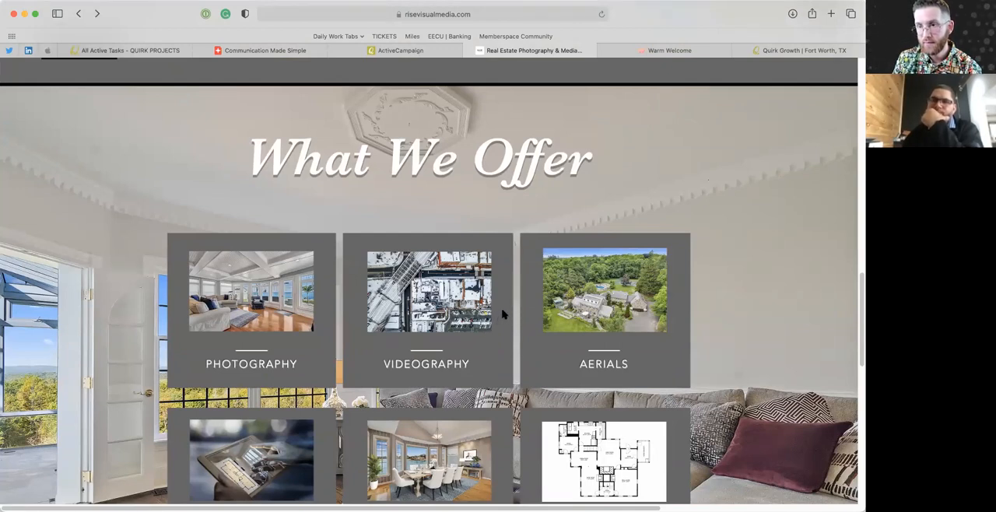
pyautogui.moveTo(524, 302)
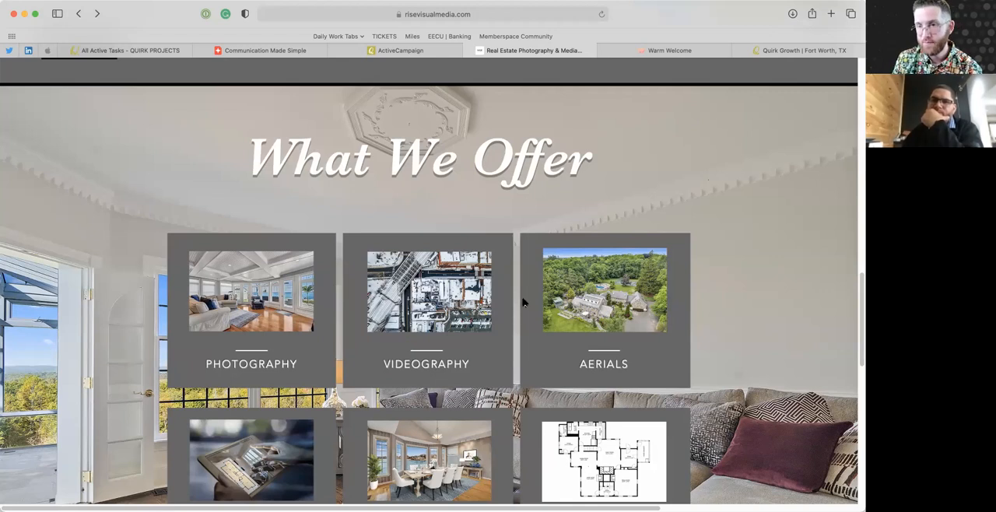
pyautogui.moveTo(535, 323)
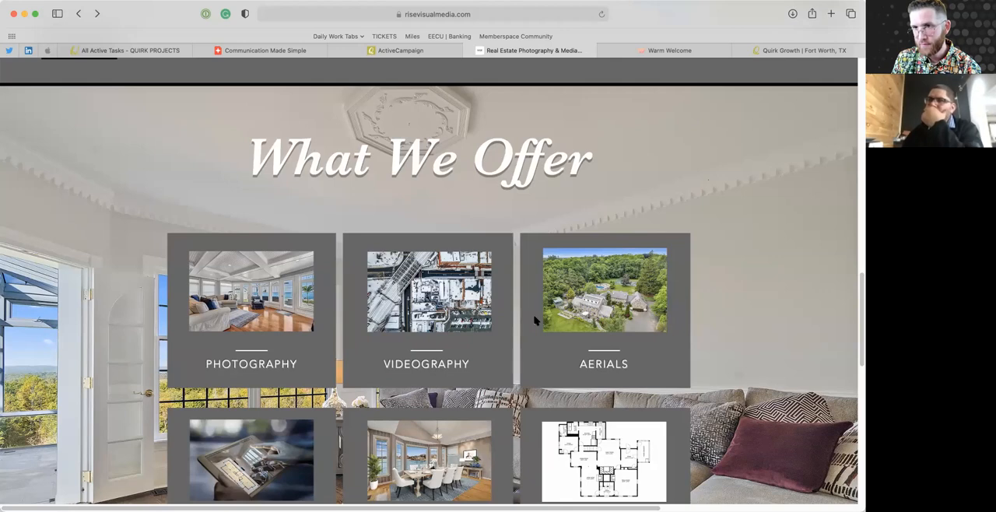
pyautogui.moveTo(527, 323)
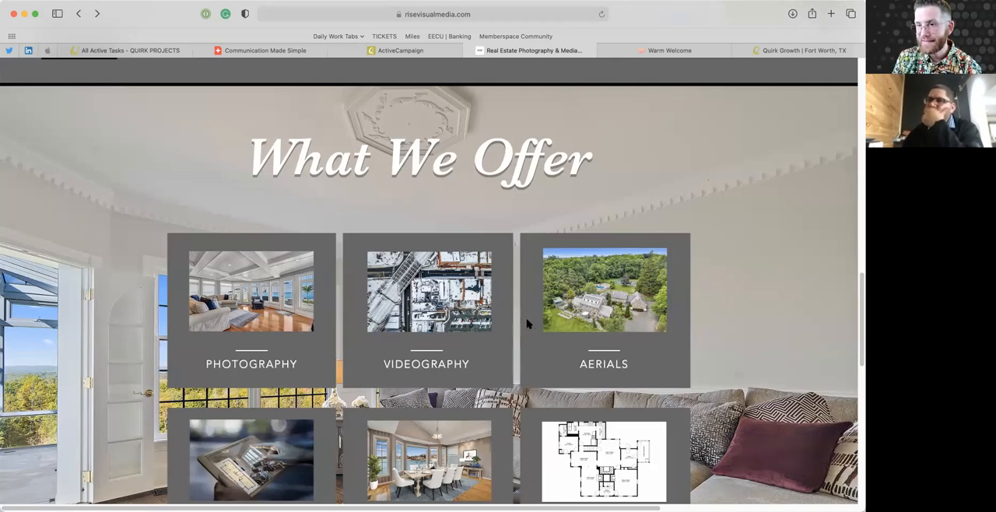
# Scroll to the How We Can Help testimonials, Get a Quote button and footer branding.
pyautogui.scroll(-3)
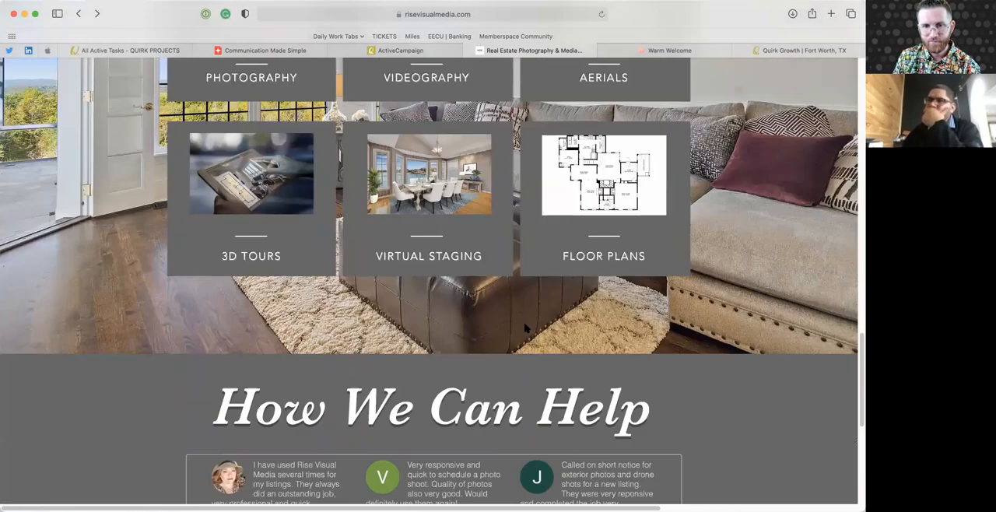
pyautogui.scroll(-3)
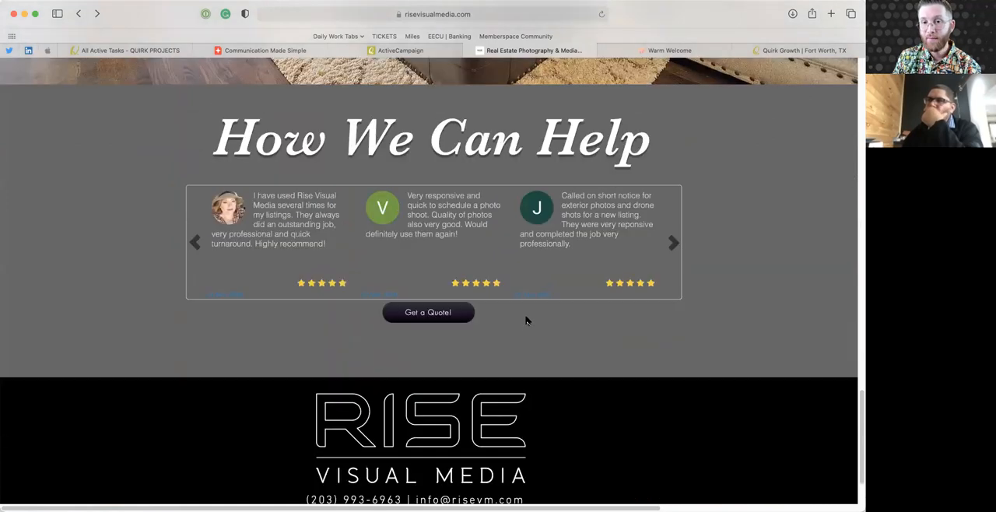
pyautogui.moveTo(552, 316)
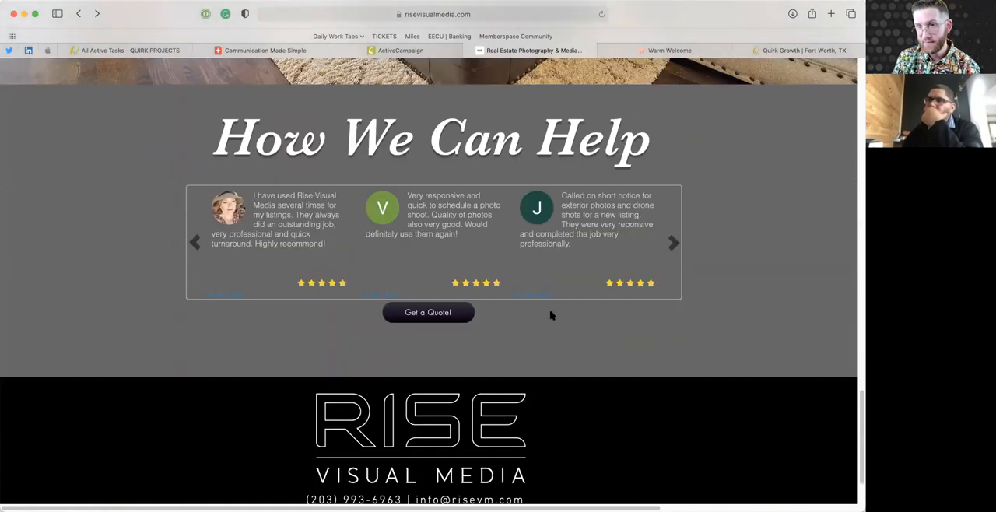
pyautogui.moveTo(555, 317)
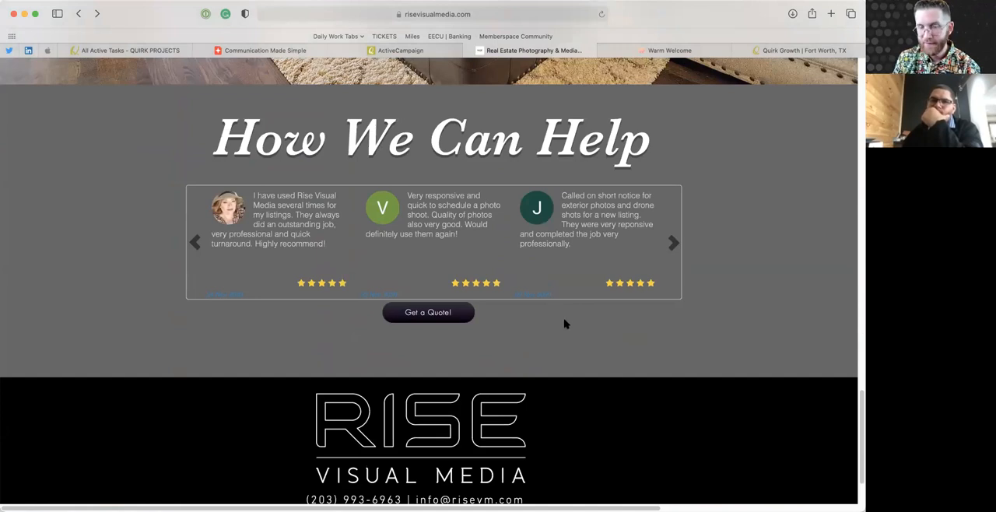
pyautogui.moveTo(568, 330)
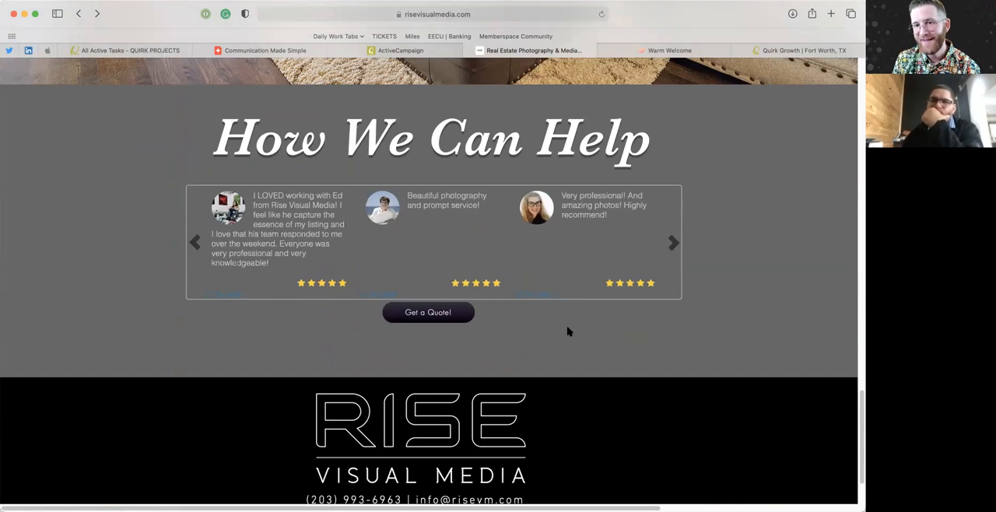
pyautogui.moveTo(565, 295)
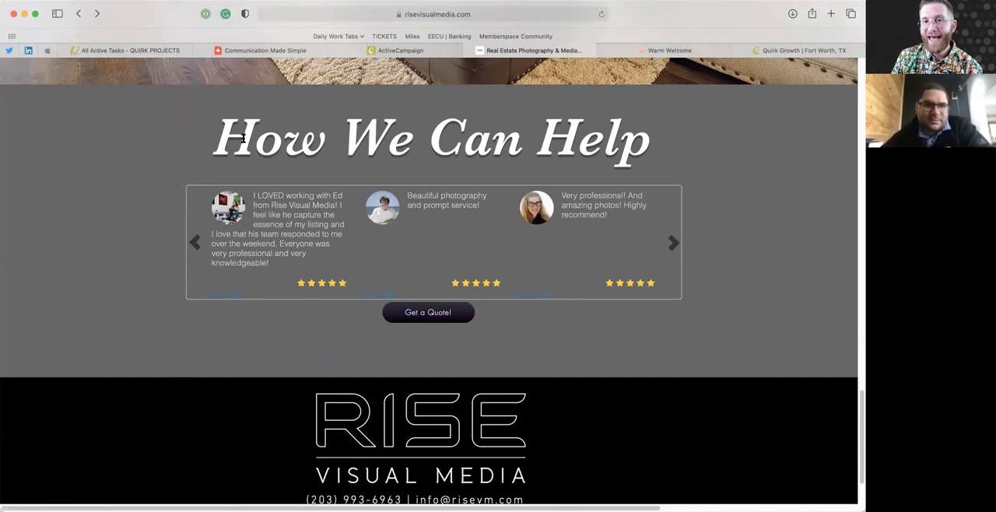
pyautogui.moveTo(596, 147)
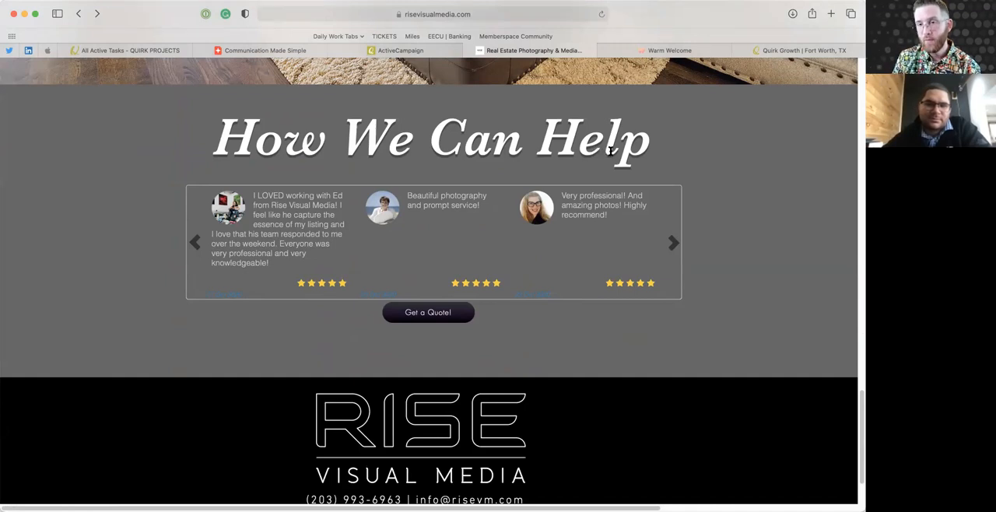
pyautogui.moveTo(583, 291)
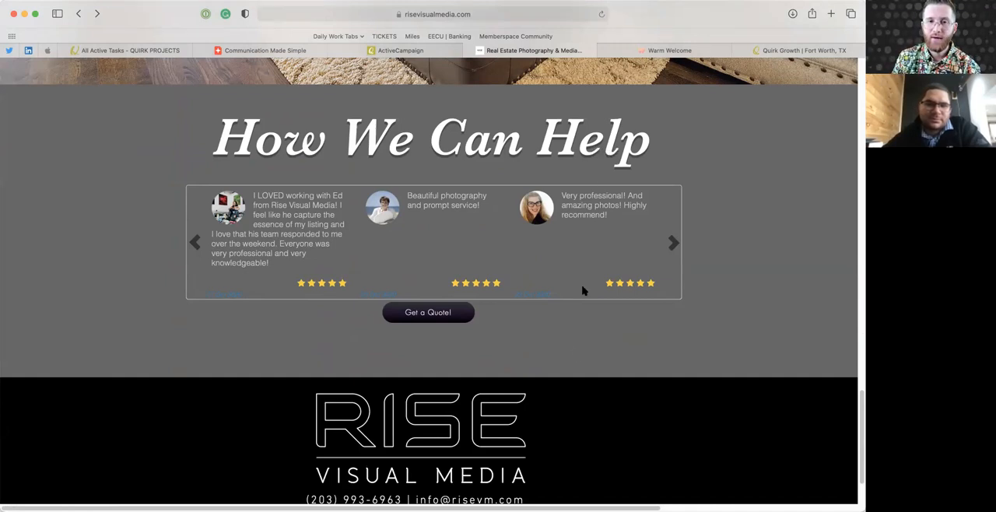
pyautogui.moveTo(586, 331)
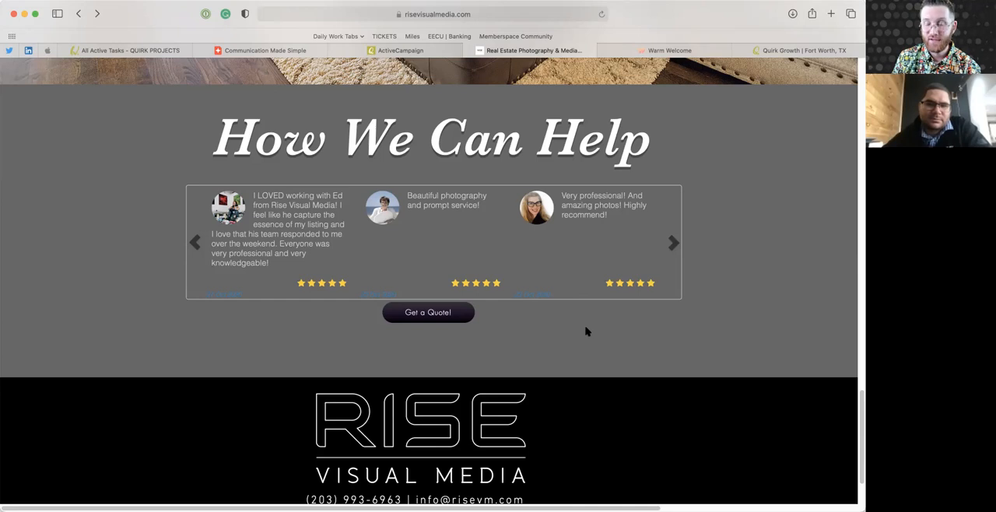
pyautogui.moveTo(601, 270)
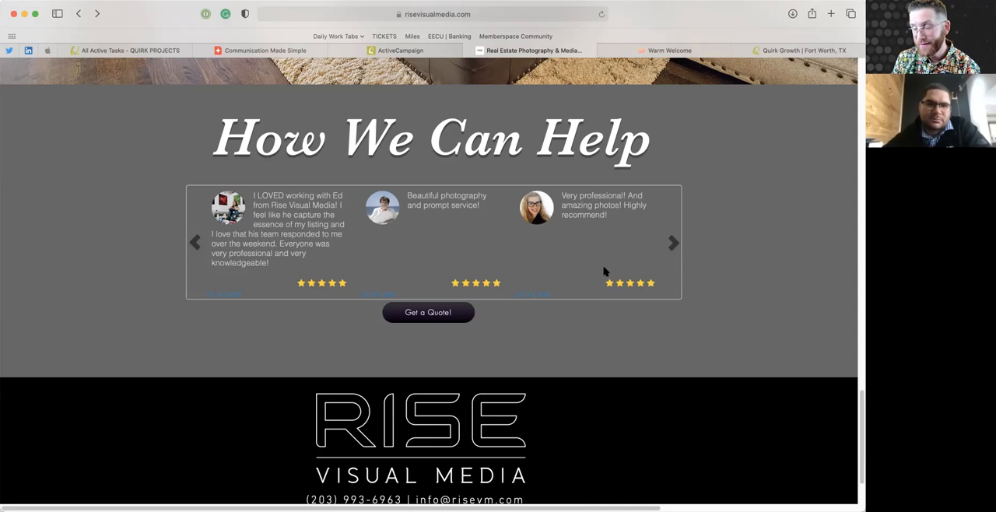
pyautogui.moveTo(599, 273)
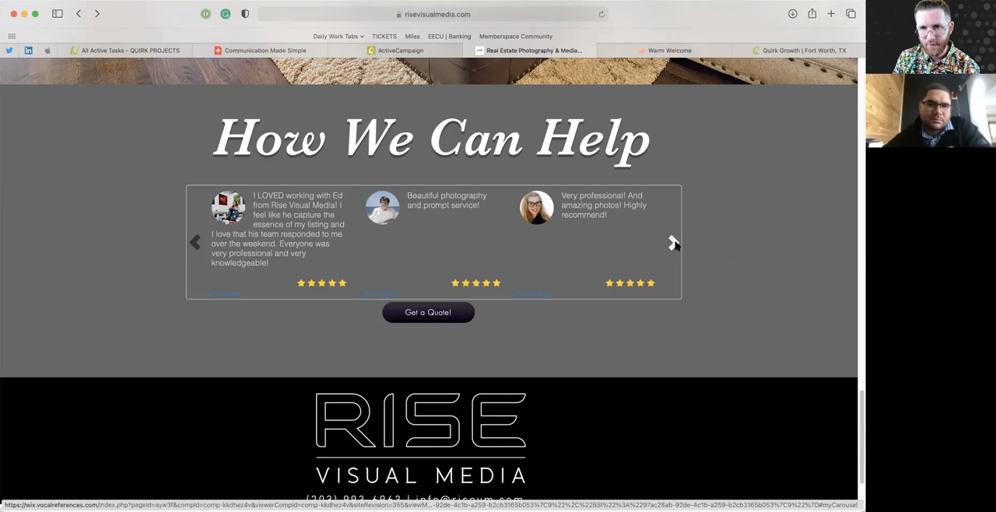
# Advance the testimonial carousel with its right arrow to newer client reviews.
pyautogui.click(673, 242)
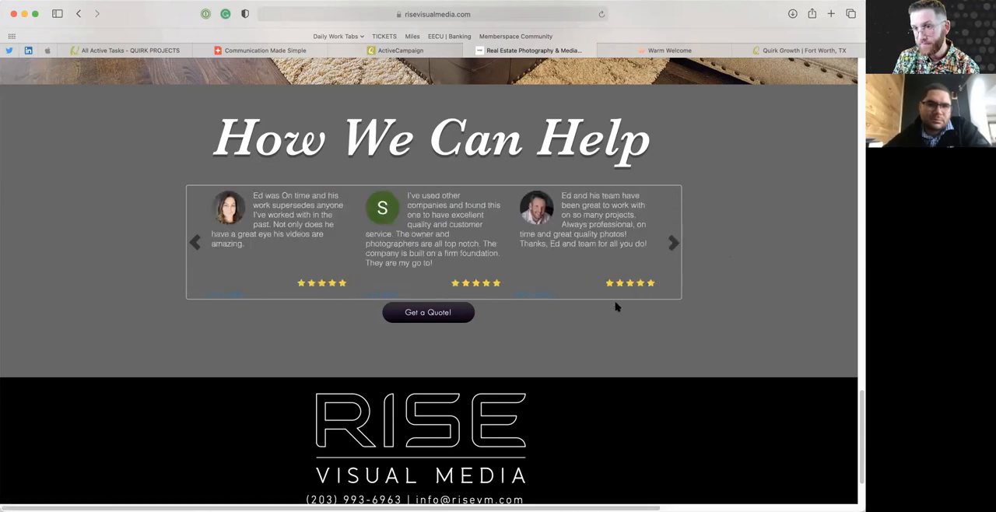
pyautogui.moveTo(622, 337)
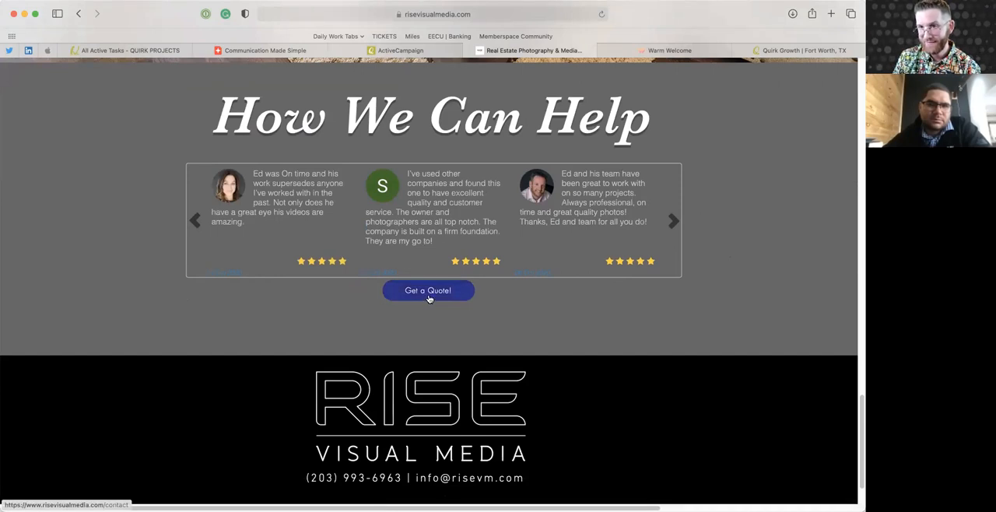
pyautogui.moveTo(456, 304)
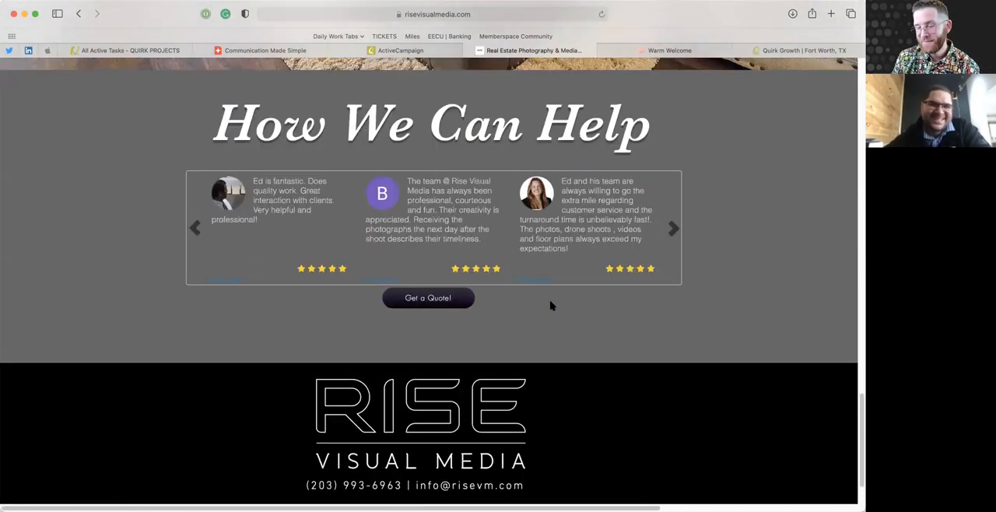
pyautogui.moveTo(541, 346)
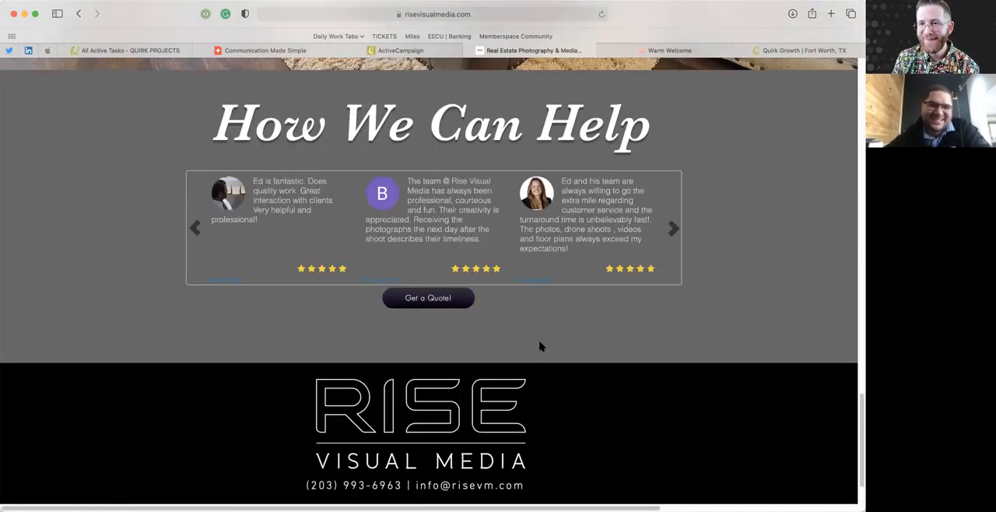
pyautogui.scroll(-3)
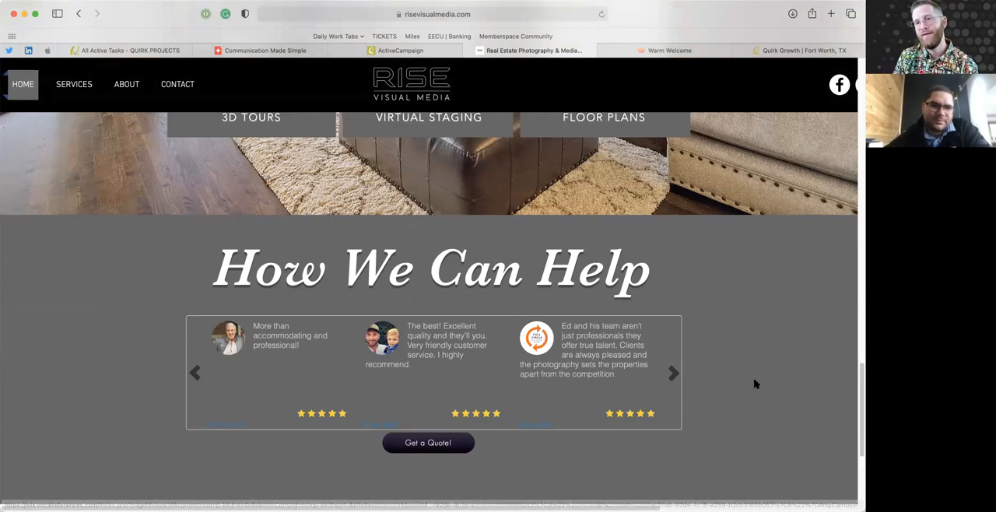
# Scroll to the footer, then back up to the four feature highlights and Who We Are.
pyautogui.scroll(-3)
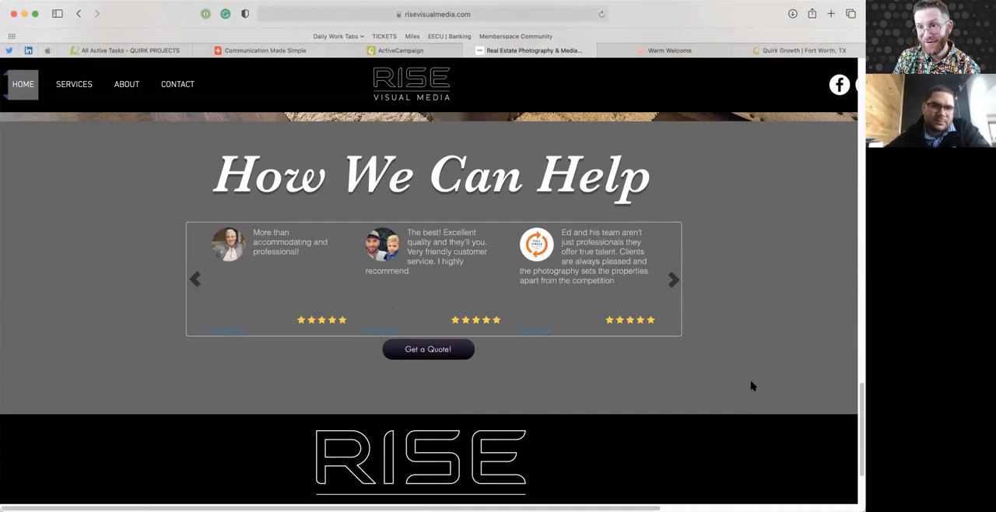
pyautogui.scroll(-3)
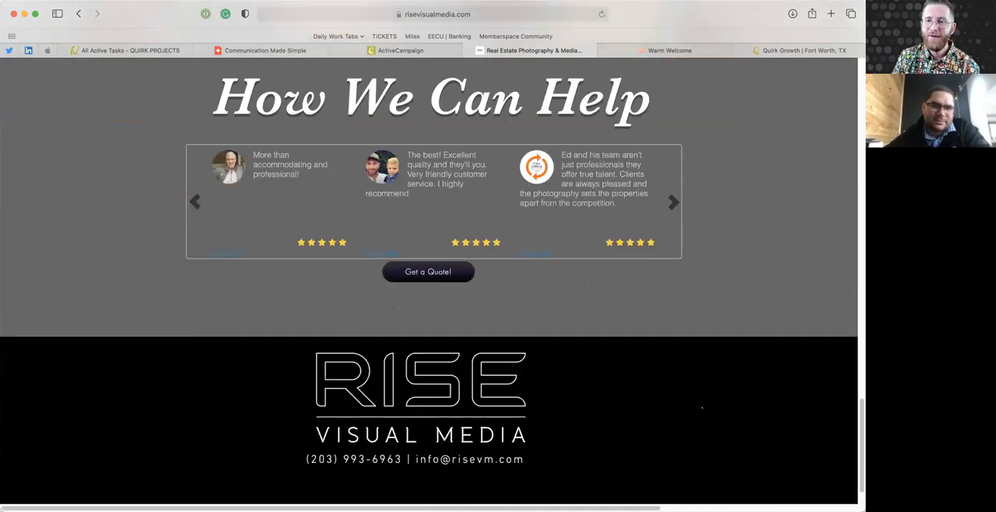
pyautogui.scroll(3)
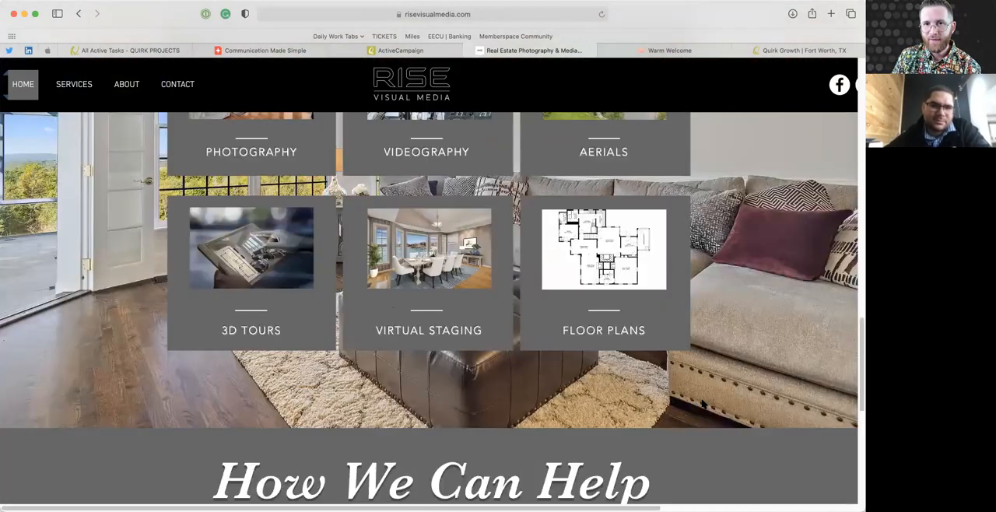
pyautogui.scroll(3)
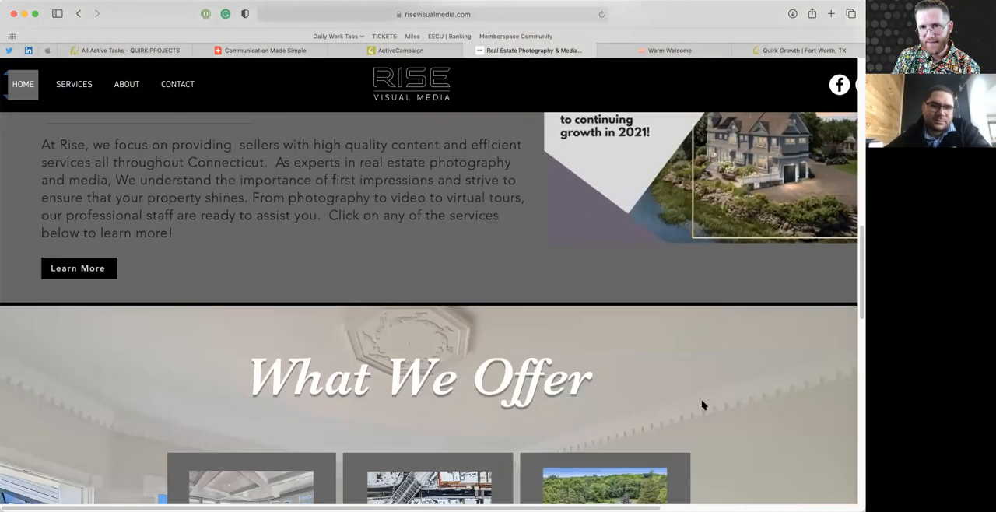
pyautogui.scroll(-3)
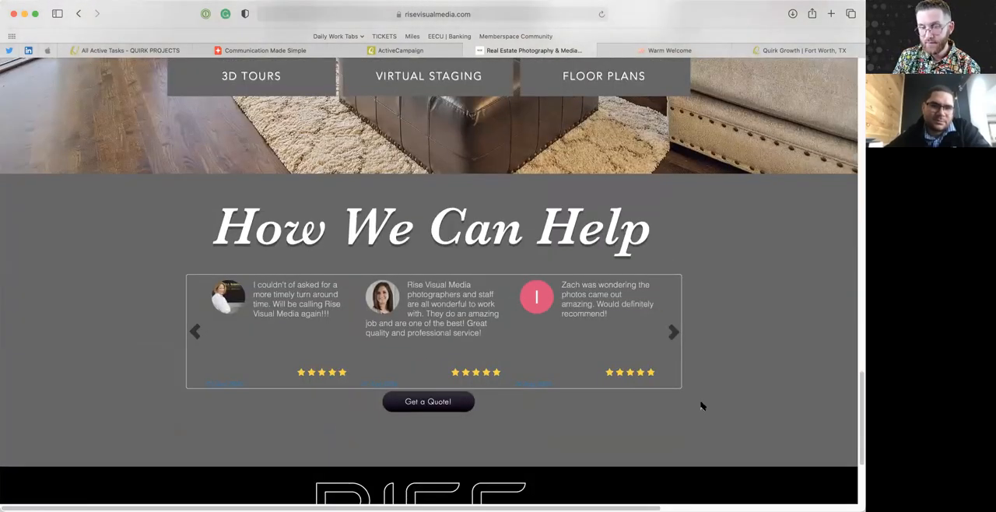
pyautogui.moveTo(705, 398)
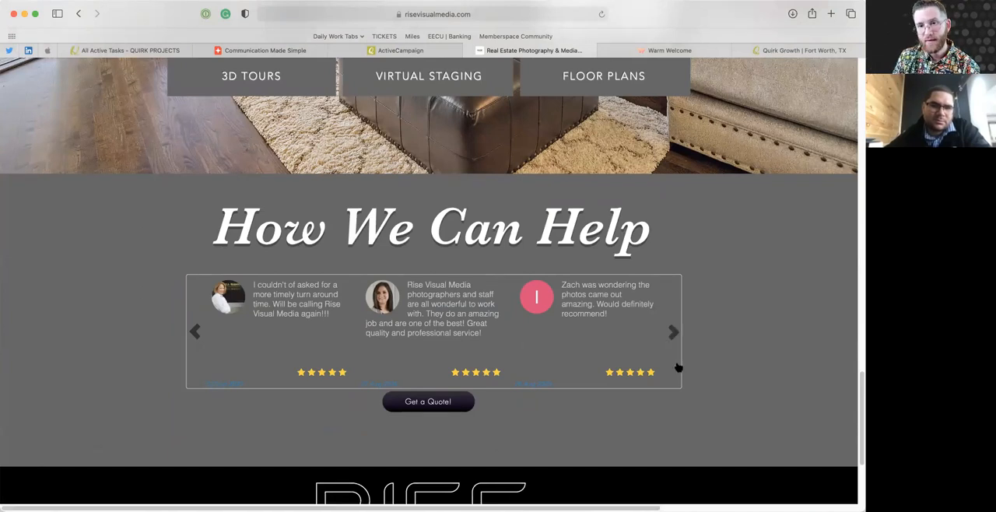
pyautogui.scroll(-3)
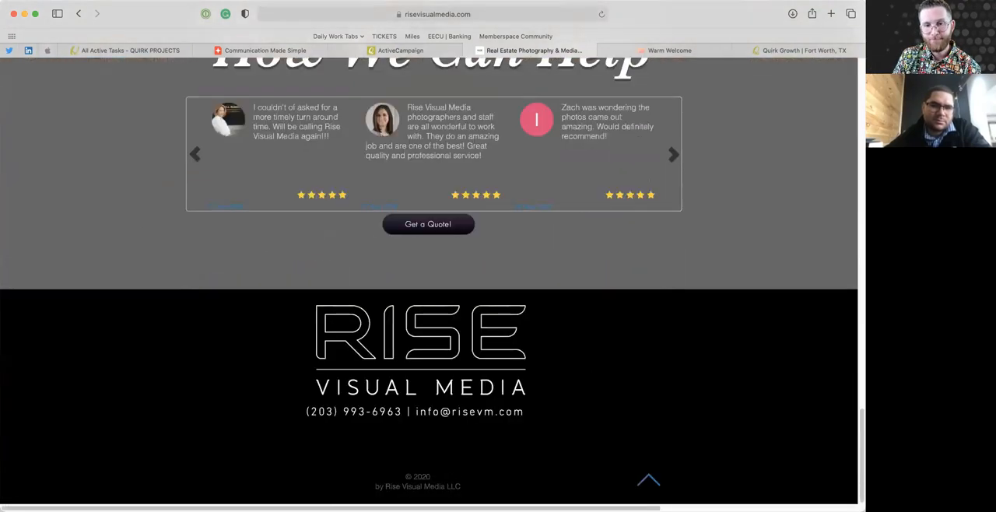
pyautogui.scroll(3)
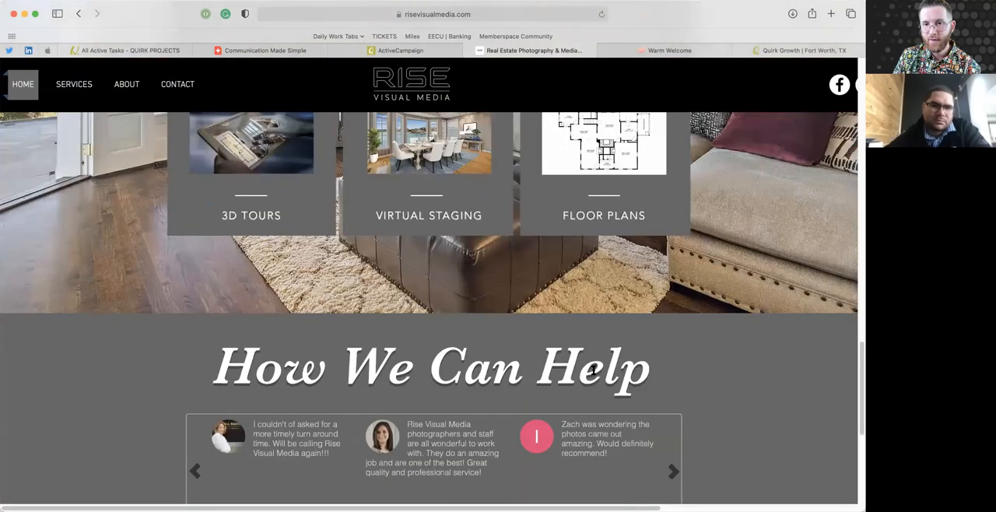
pyautogui.scroll(-3)
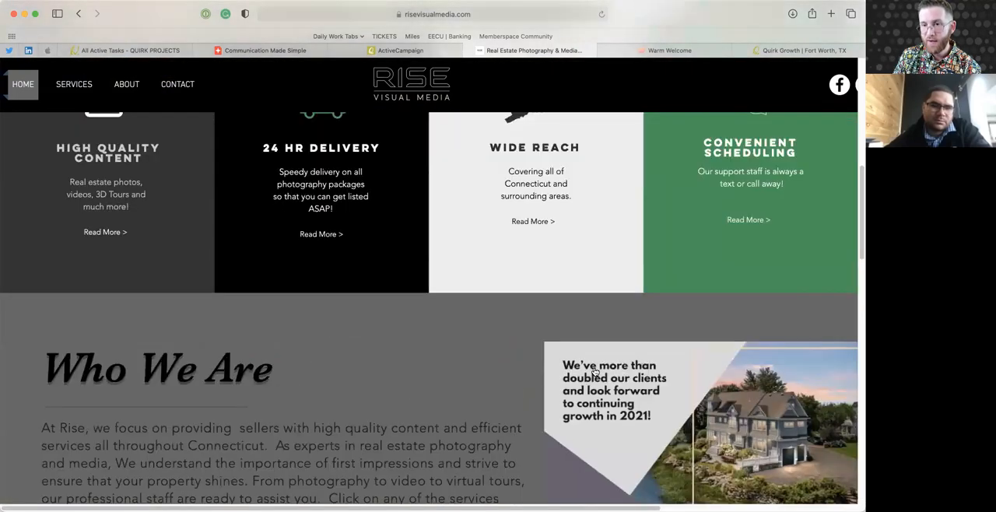
# Scroll up to the hero banner with its Our Services call-to-action.
pyautogui.scroll(3)
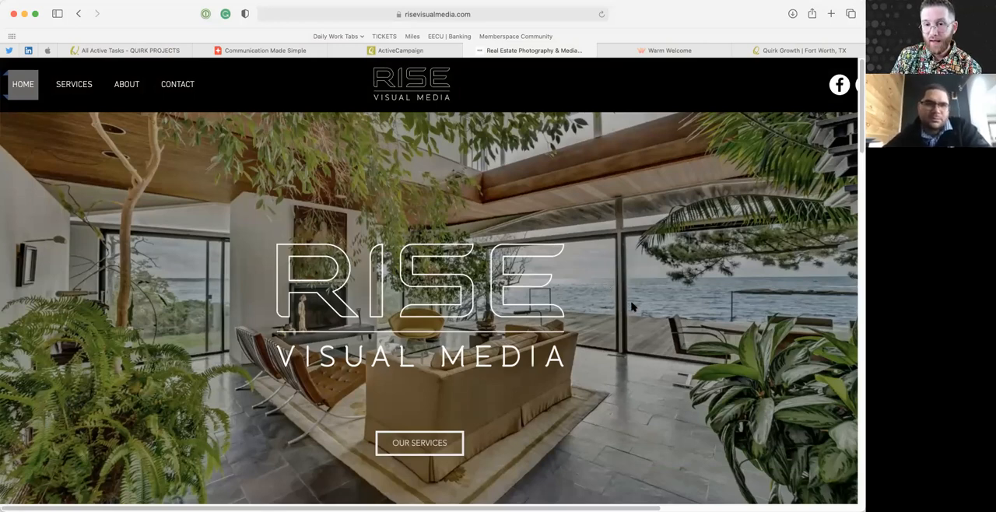
pyautogui.moveTo(630, 334)
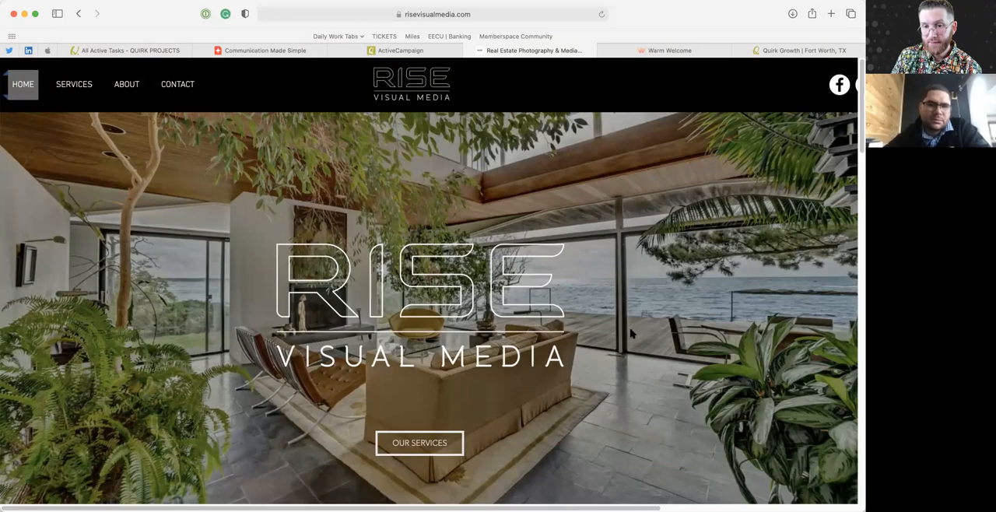
pyautogui.moveTo(659, 334)
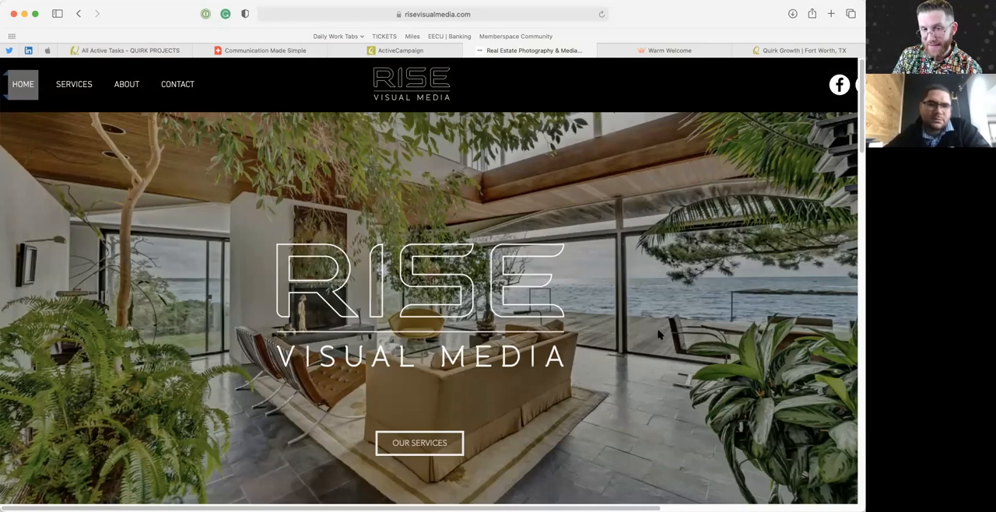
pyautogui.moveTo(633, 332)
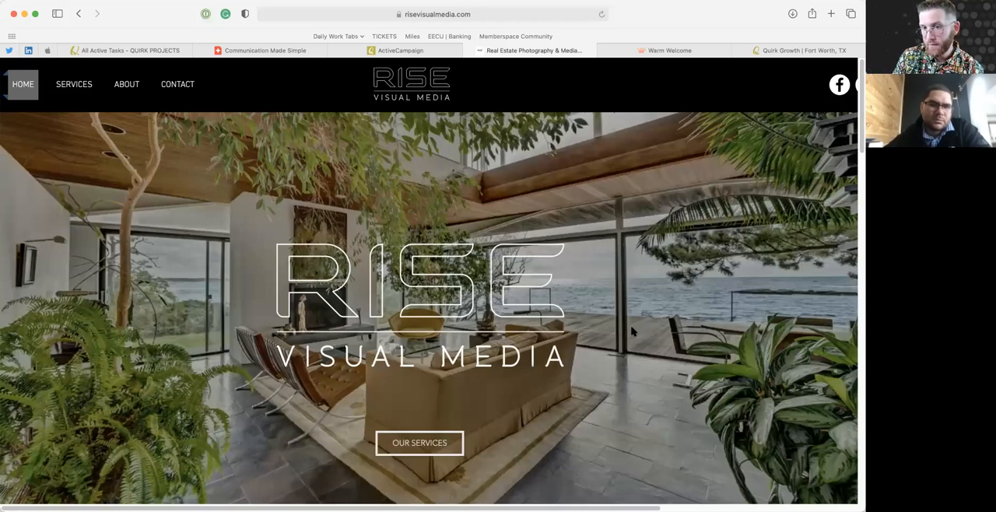
pyautogui.moveTo(568, 263)
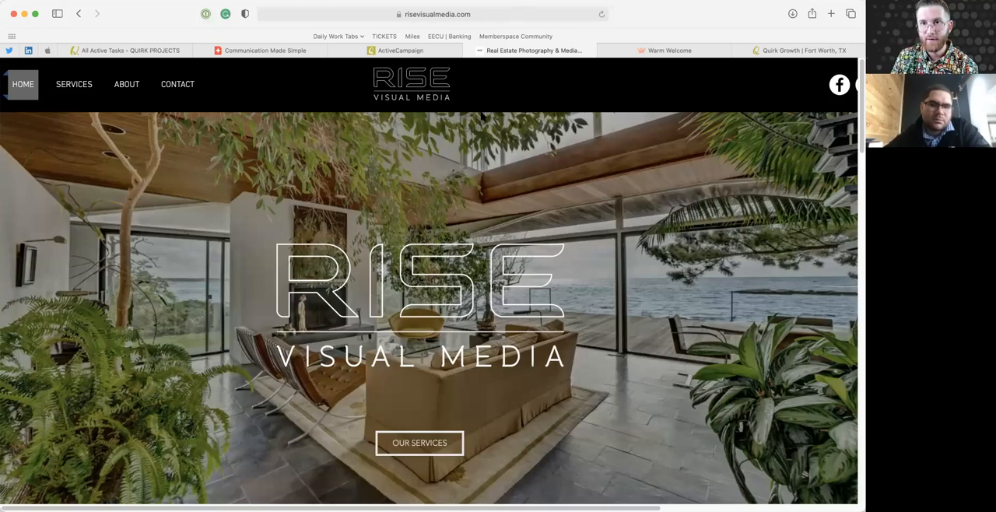
pyautogui.click(436, 14)
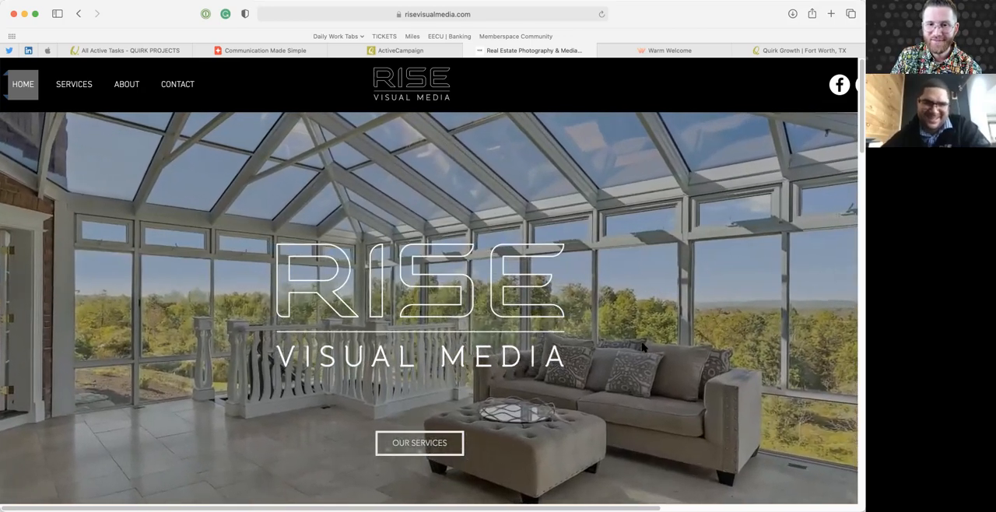
pyautogui.scroll(-3)
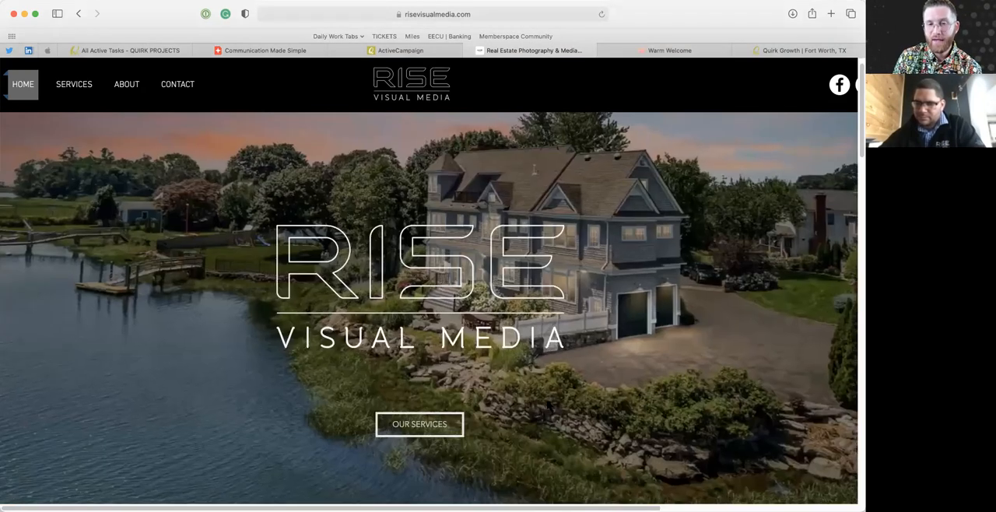
# Scroll past Who We Are, then back to the High Quality Content / 24 HR Delivery tiles.
pyautogui.scroll(-3)
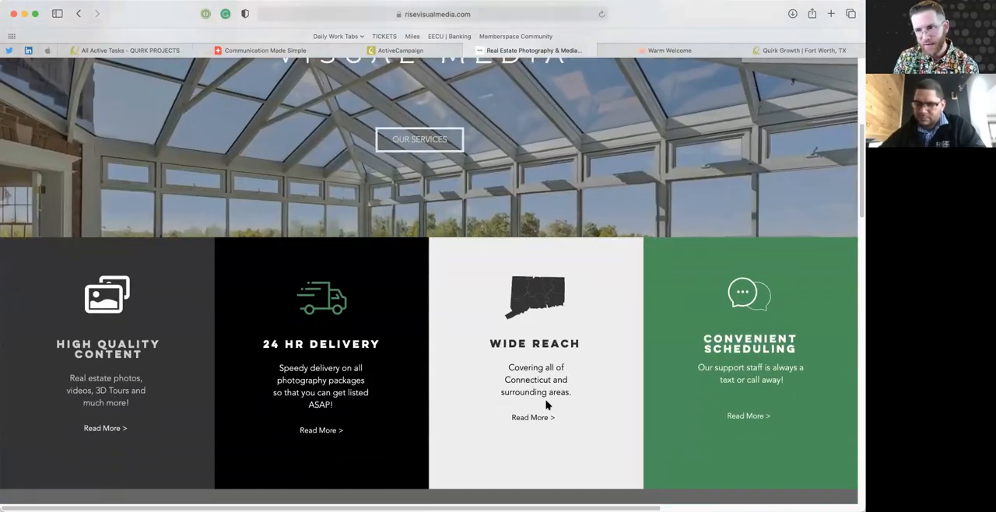
pyautogui.scroll(-3)
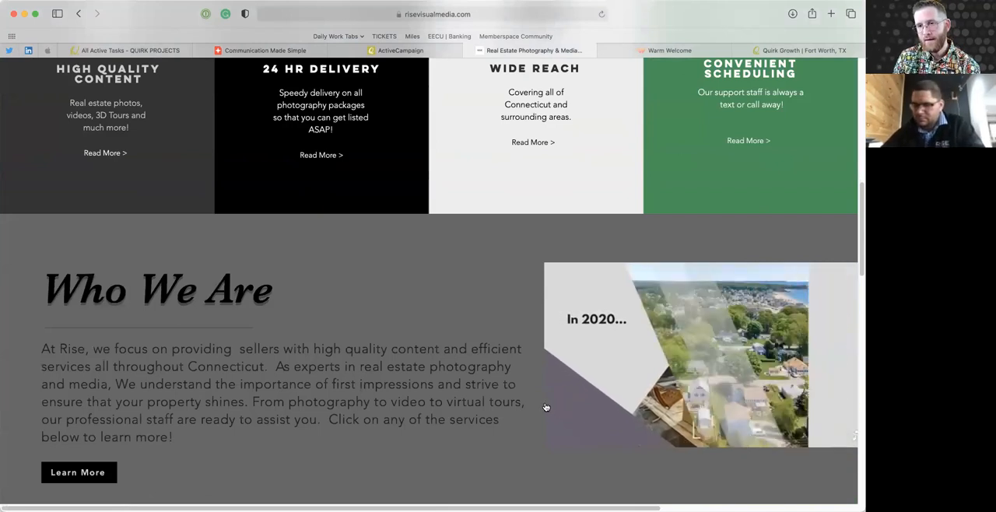
pyautogui.scroll(3)
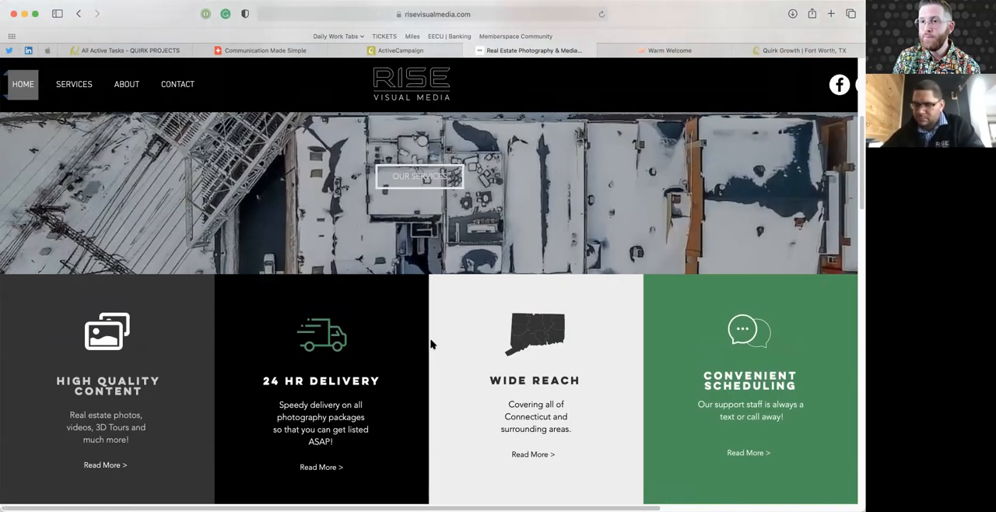